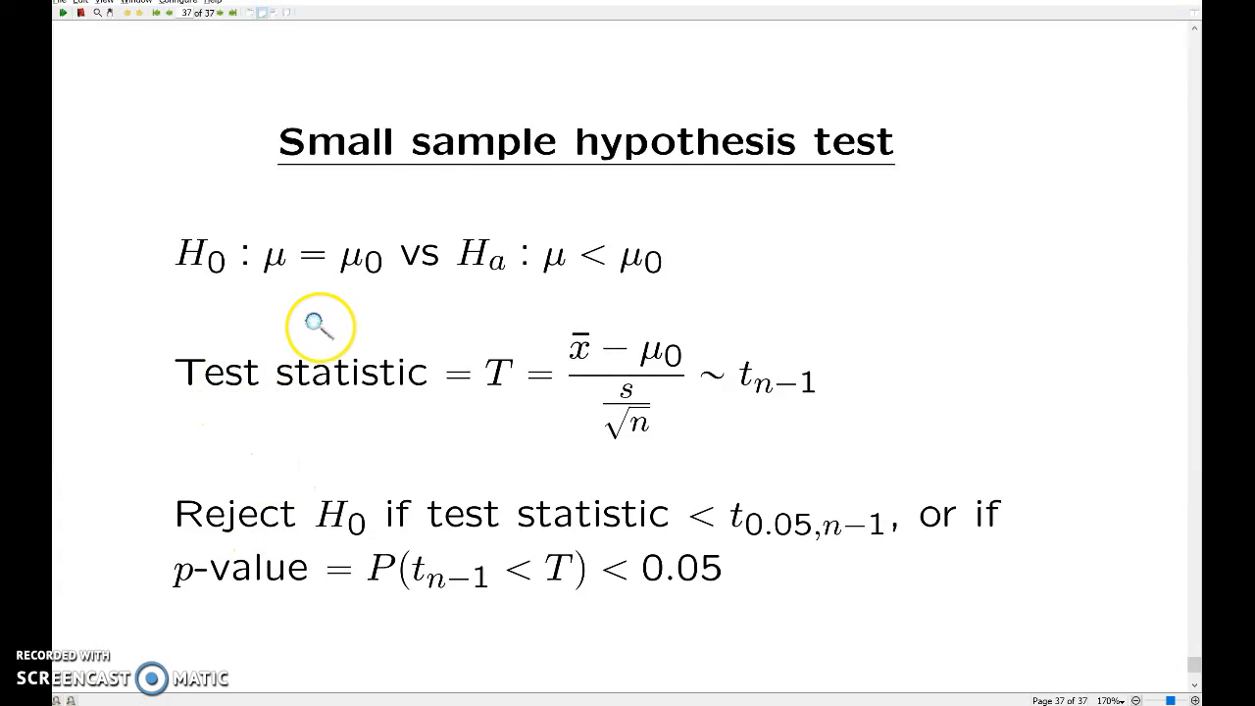
mouse_move(174, 278)
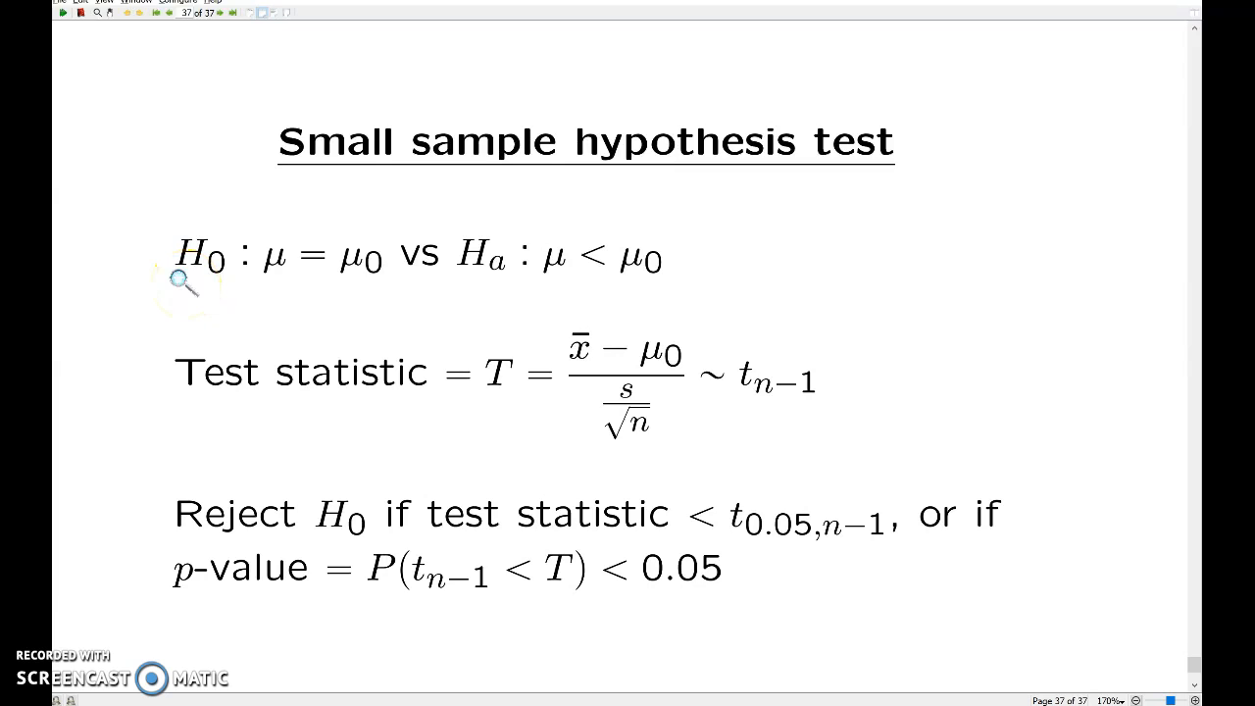
mouse_move(279, 282)
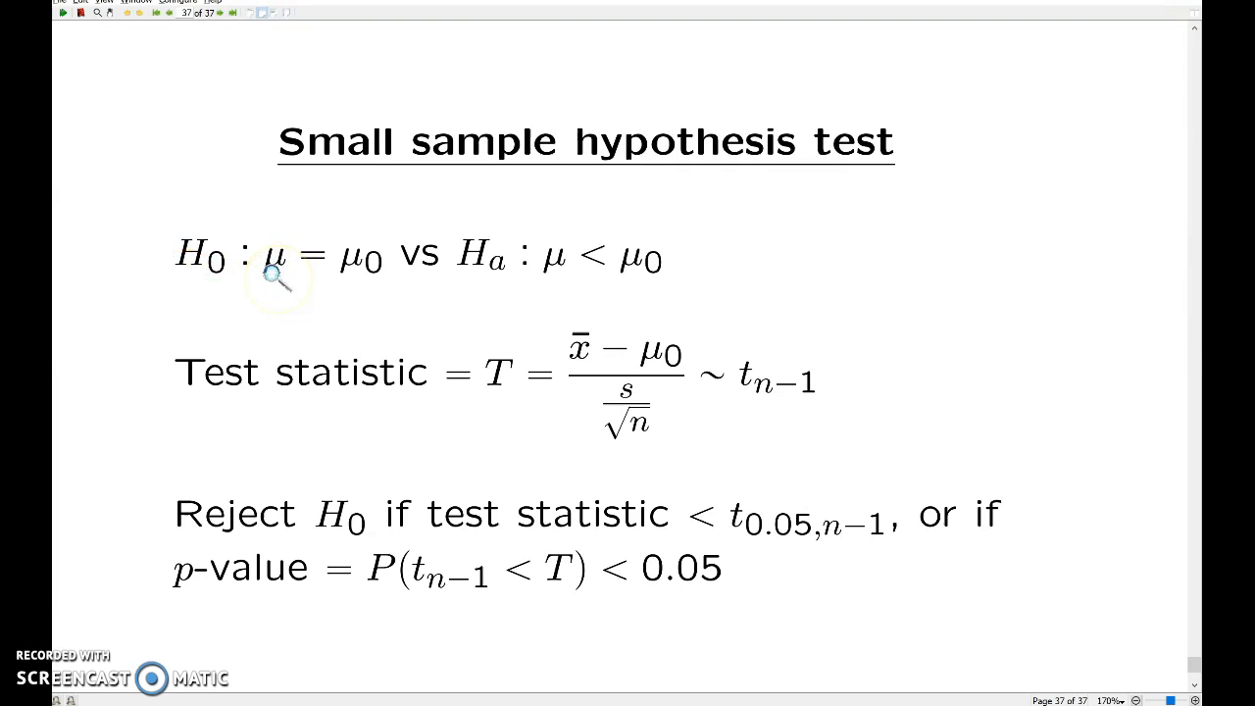
mouse_move(361, 283)
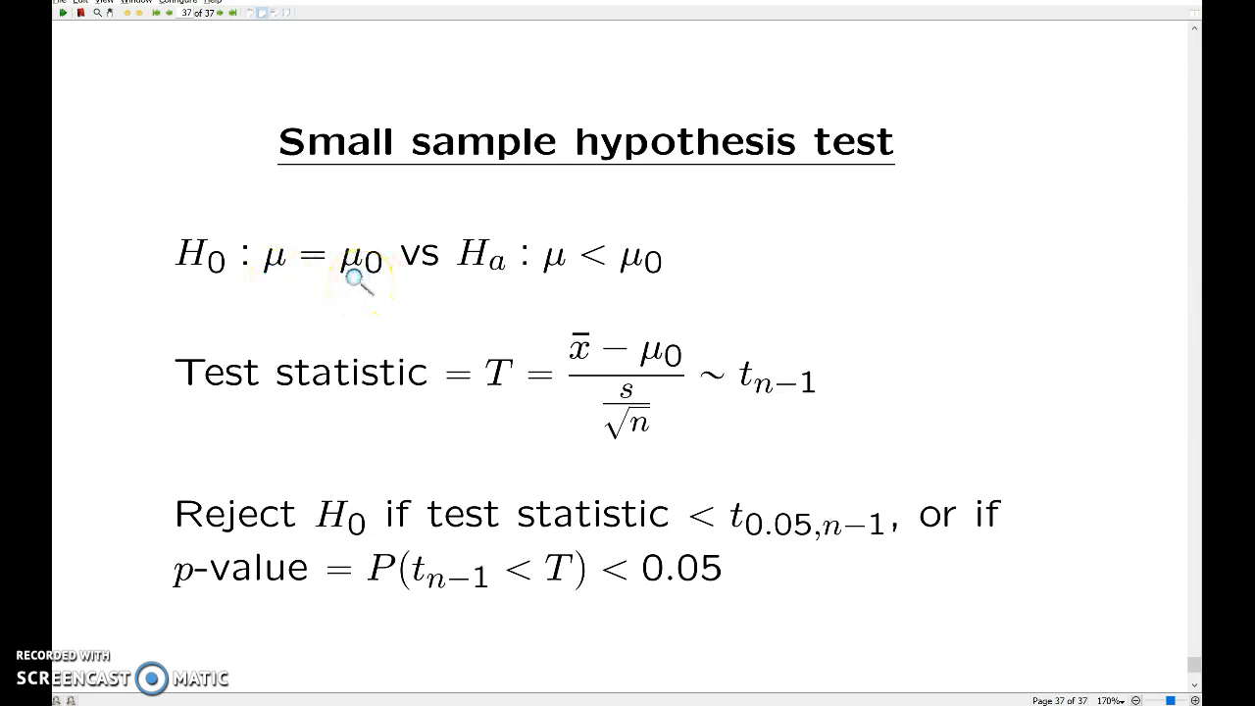
mouse_move(500, 284)
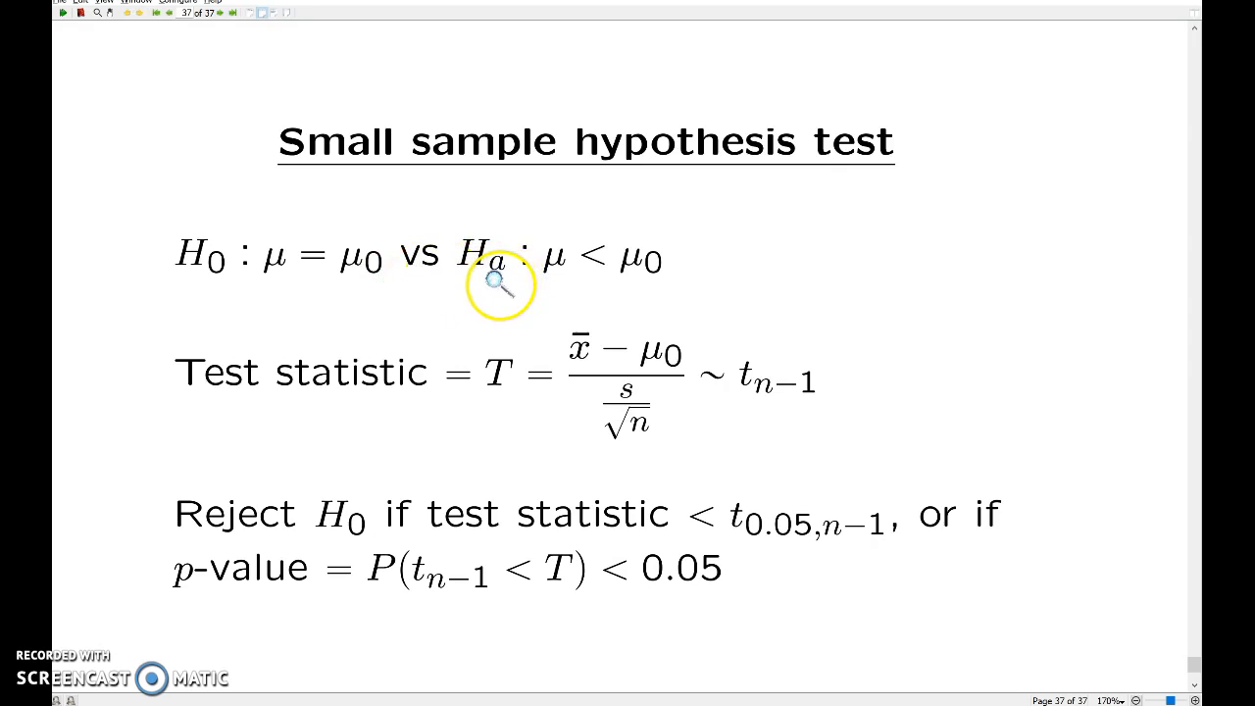
mouse_move(561, 286)
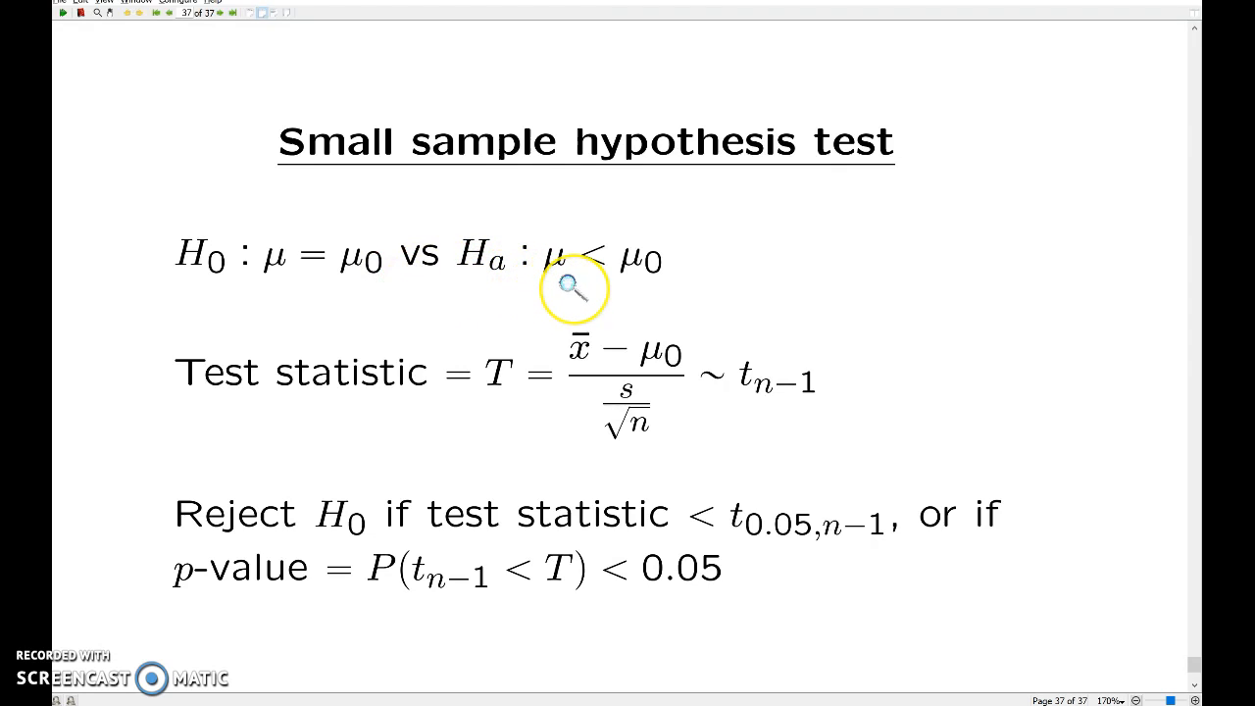
mouse_move(598, 272)
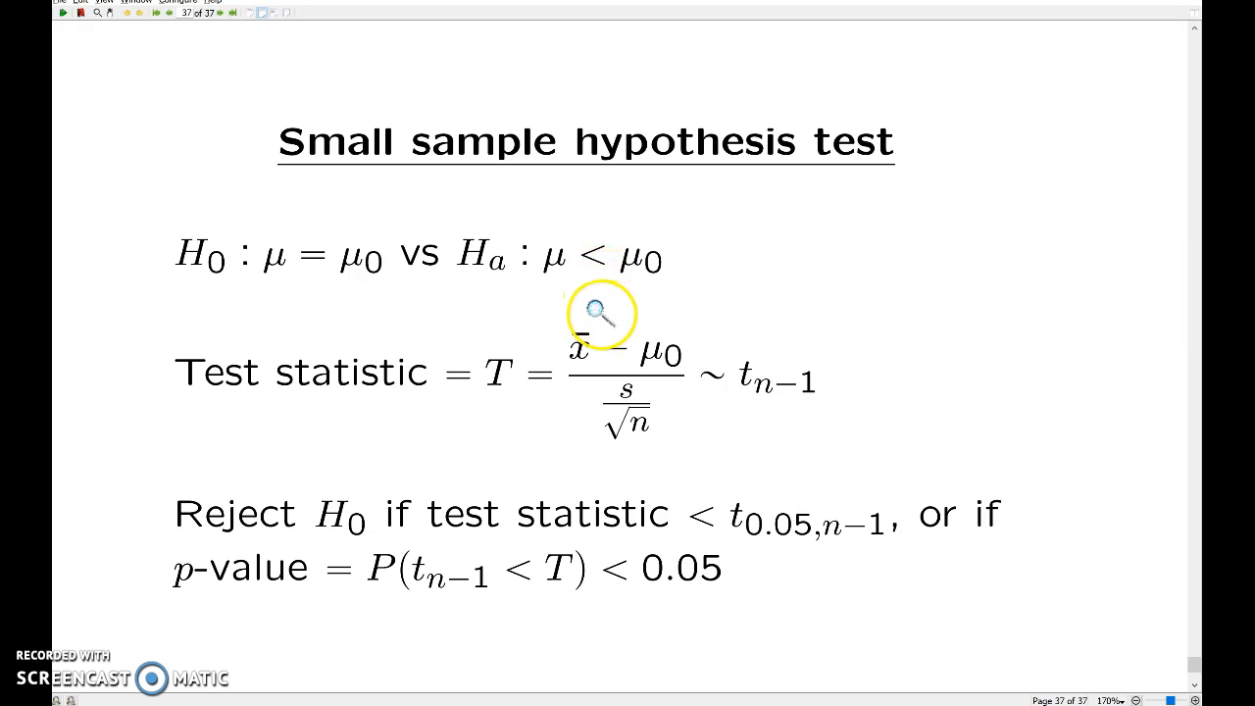
mouse_move(565, 373)
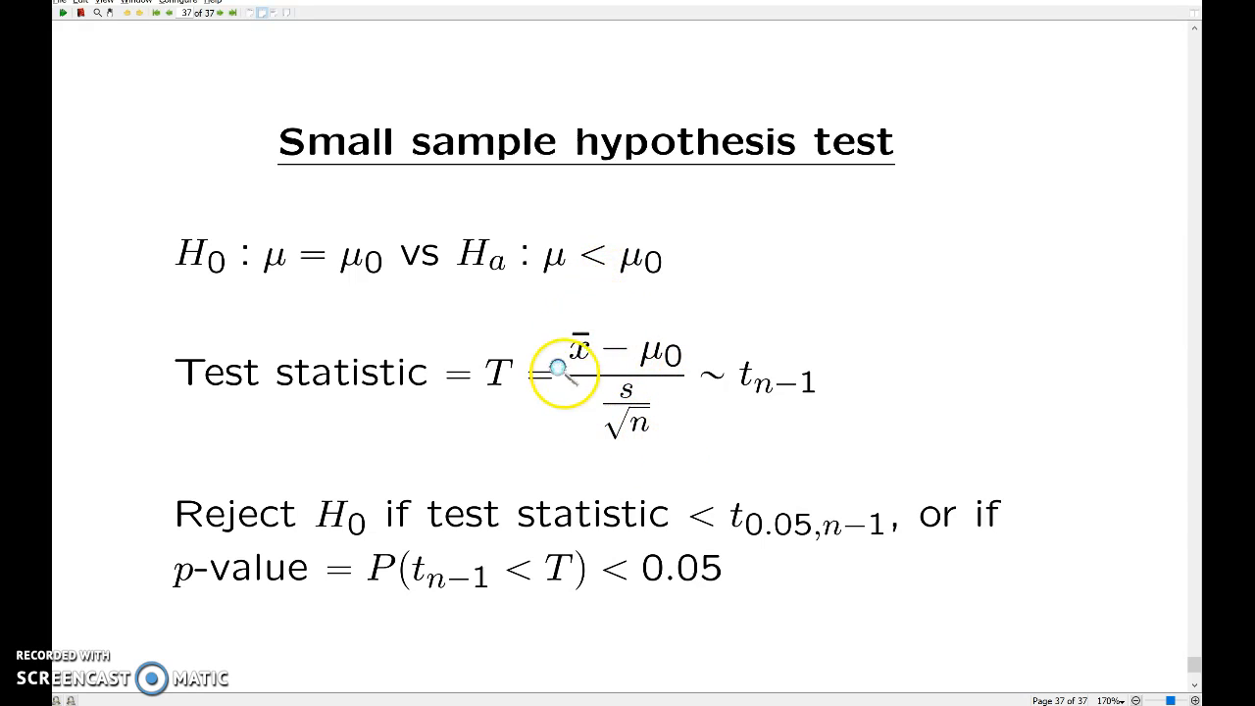
mouse_move(618, 436)
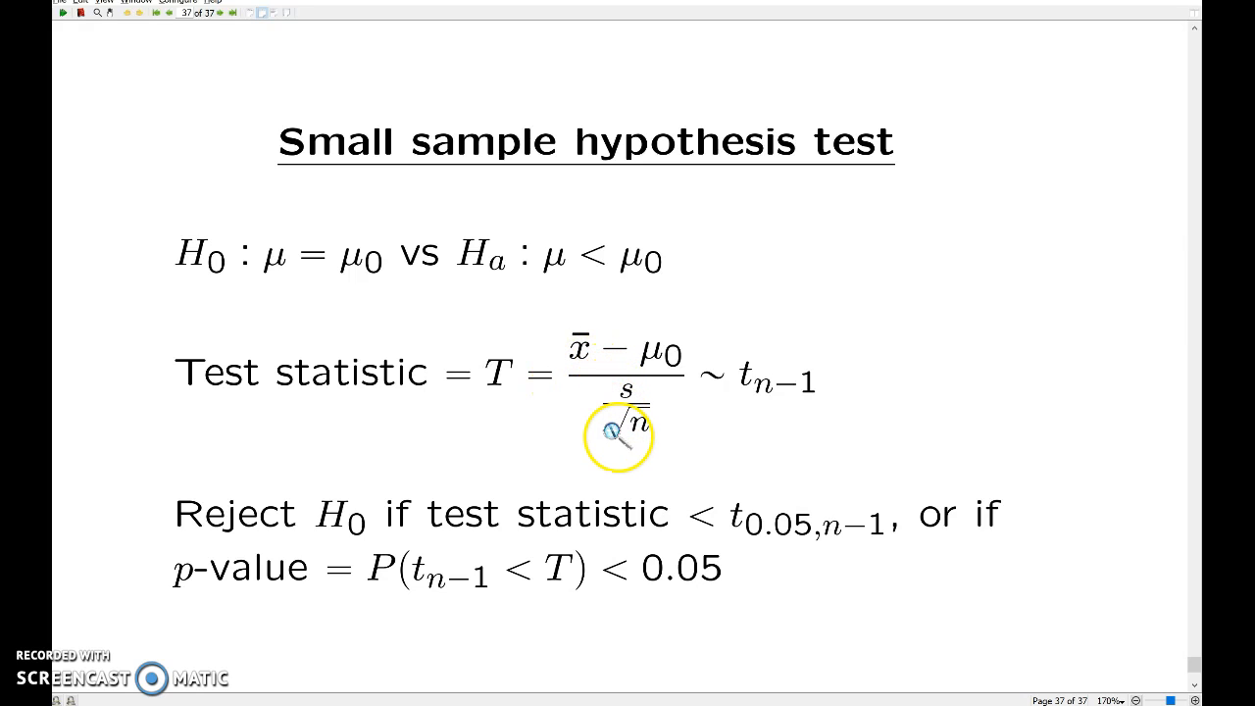
mouse_move(657, 372)
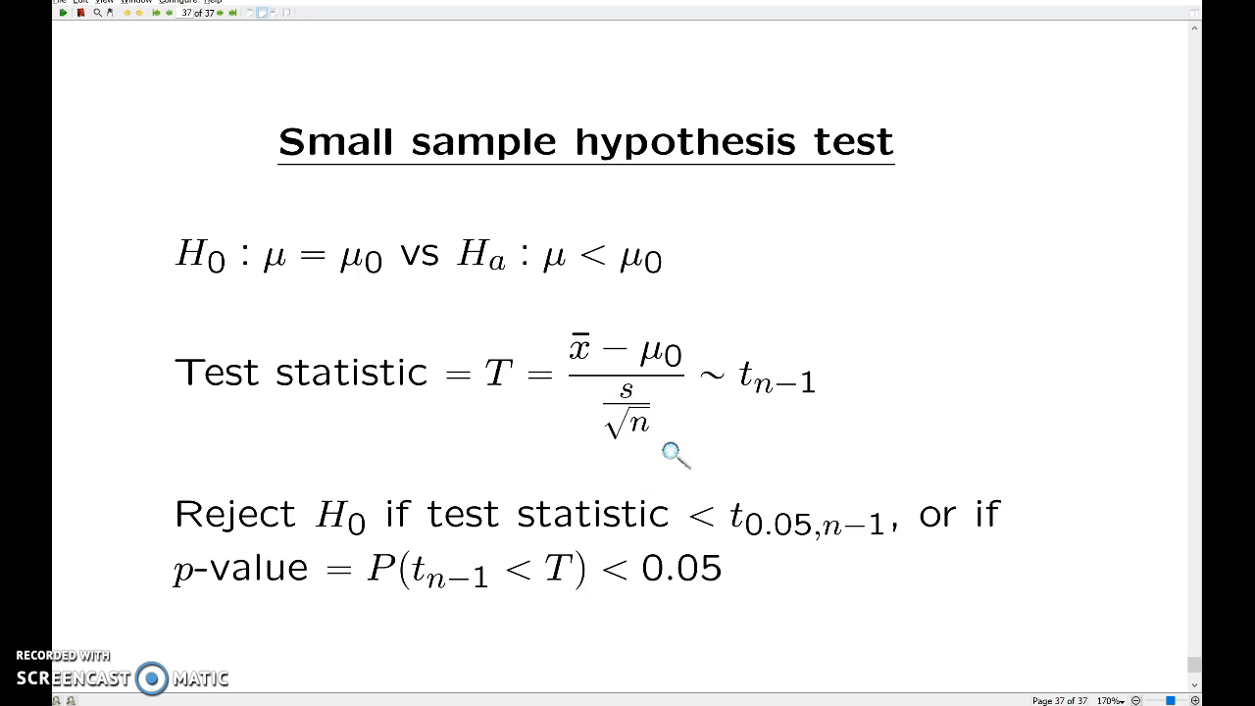
mouse_move(694, 478)
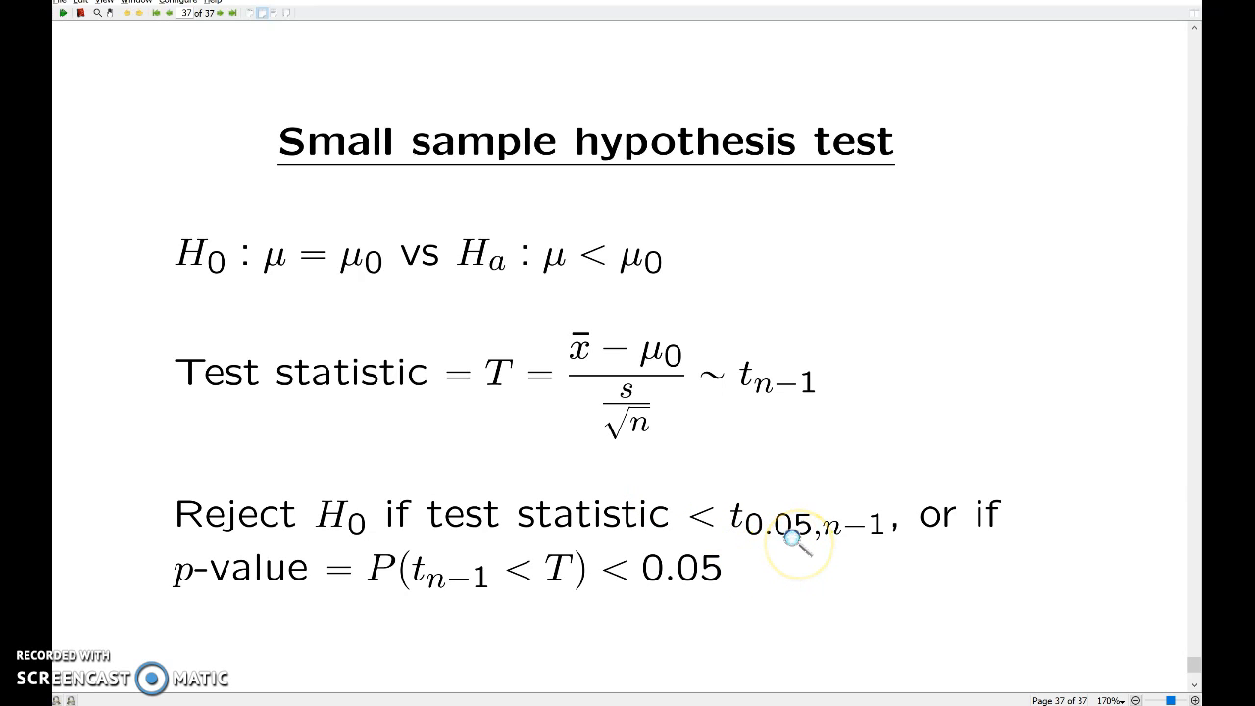
mouse_move(702, 530)
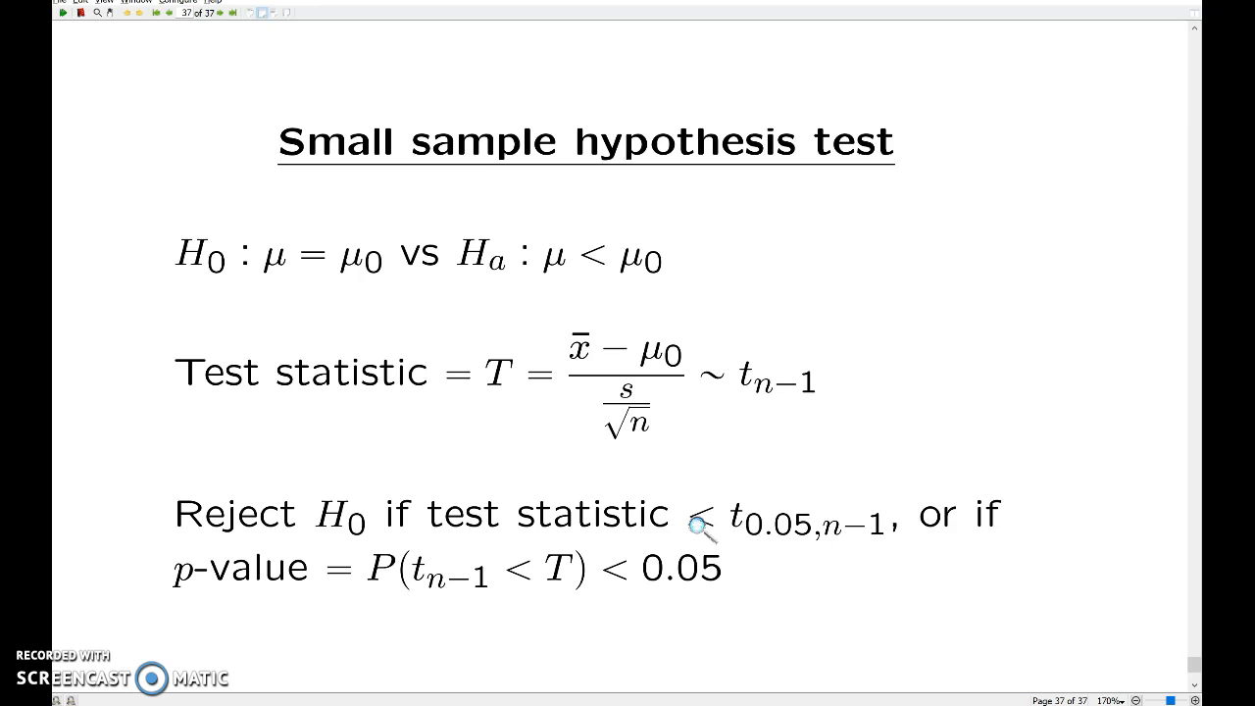
mouse_move(608, 645)
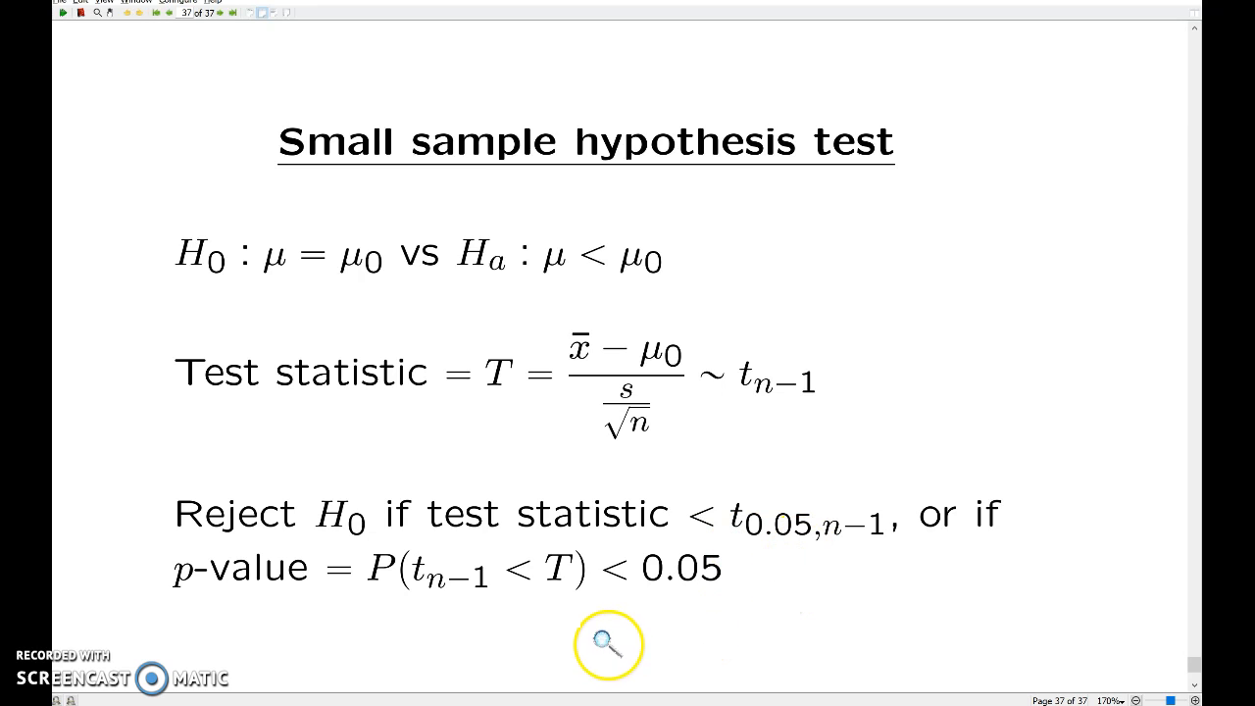
mouse_move(585, 618)
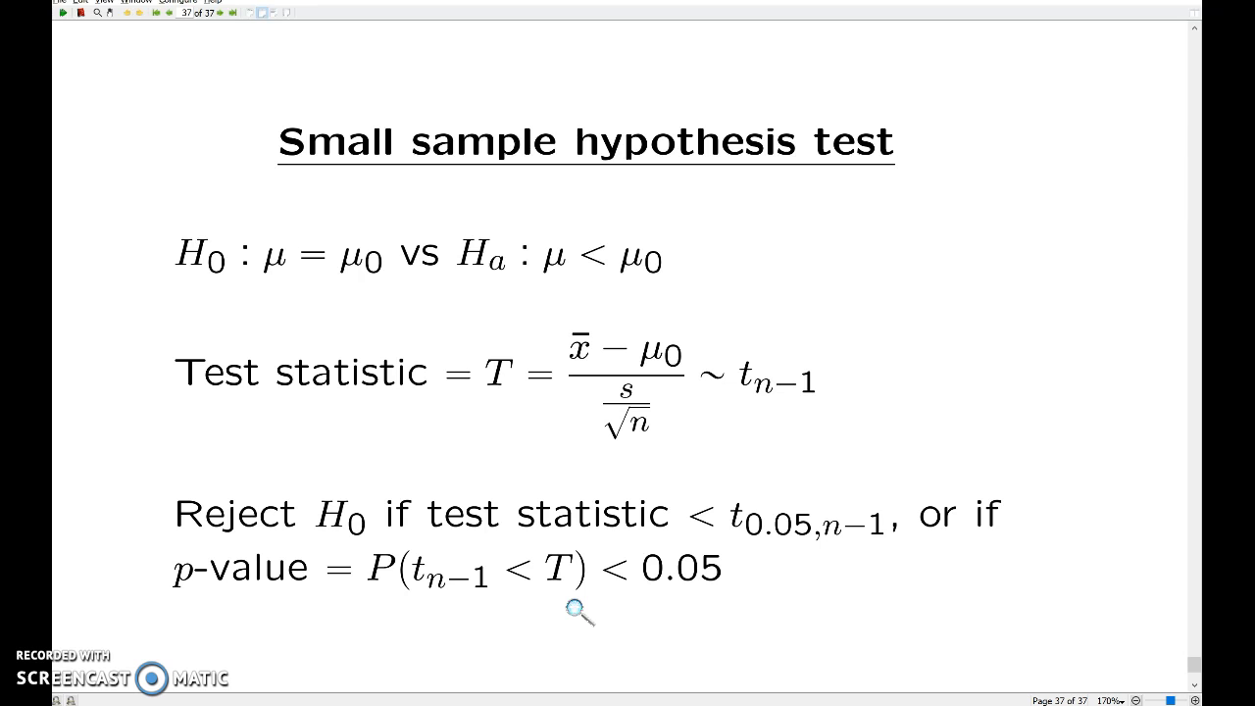
mouse_move(553, 659)
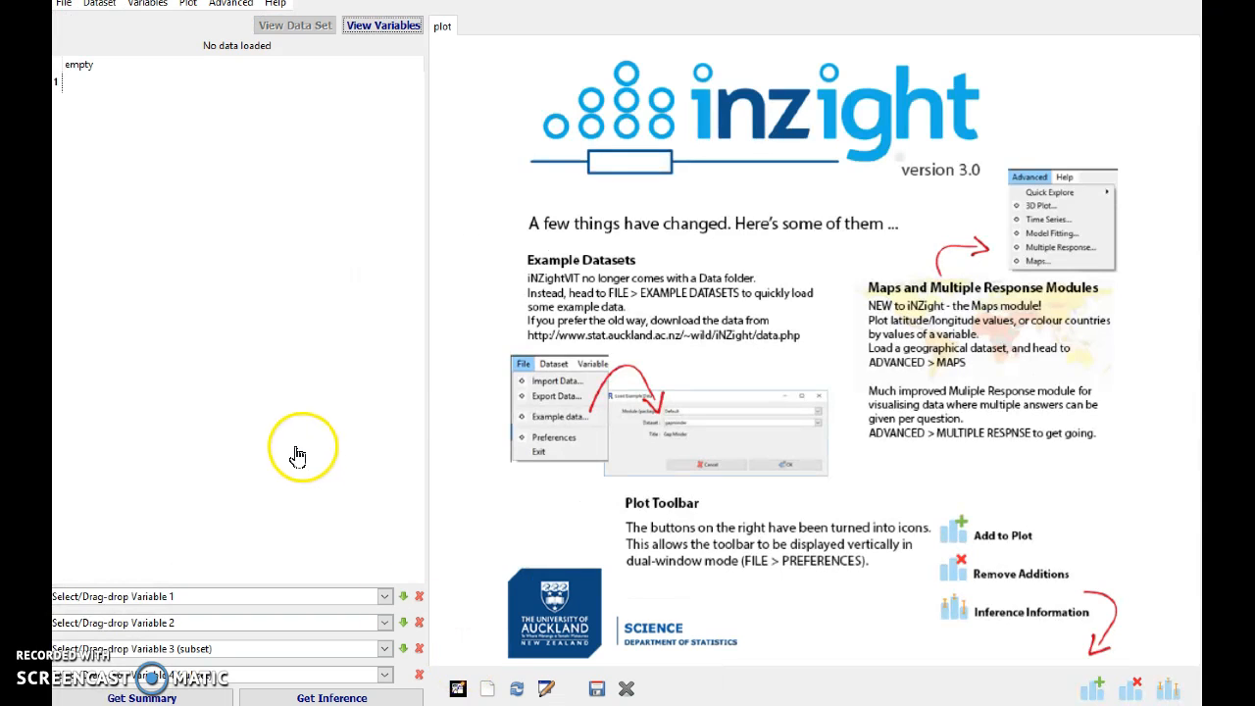
mouse_move(63, 9)
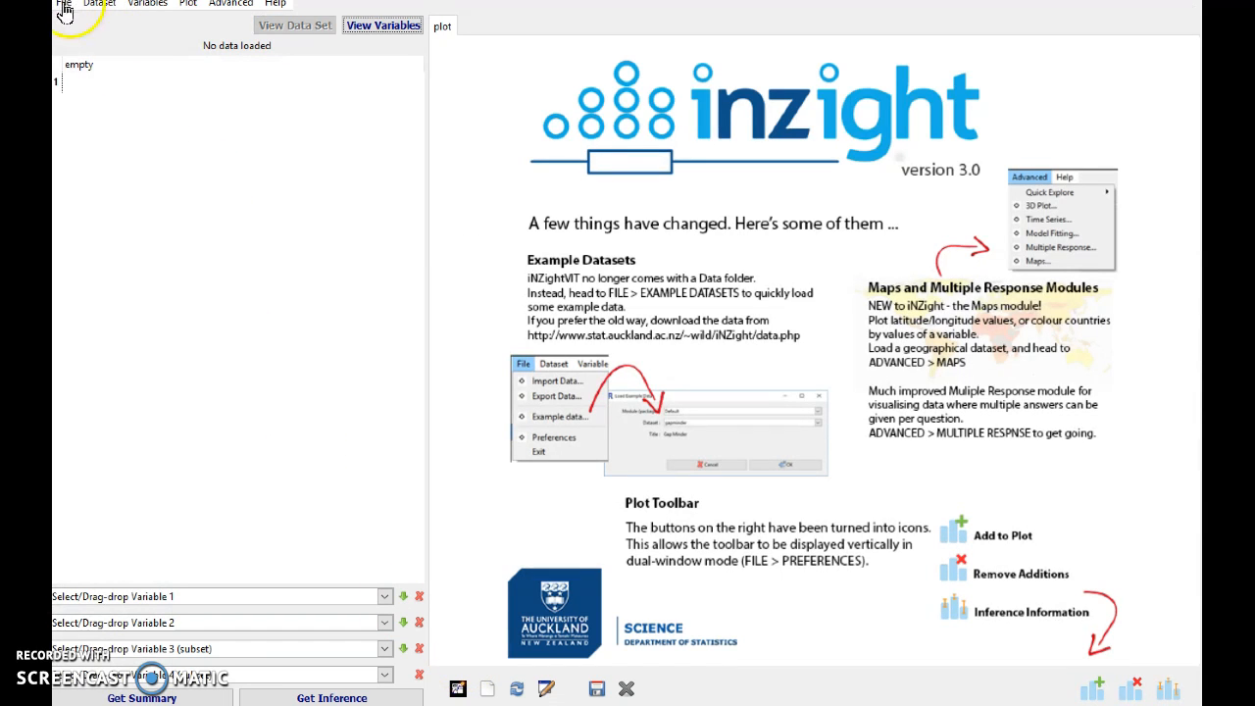
Import small-sample-ci-test-example.csv from the quan102-1-local folder into iNZight.
left_click(63, 4)
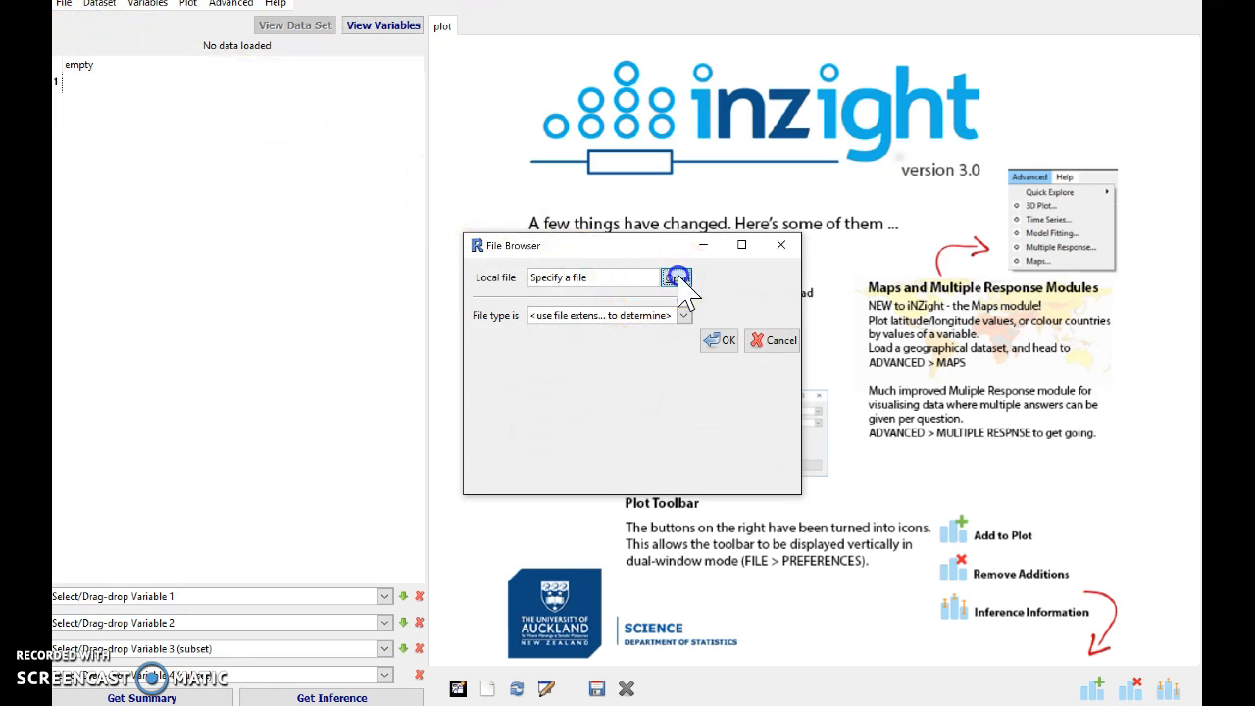
left_click(677, 279)
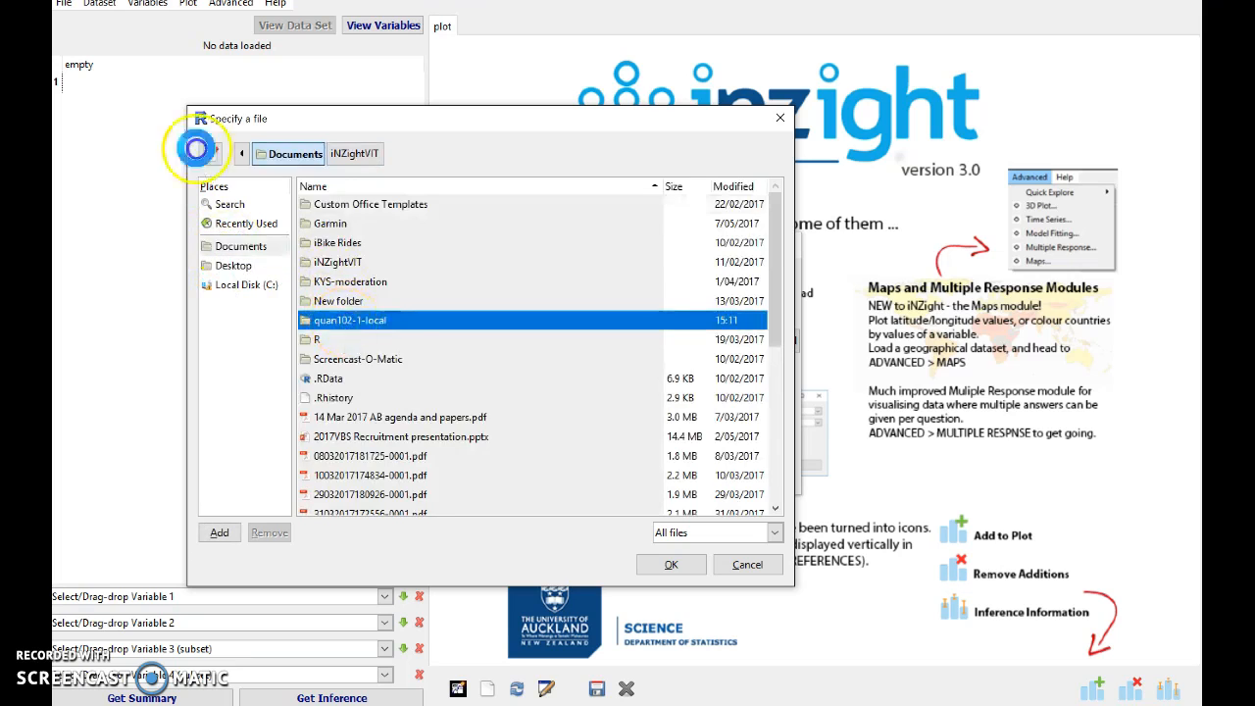
double_click(349, 320)
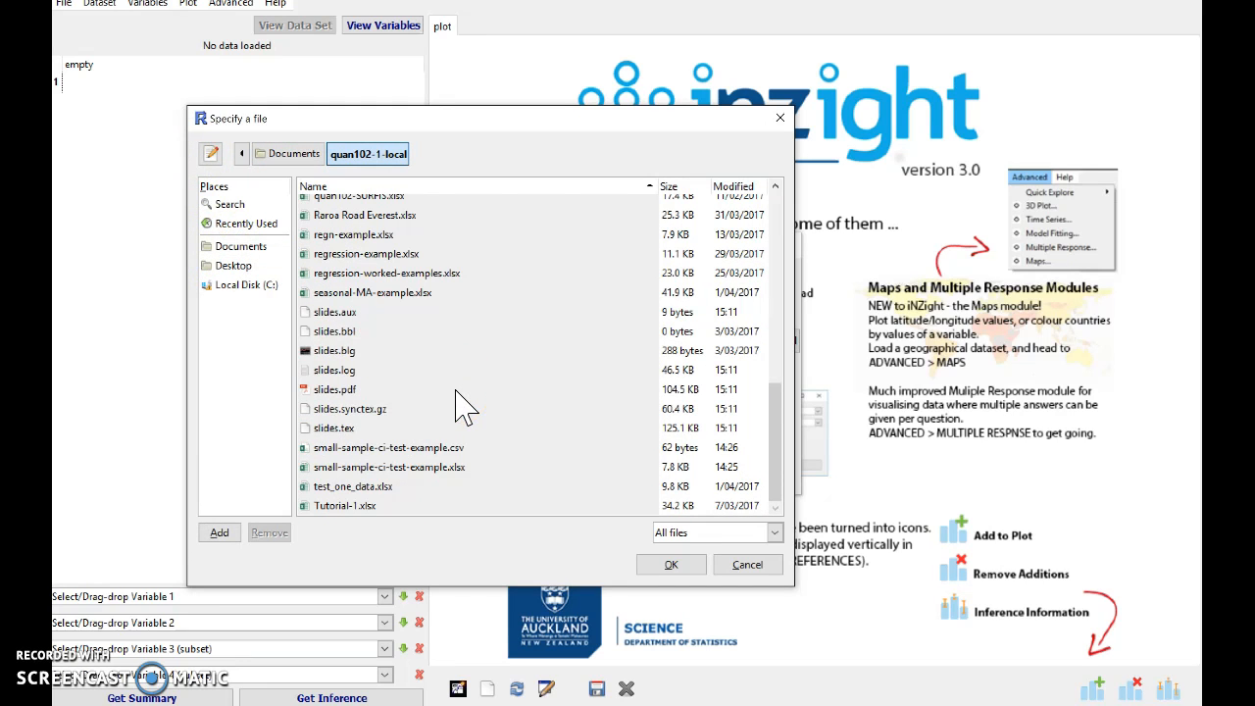
left_click(388, 447)
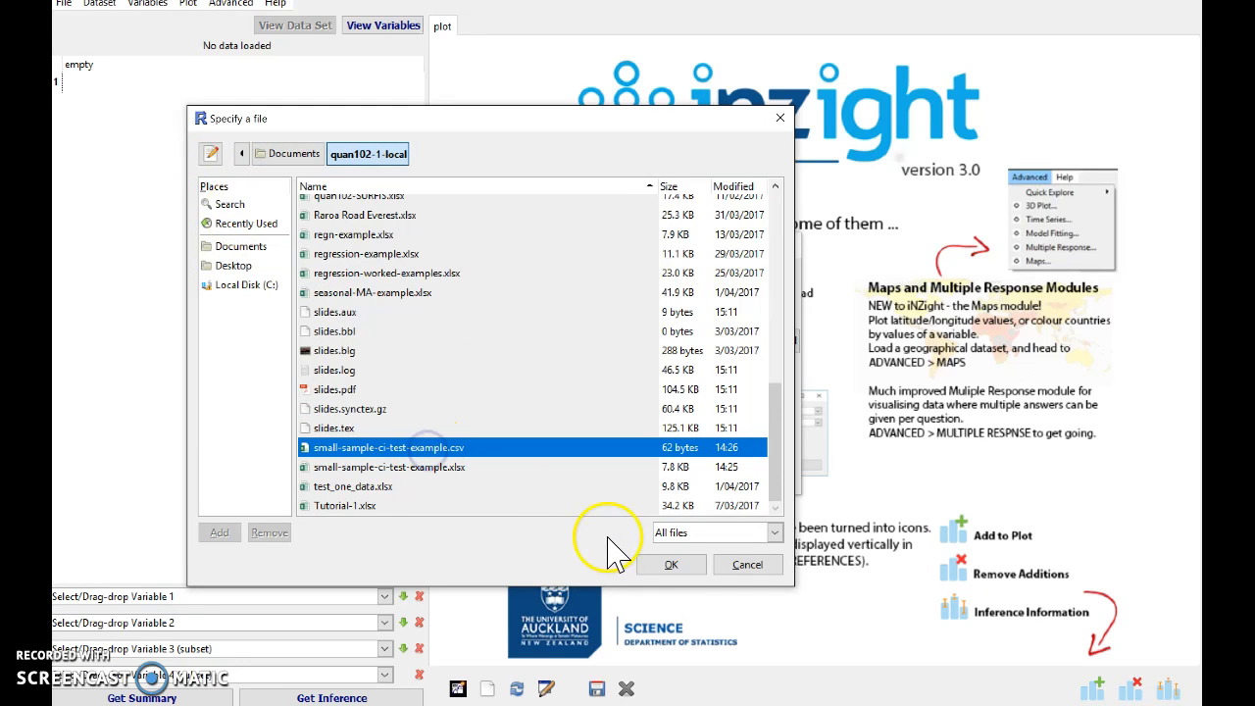
left_click(671, 565)
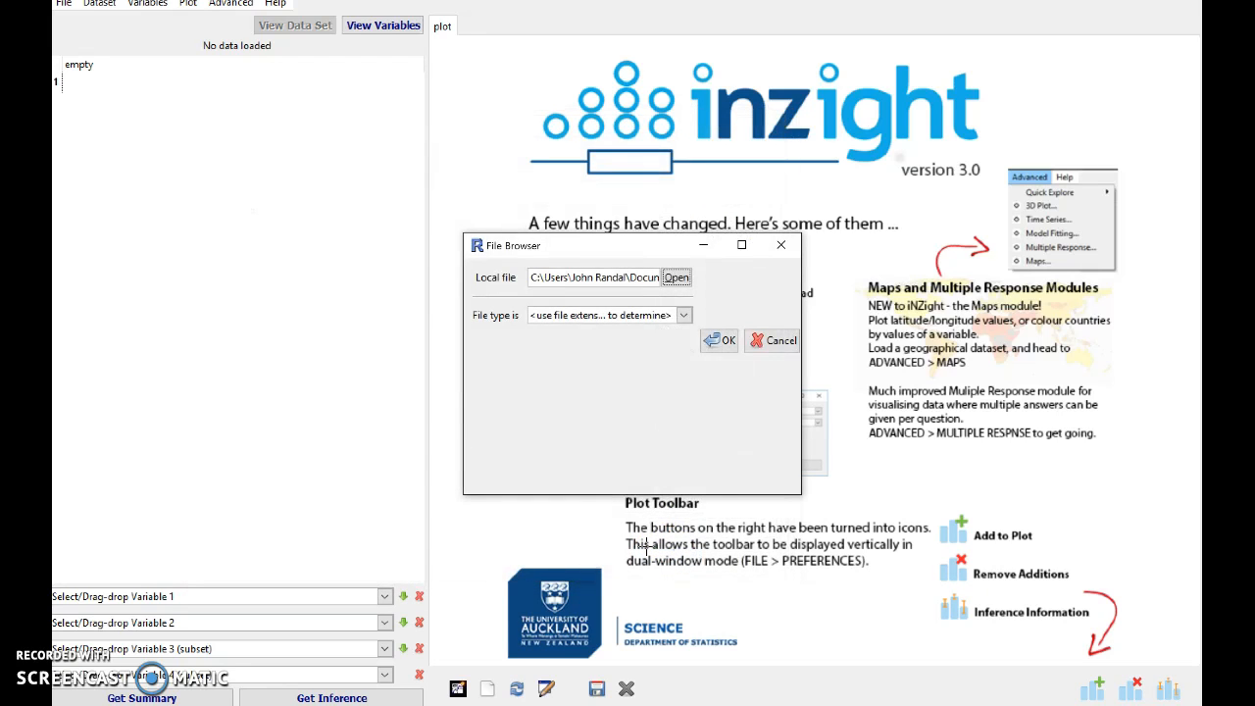
left_click(728, 341)
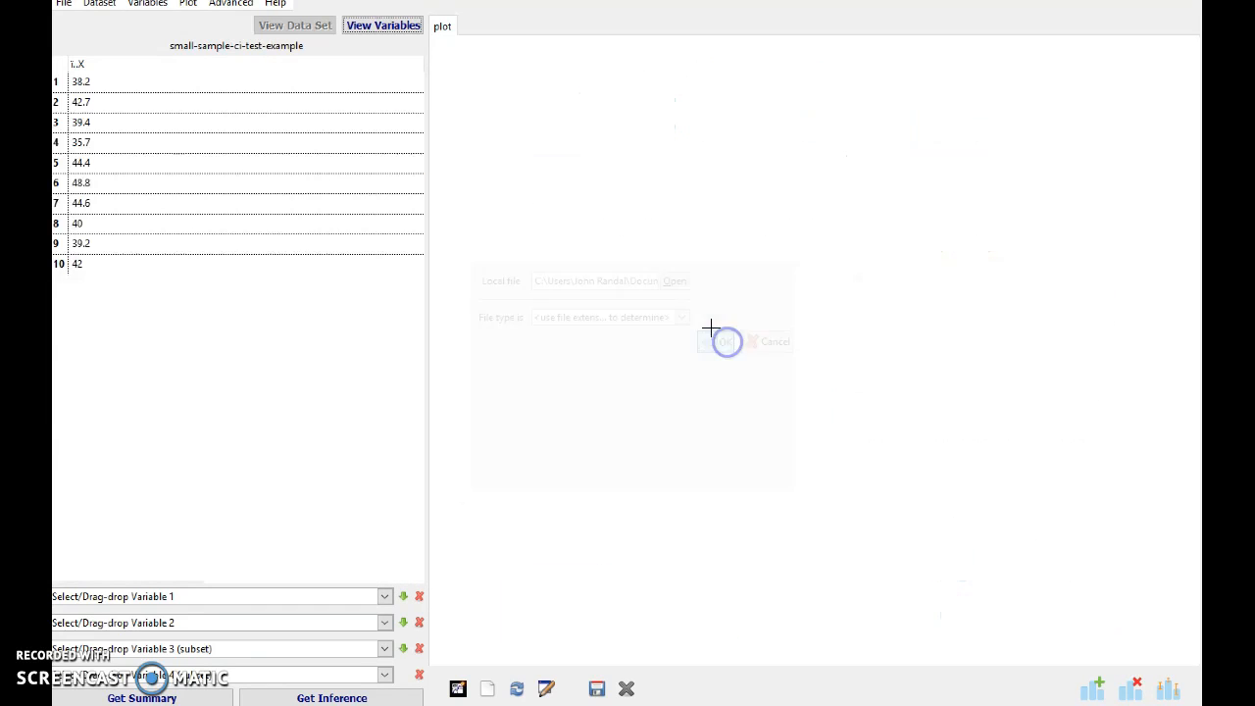
Rename the variable L.X to X via Variables > Rename Variables.
left_click(726, 342)
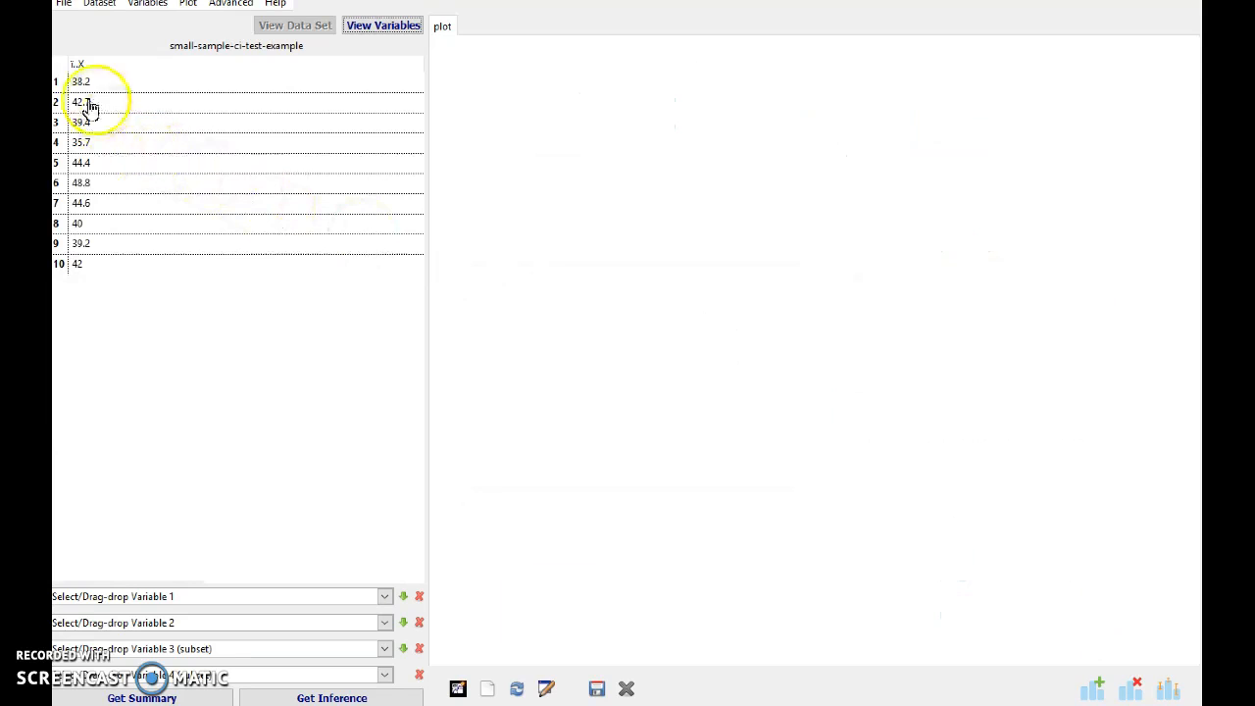
left_click(145, 4)
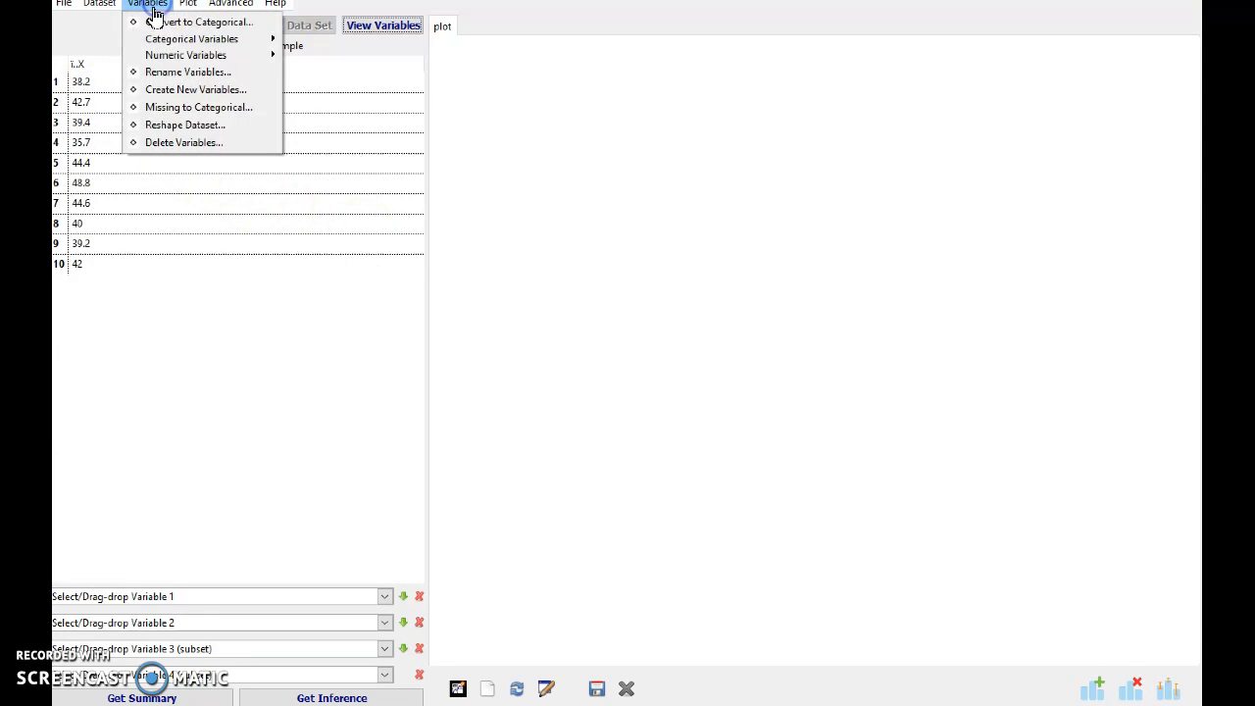
left_click(189, 71)
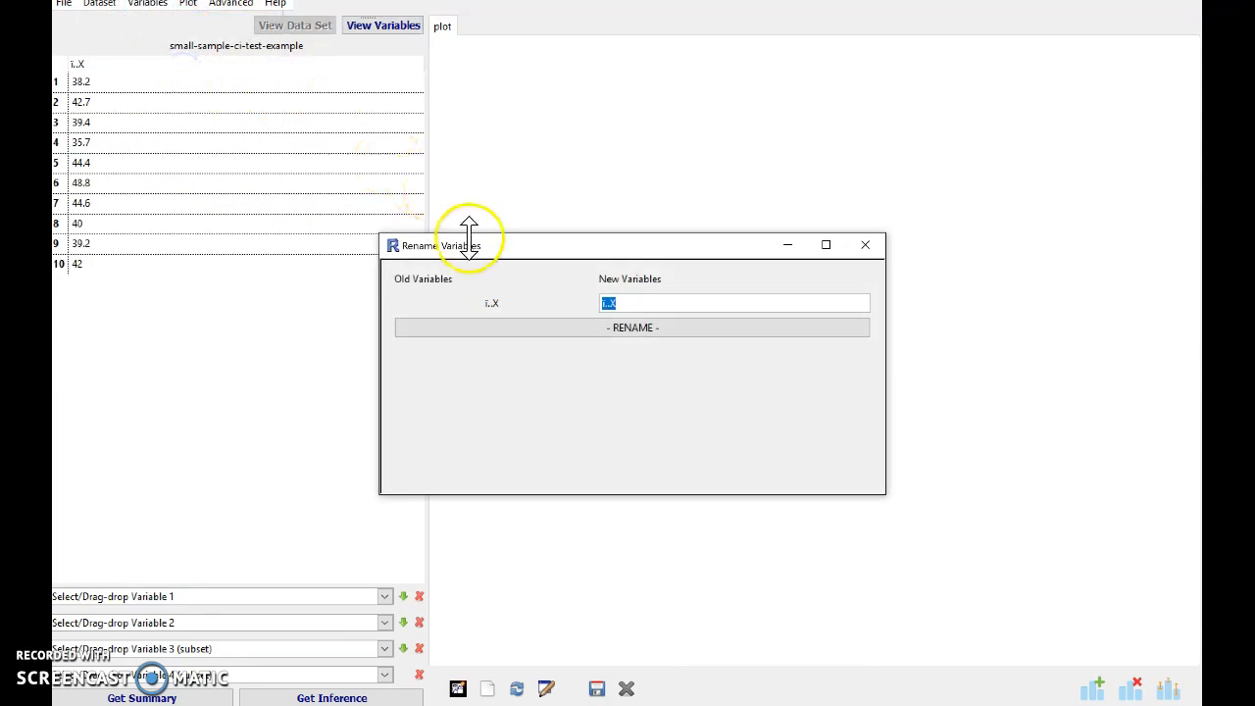
type("X")
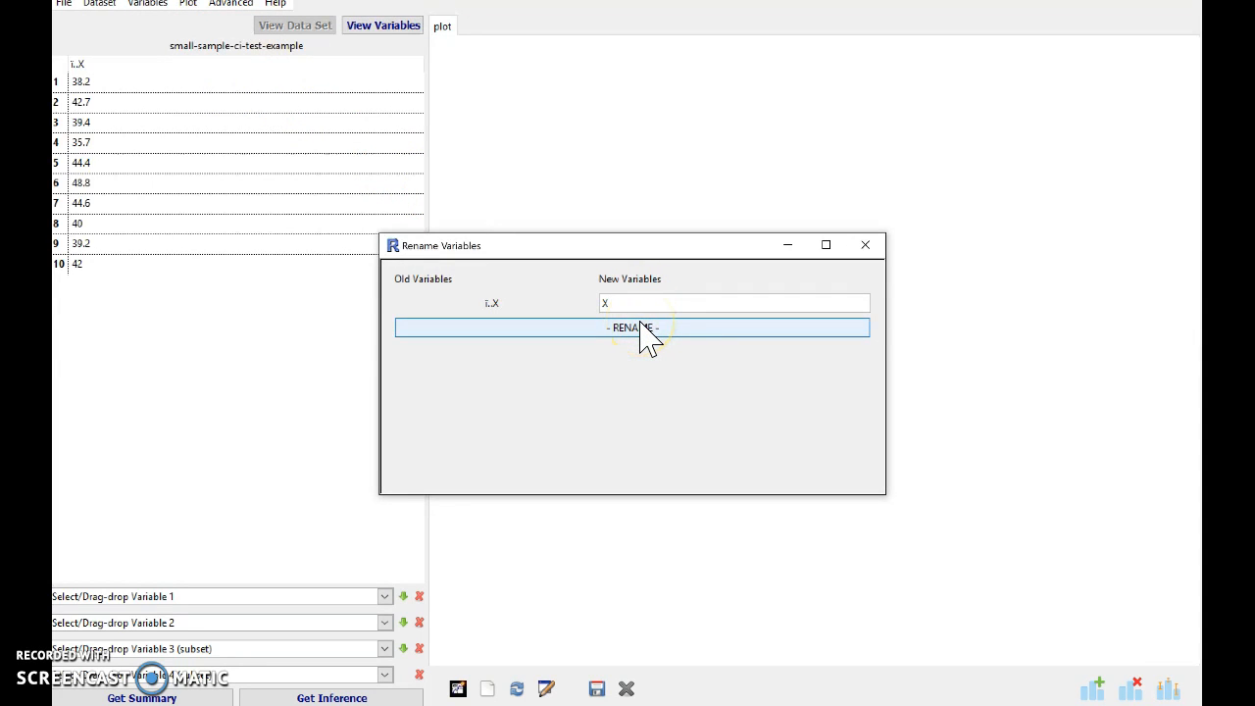
left_click(734, 302)
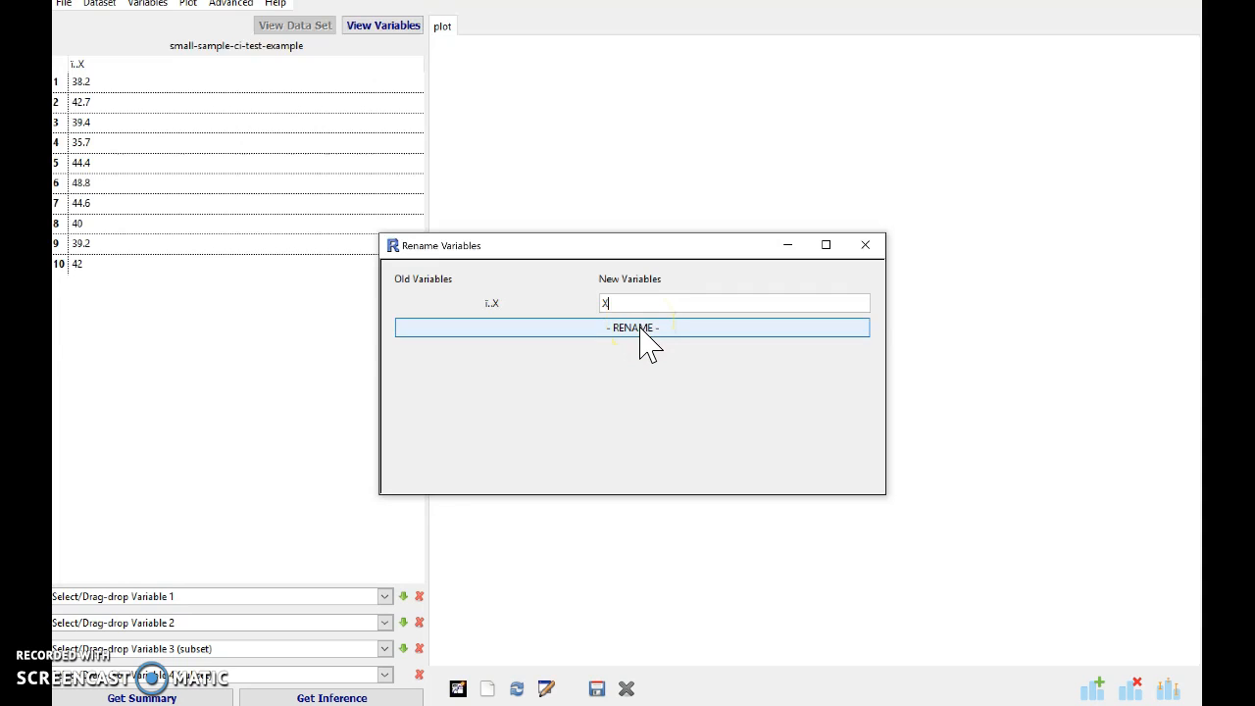
left_click(632, 325)
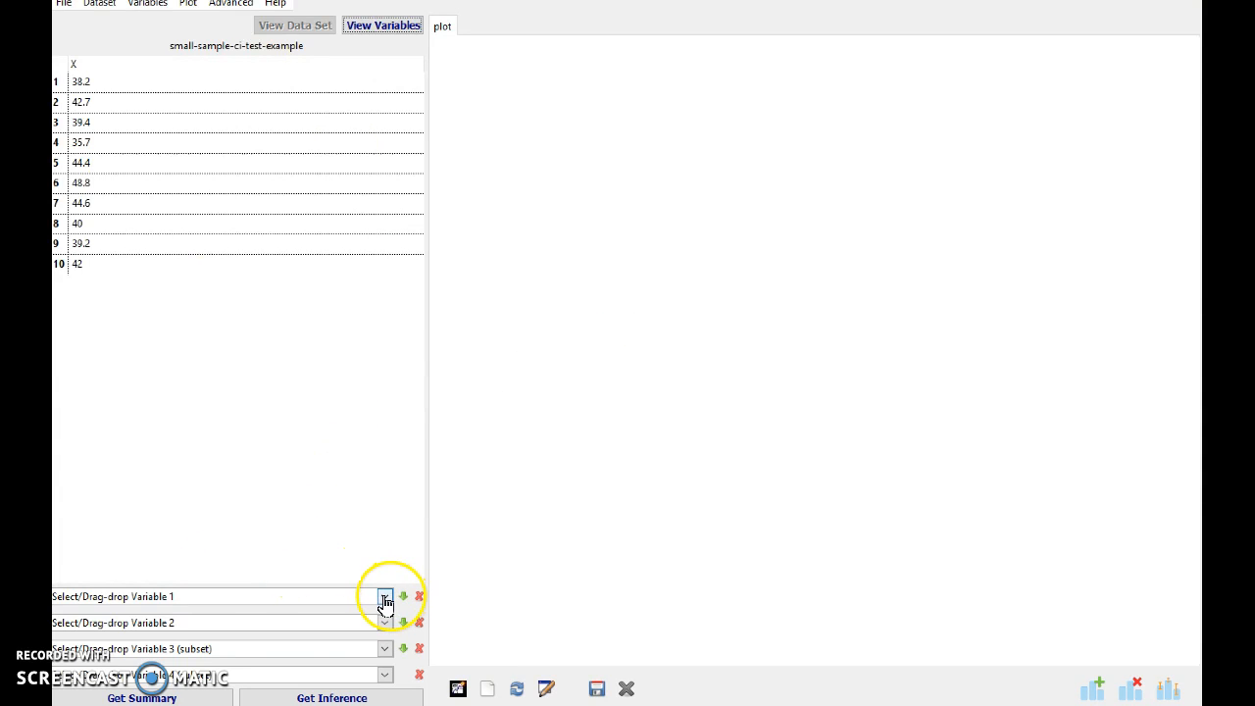
Run a one-sample t-test on X with null value 42 and a less-than alternative.
left_click(385, 597)
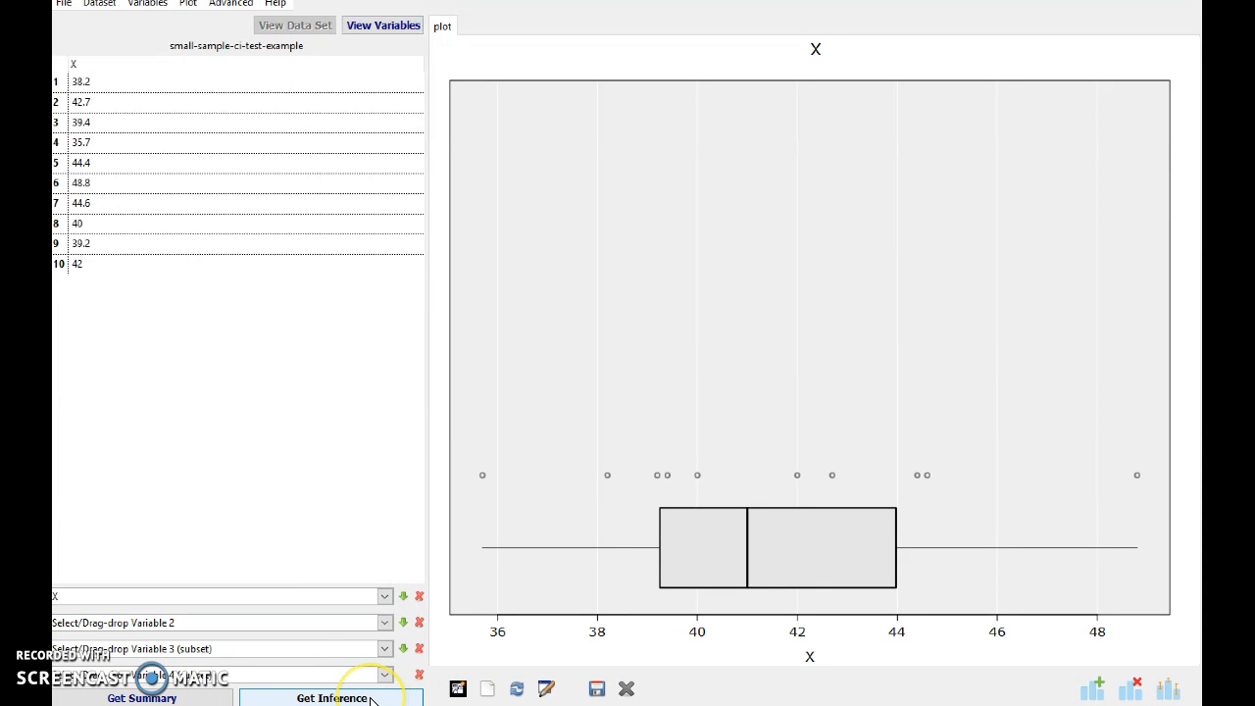
left_click(331, 698)
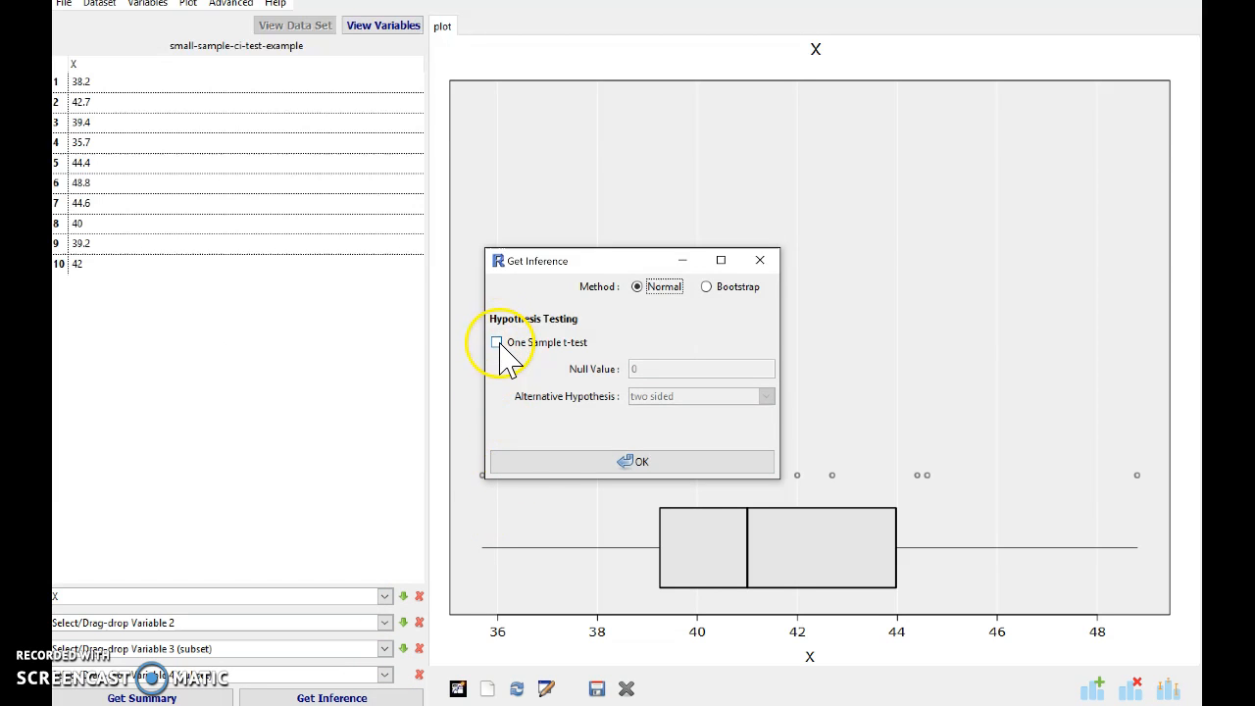
left_click(498, 342)
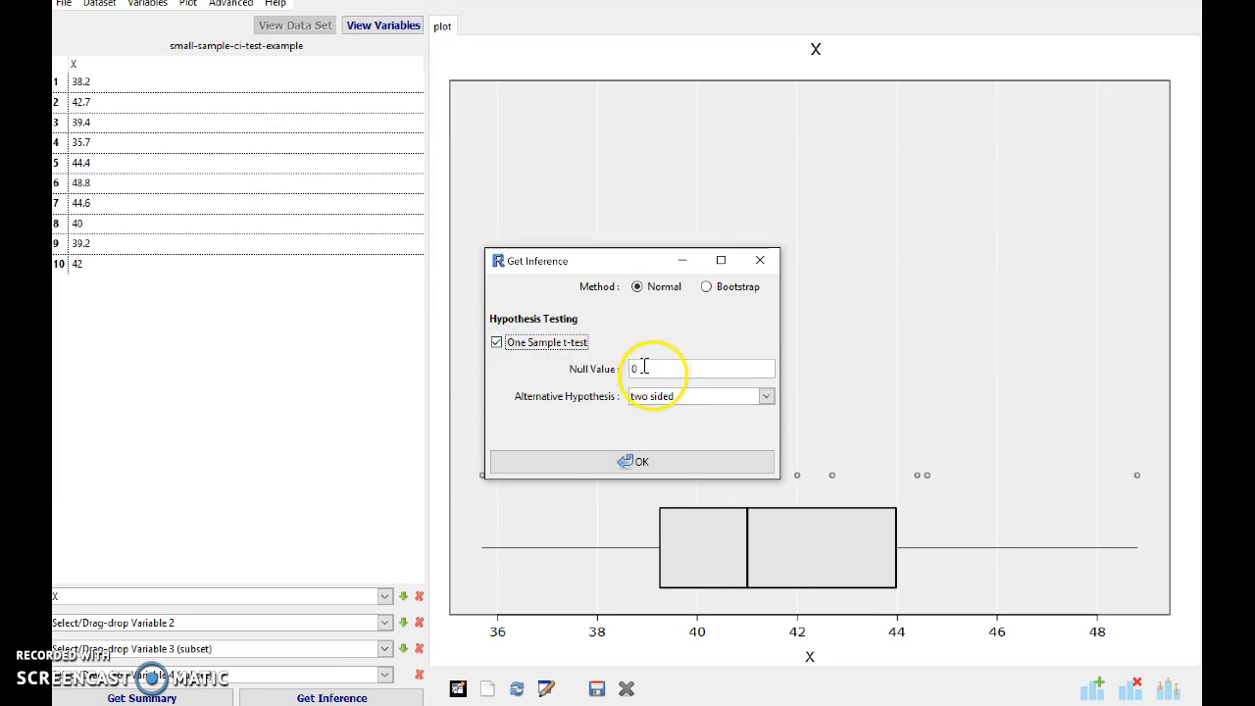
triple_click(700, 368)
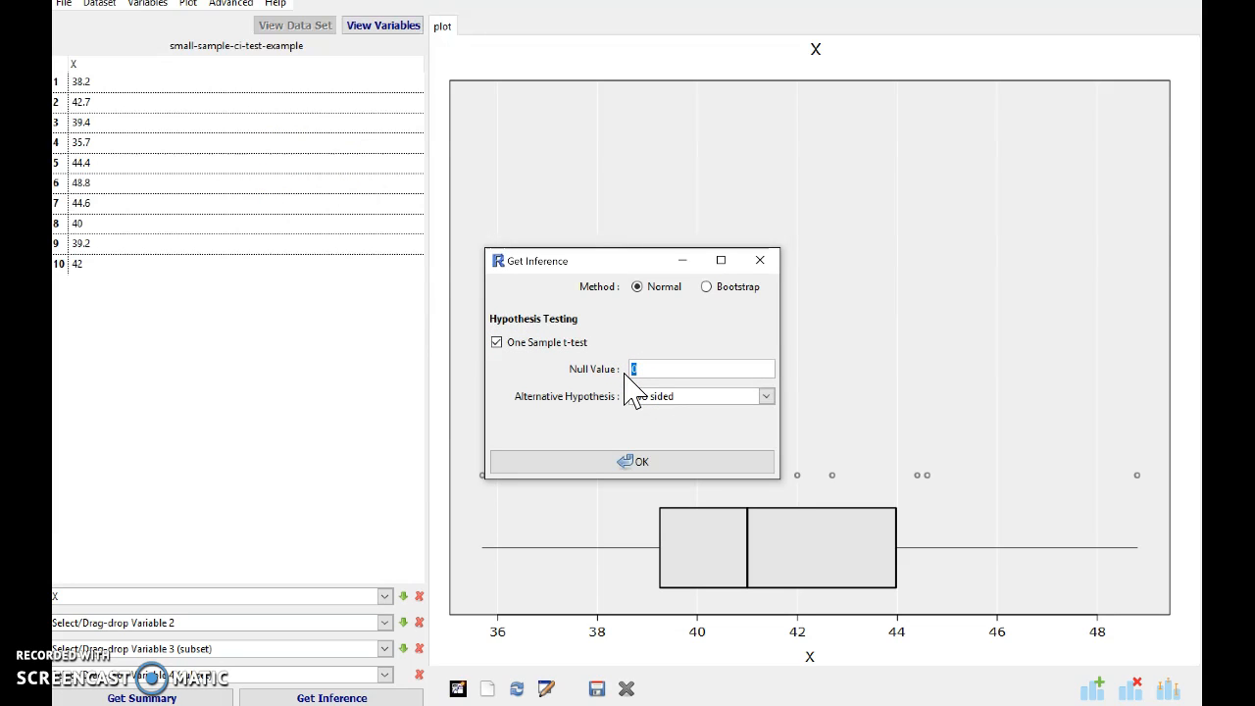
type("4")
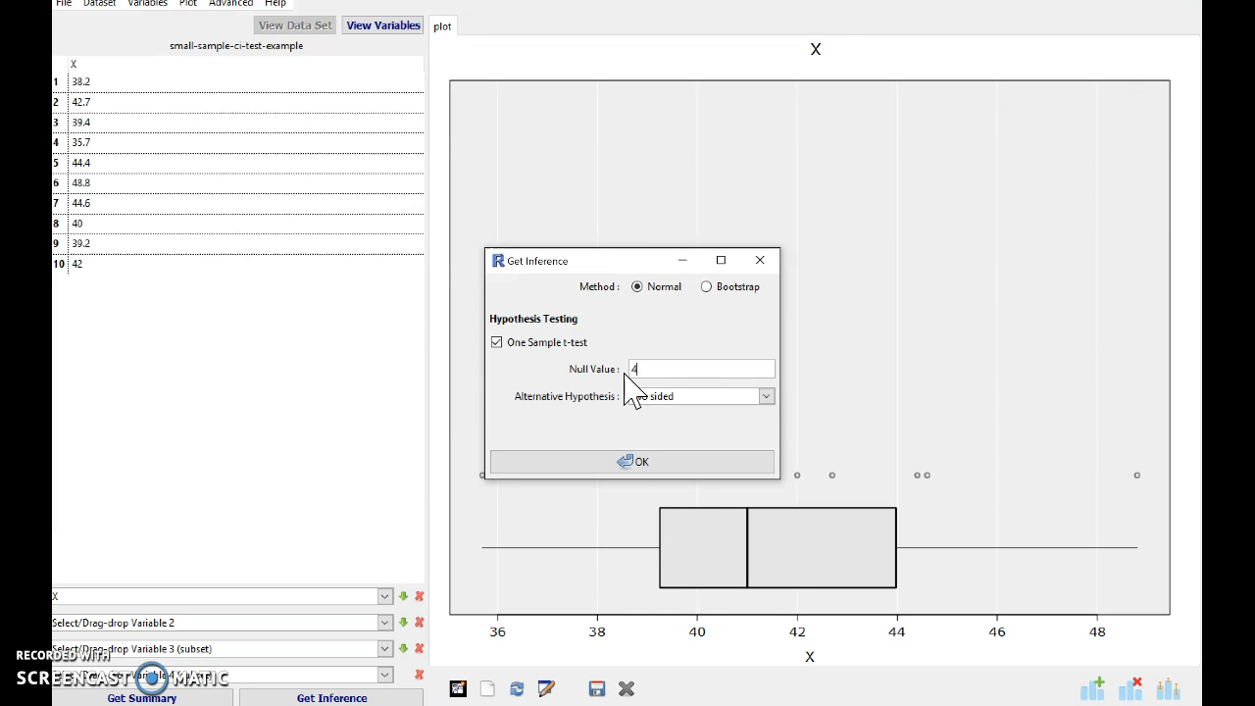
type("2")
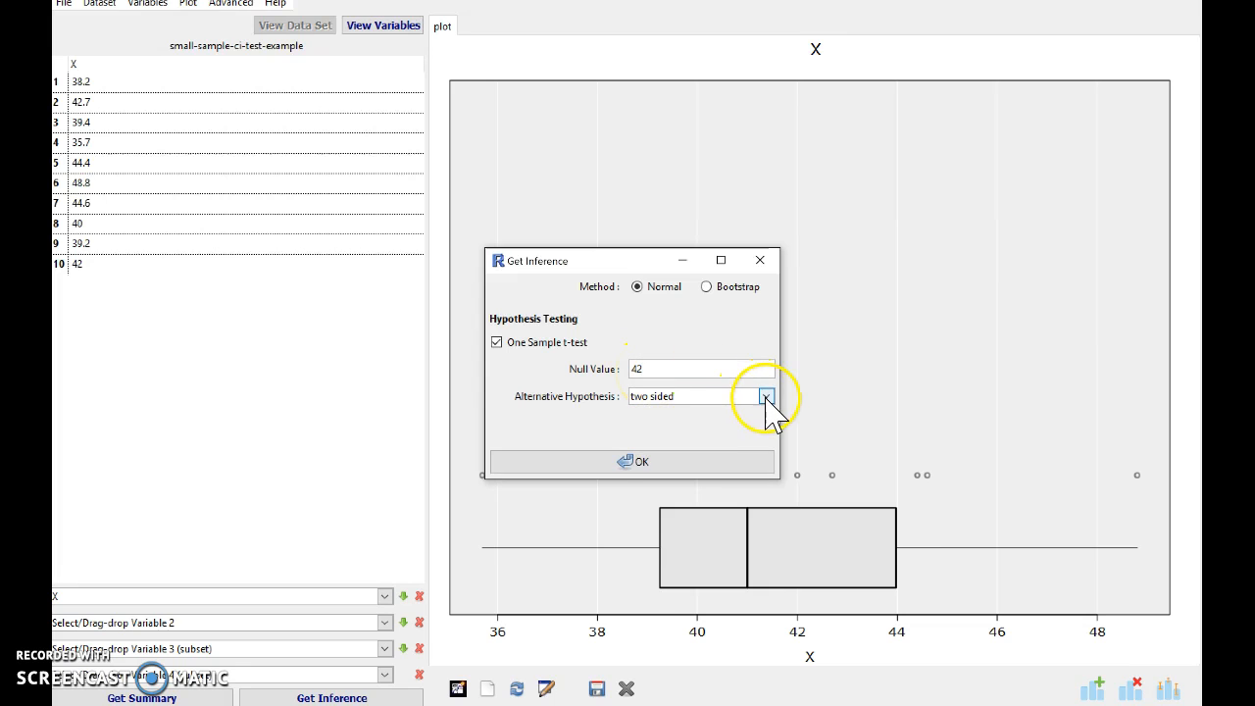
left_click(765, 396)
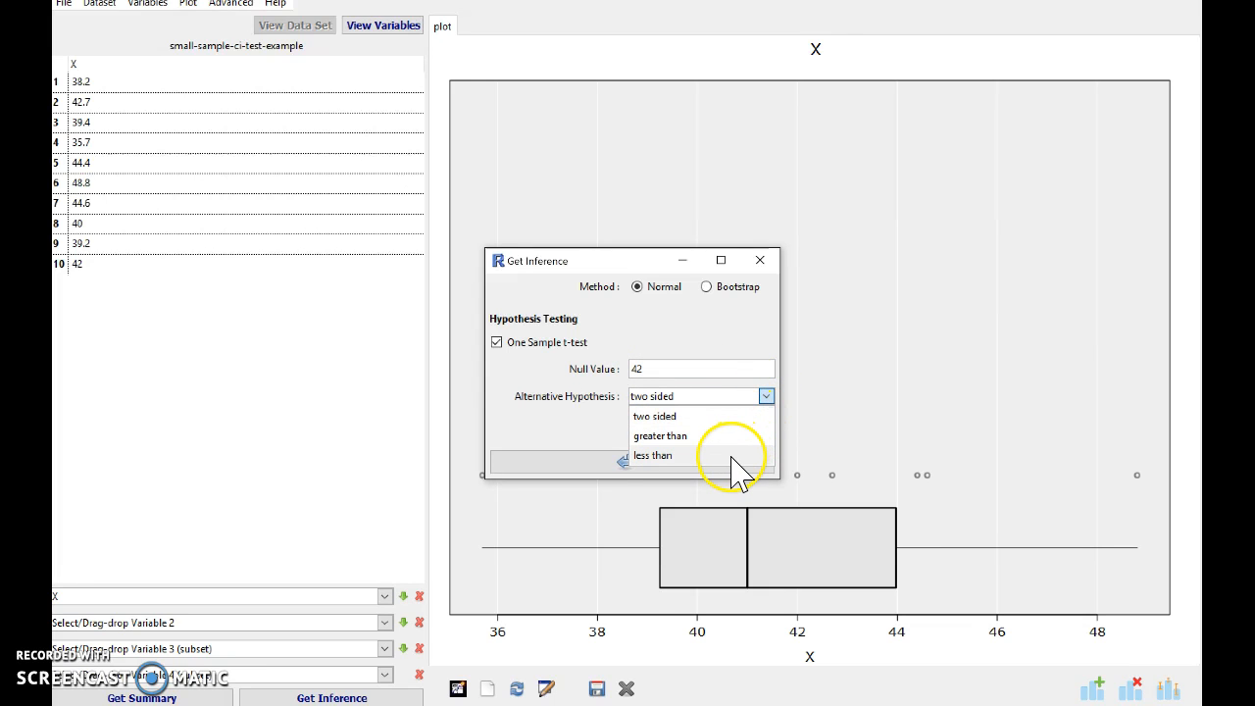
left_click(651, 455)
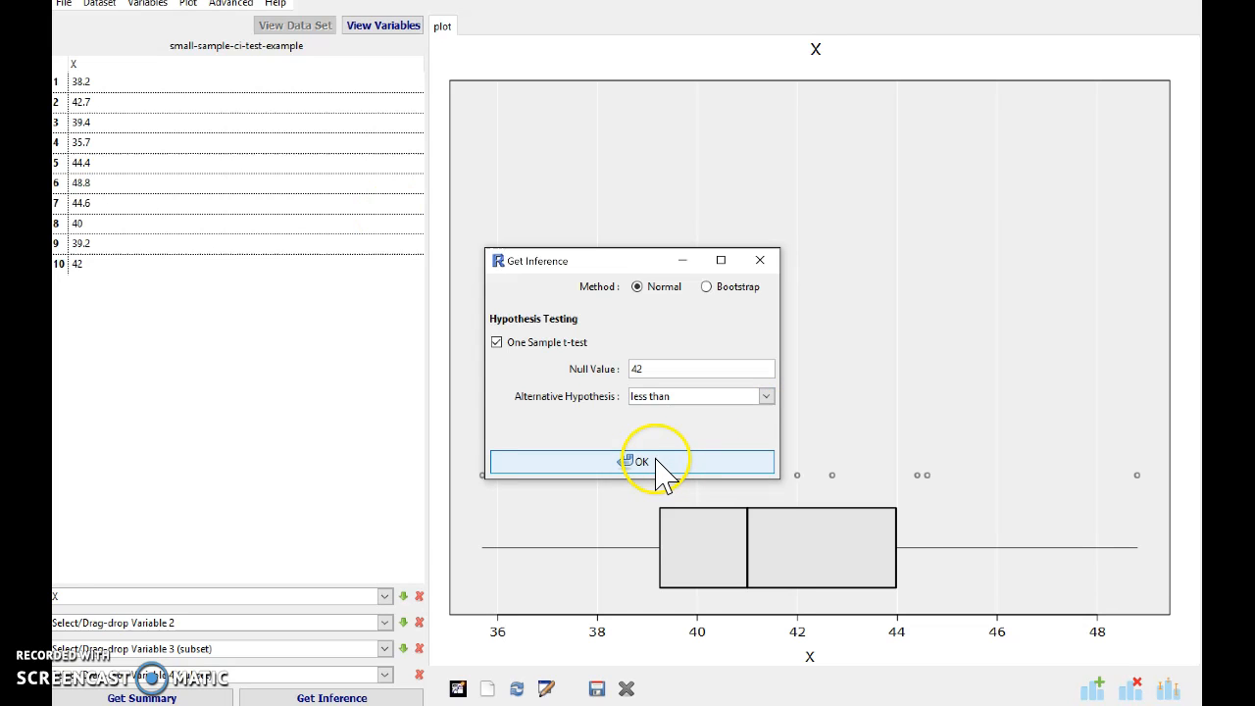
left_click(639, 463)
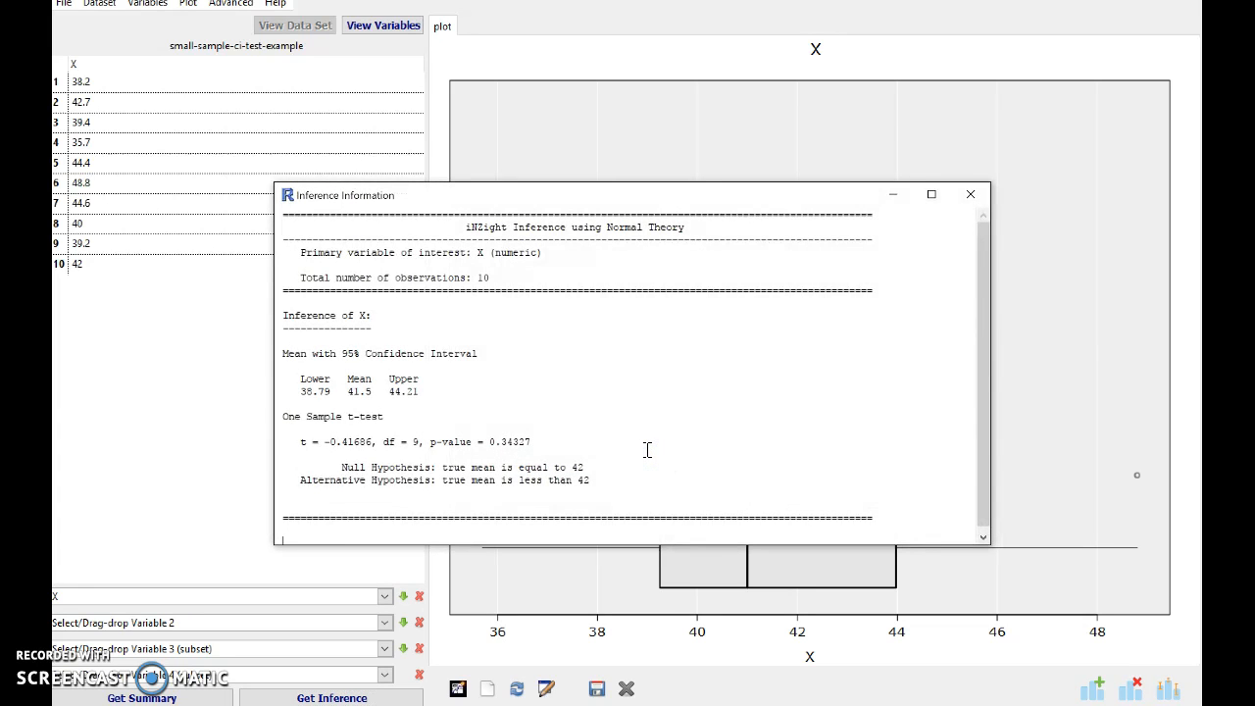
mouse_move(431, 396)
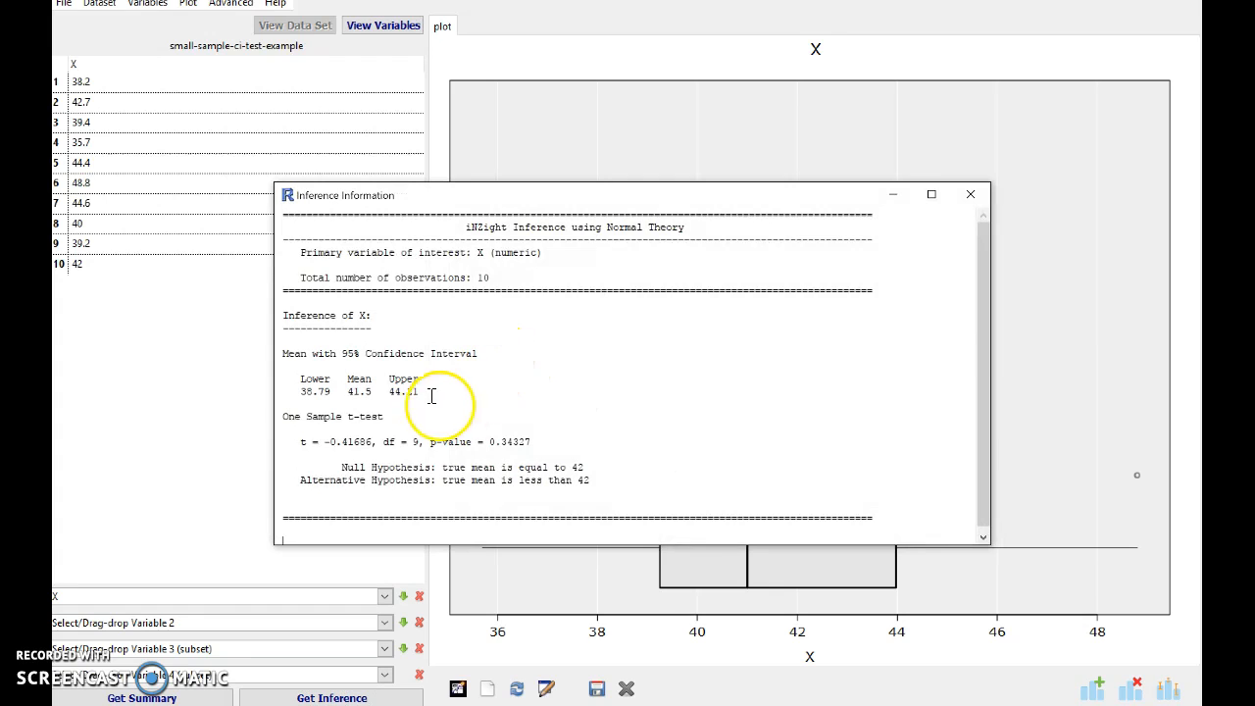
mouse_move(585, 345)
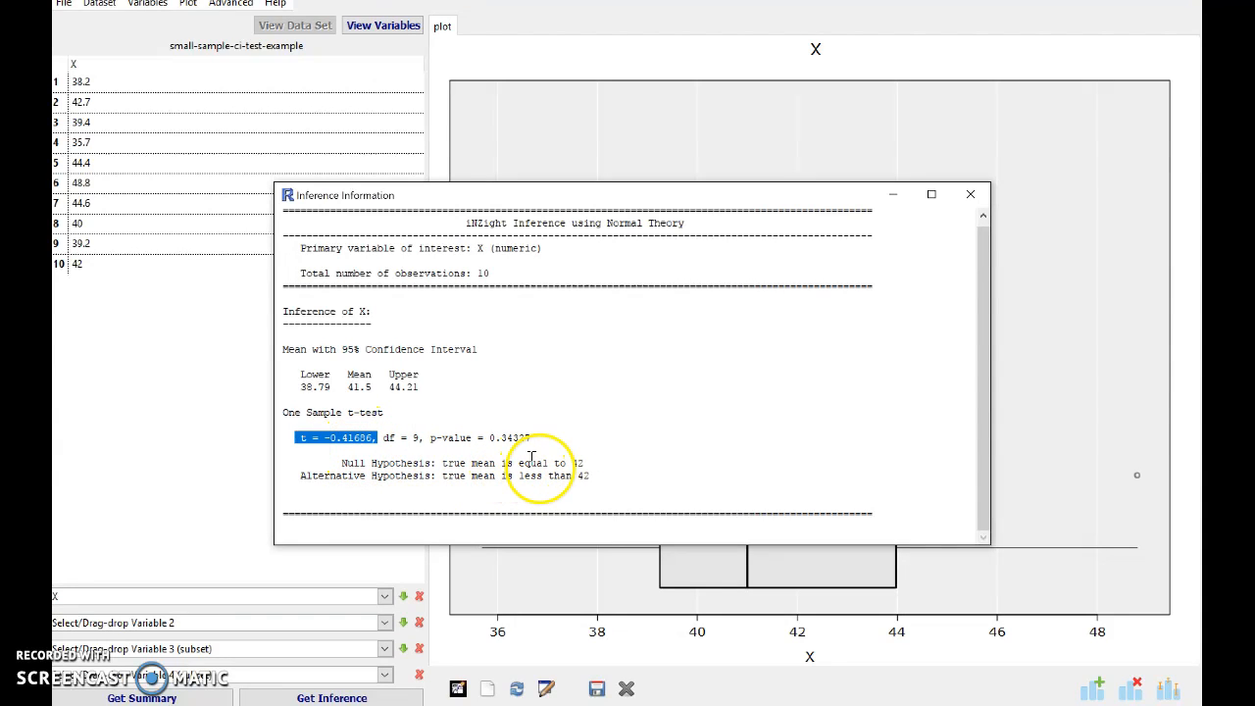
mouse_move(578, 441)
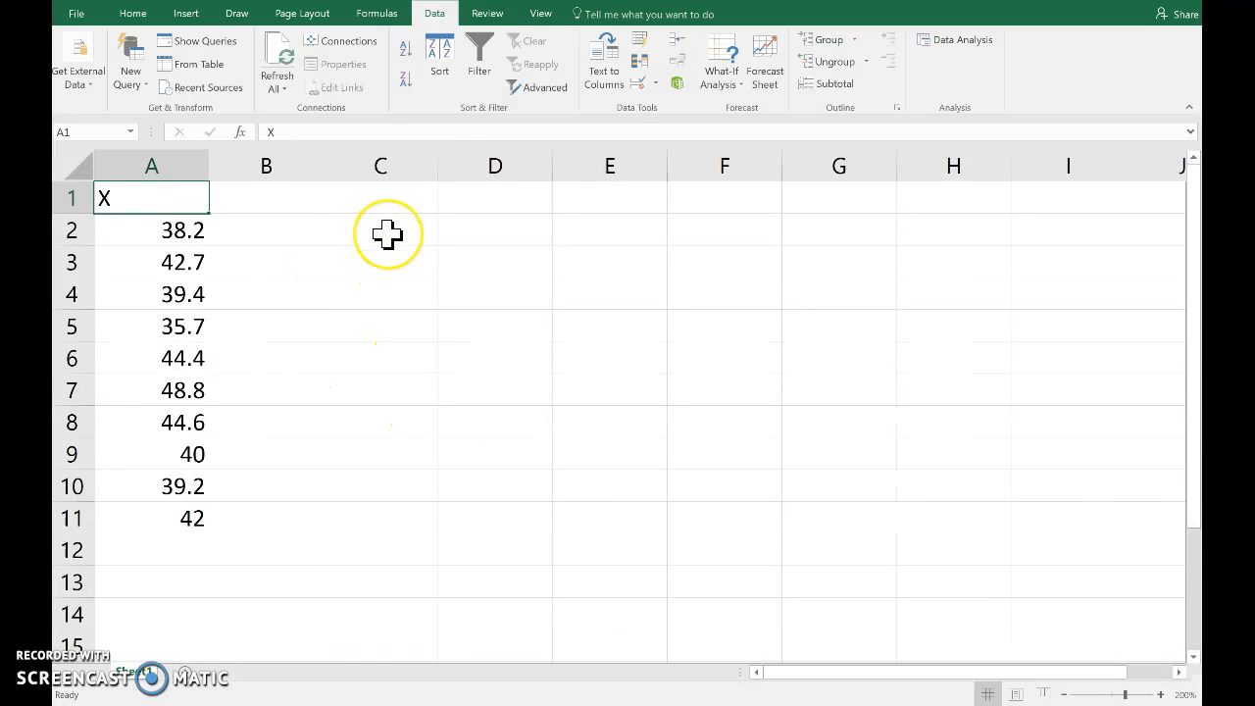
Compute the mean, STDEV.S and COUNT of A2:A11 in C2, C3 and C4.
type("=average(A2:A11")
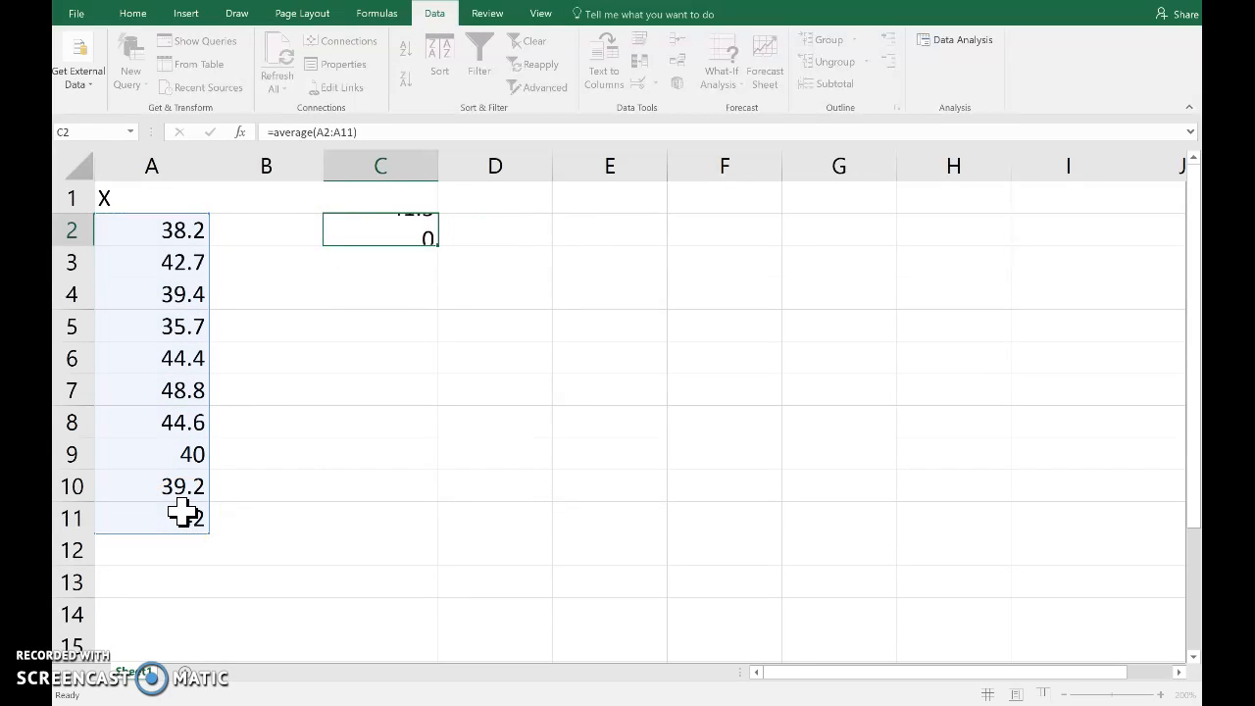
type("=S")
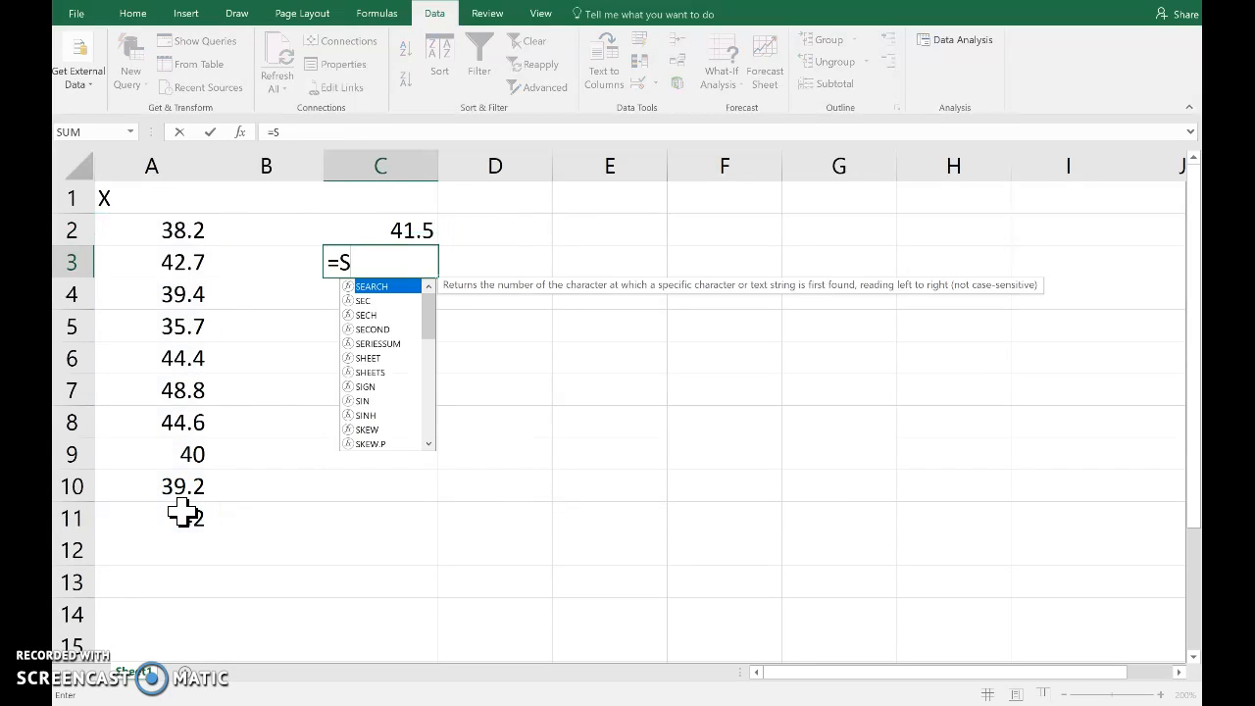
type("TDEV.S(A2:A11")
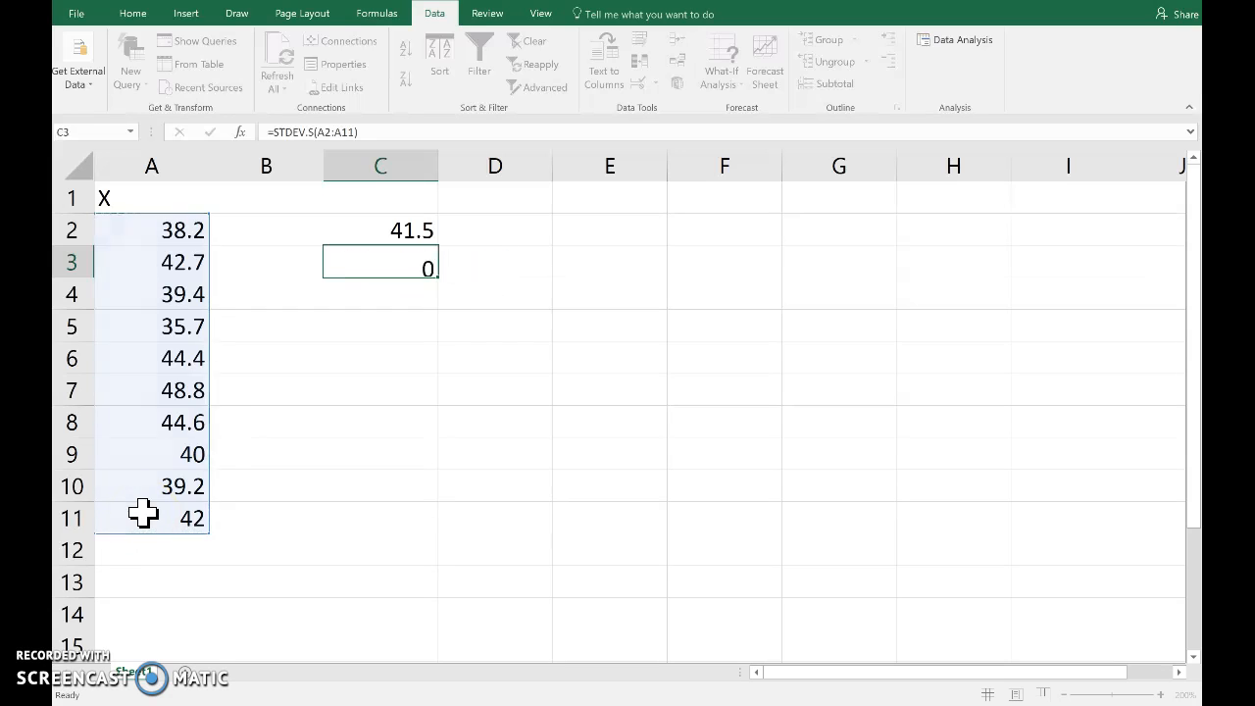
type("=COUNT")
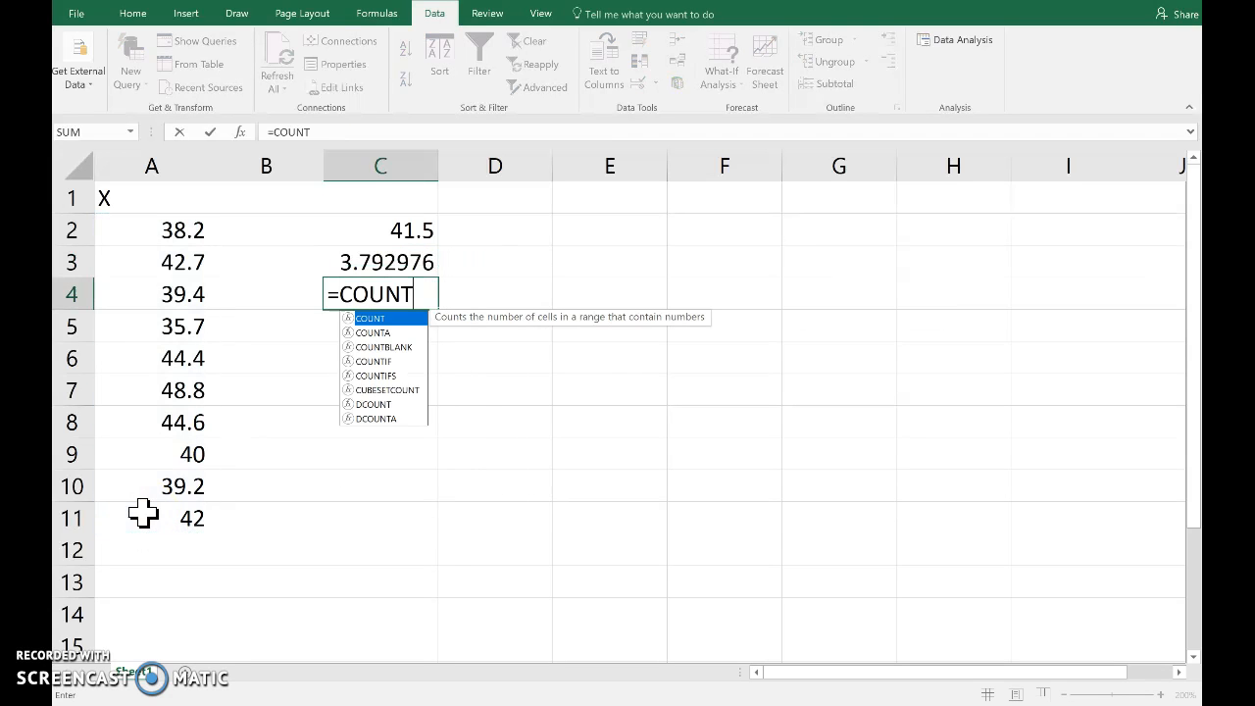
type("(")
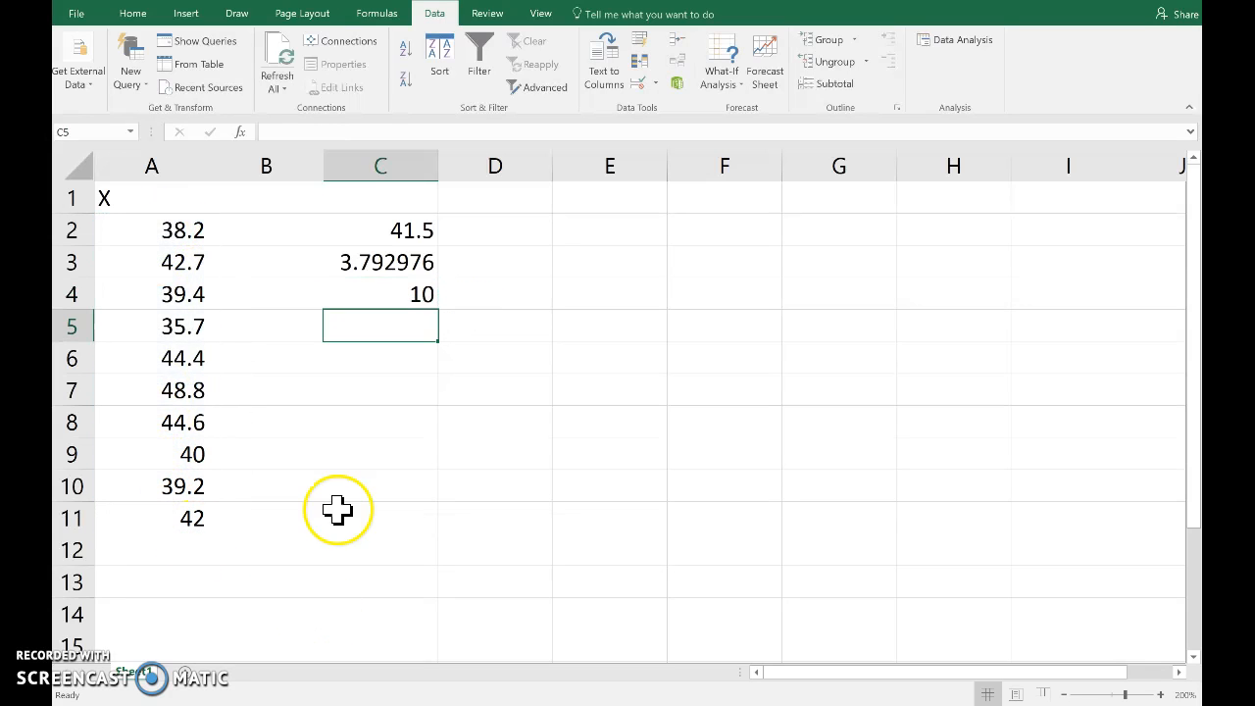
Compute the t statistic =(C2-42)/(C3/SQRT(C4)) in C6, giving -0.41686.
type("=")
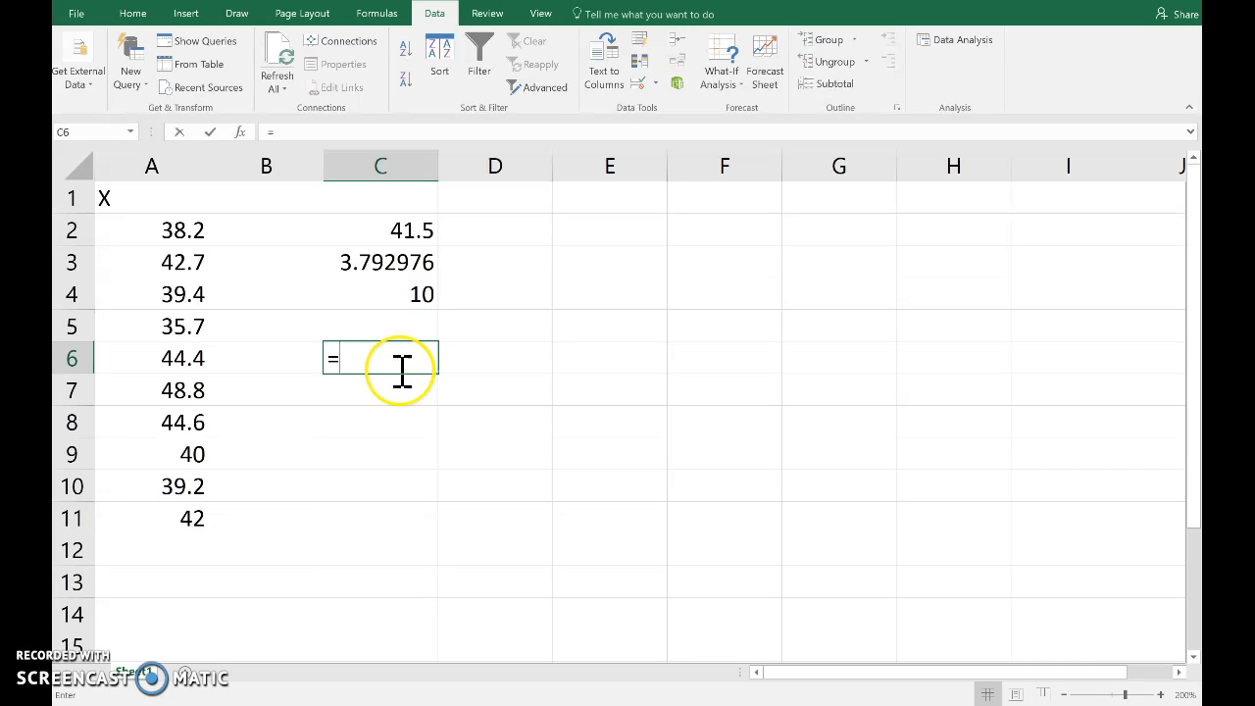
type("(")
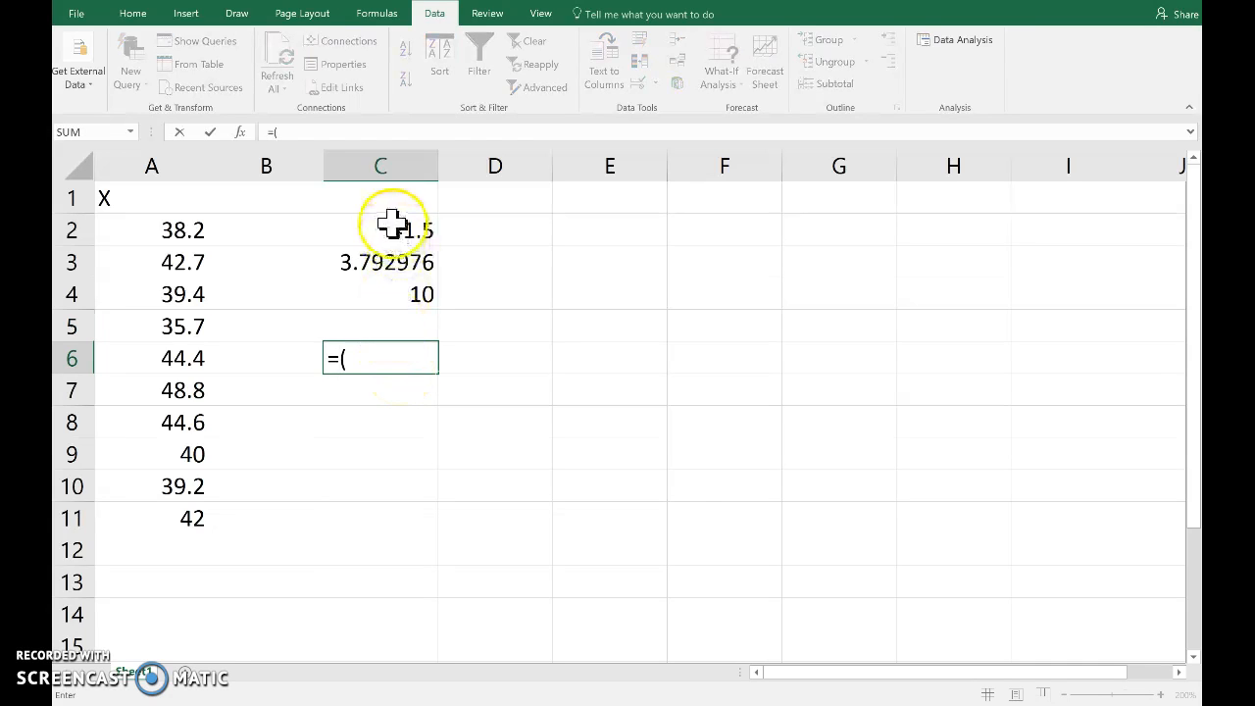
left_click(380, 229)
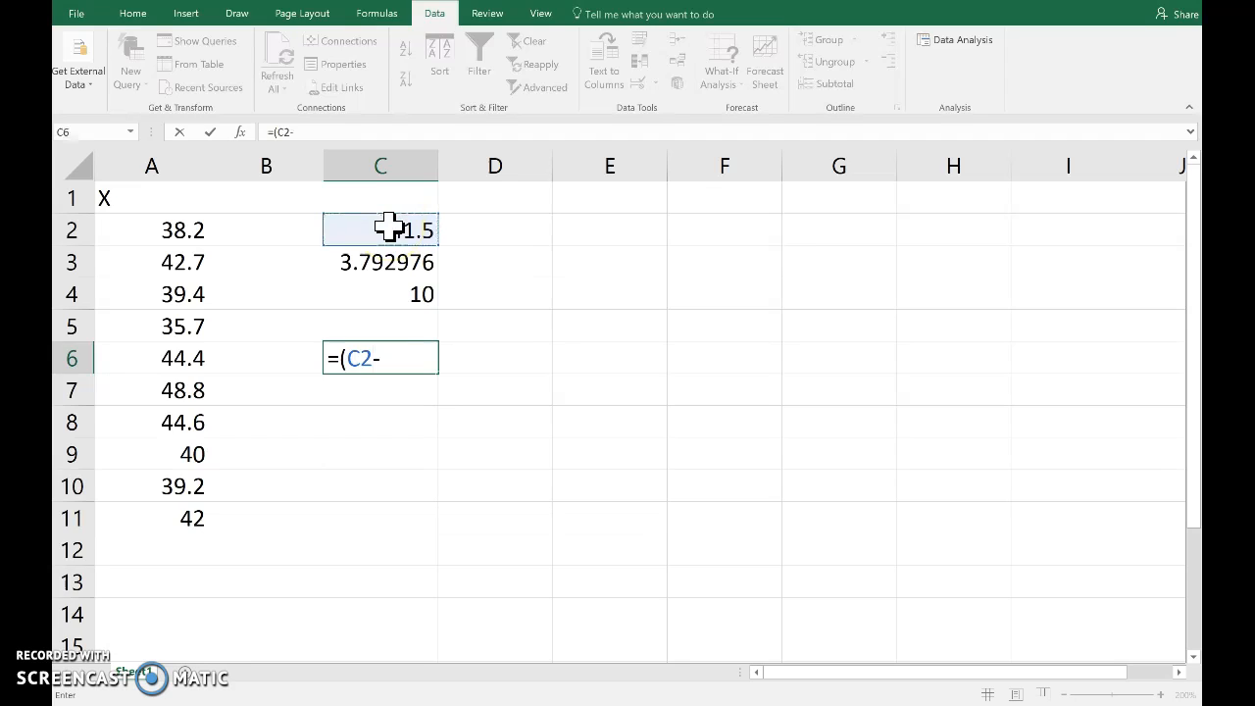
type("42)")
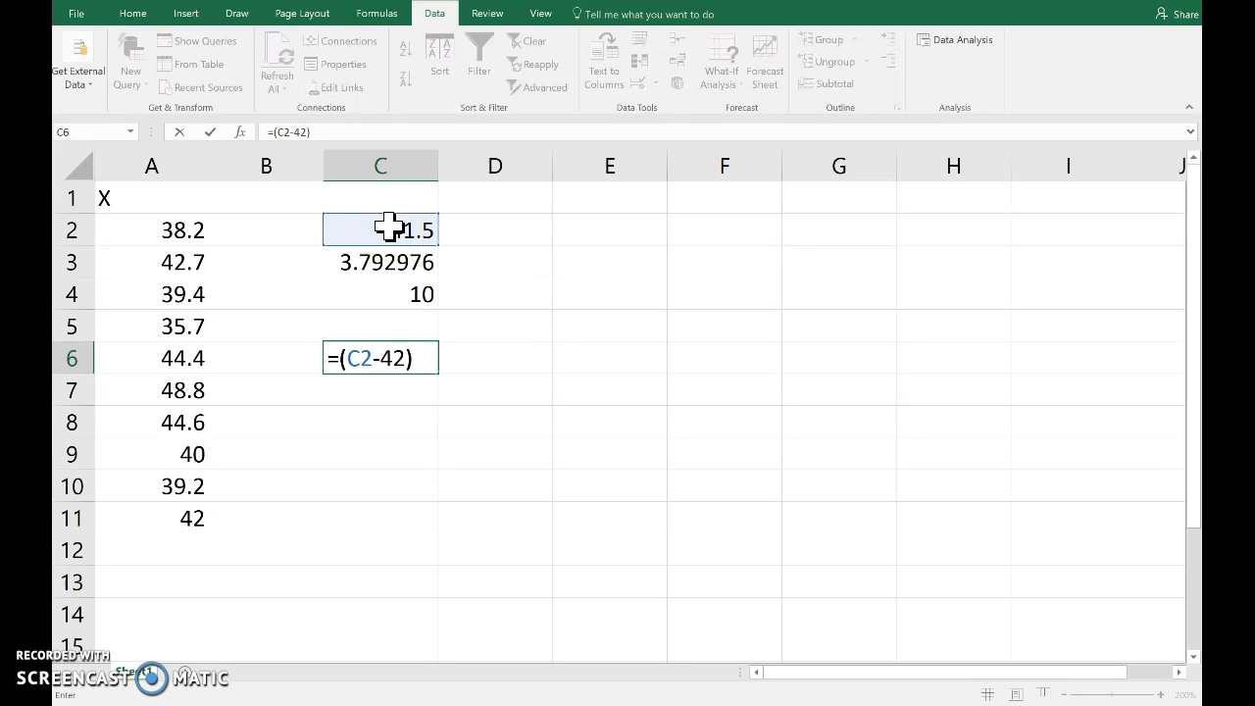
type("/(")
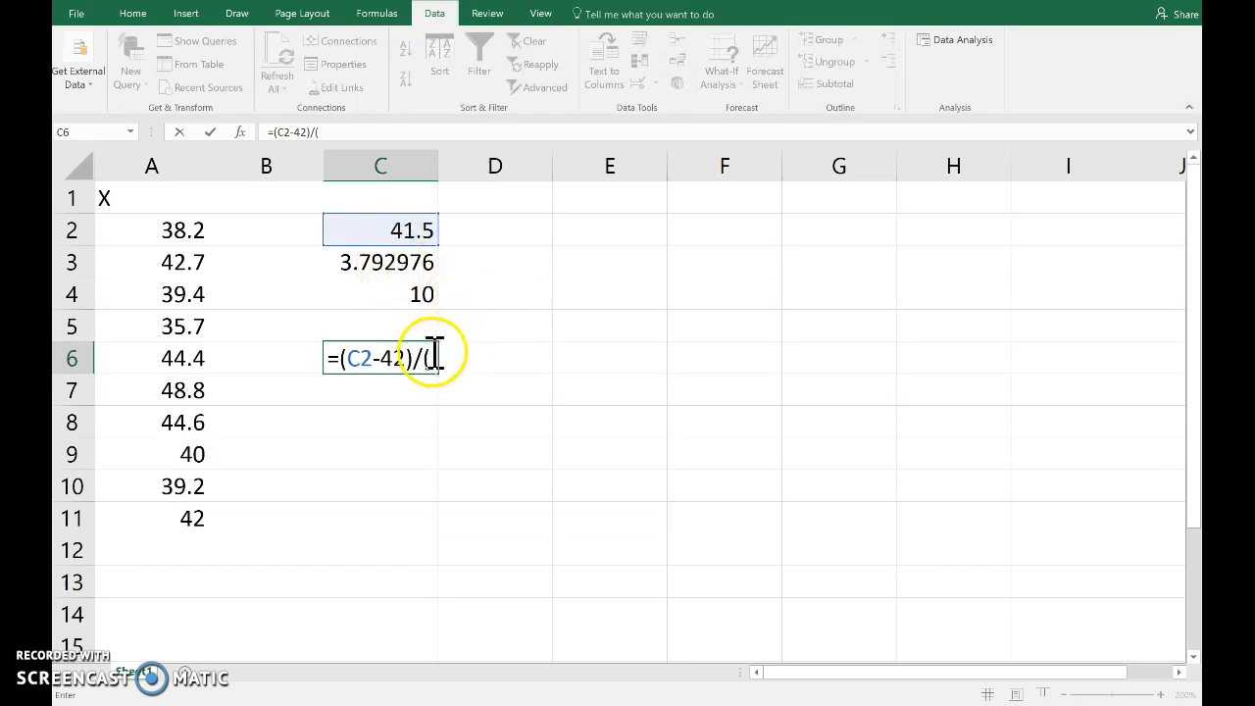
left_click(381, 263)
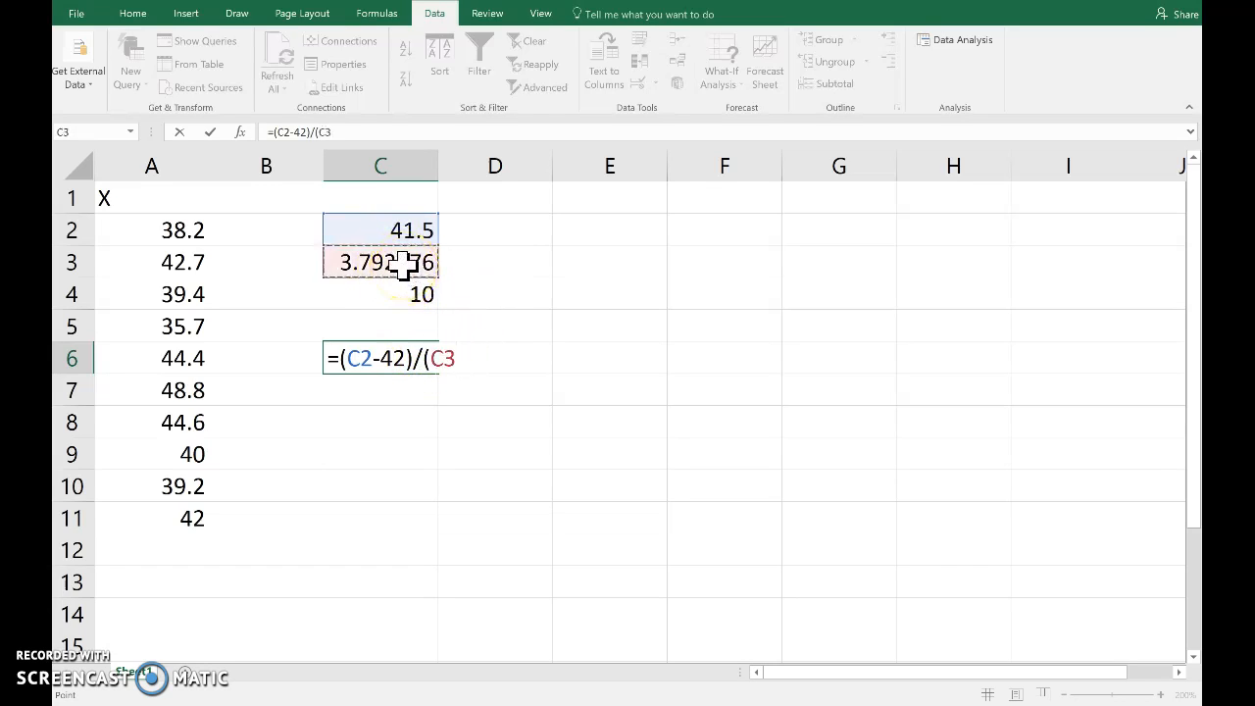
type("/sqrt(C4")
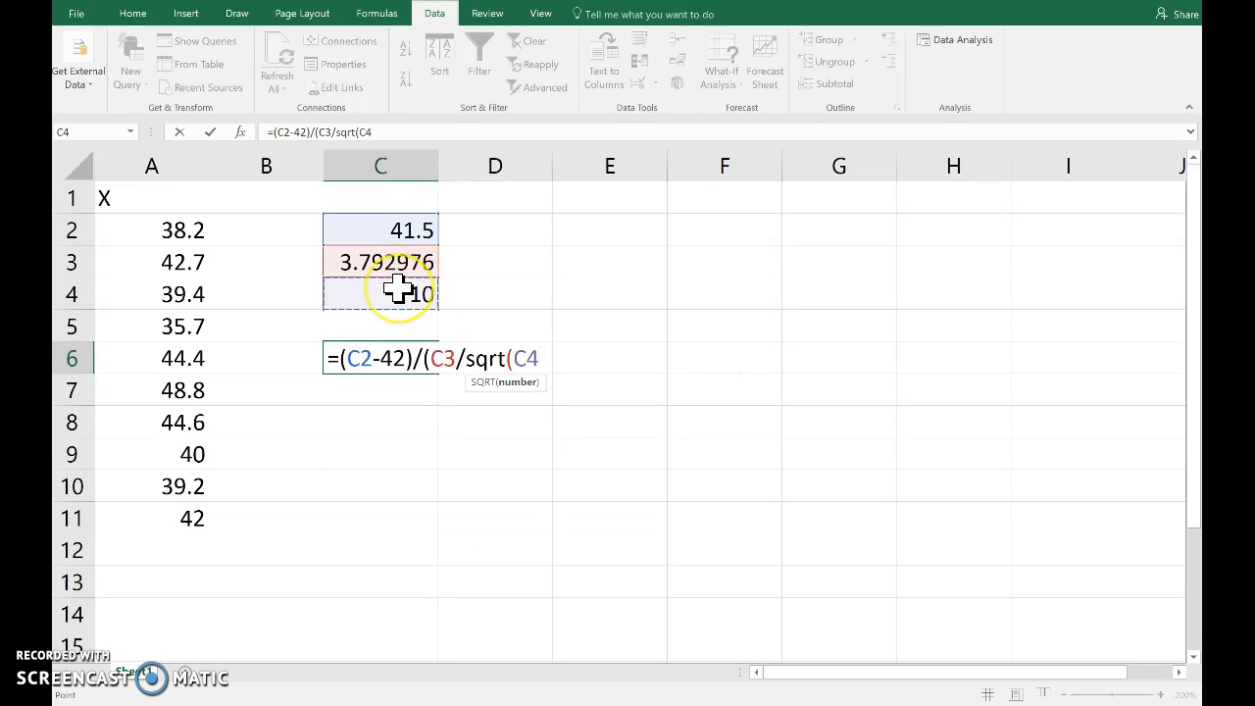
key("Enter")
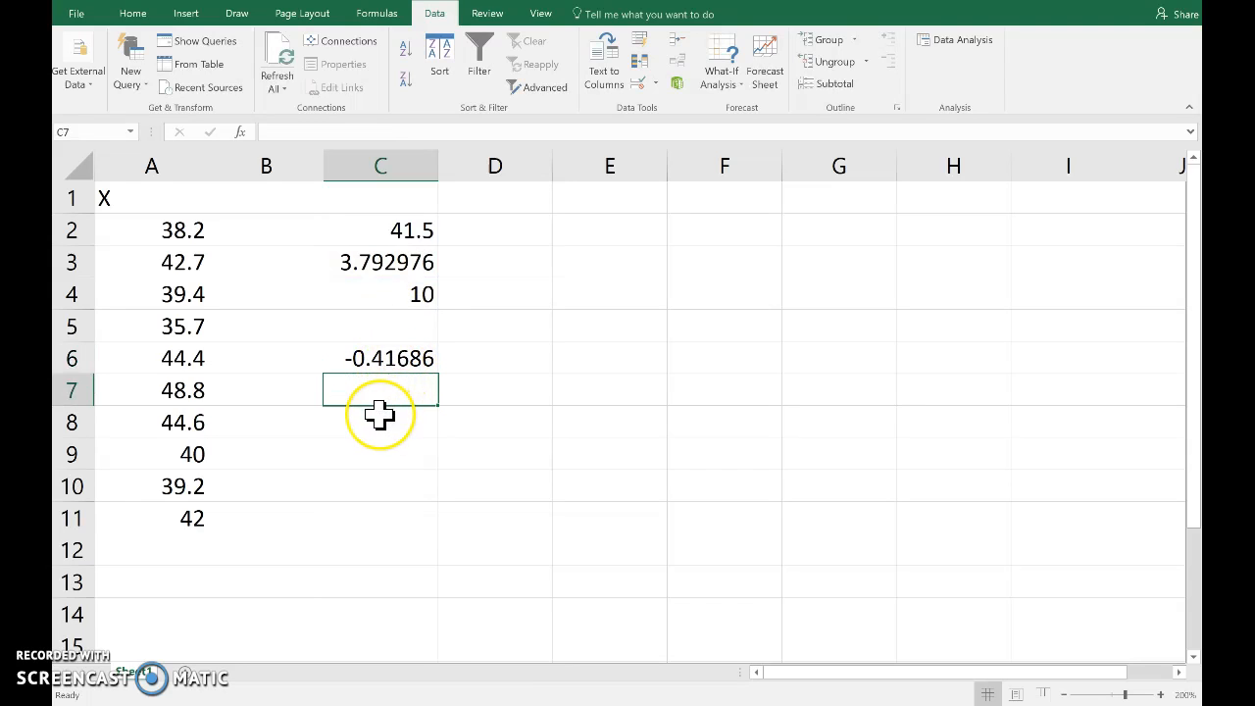
Compute the critical value =T.INV(0.05,C4-1) in C8, giving -1.83311.
left_click(380, 421)
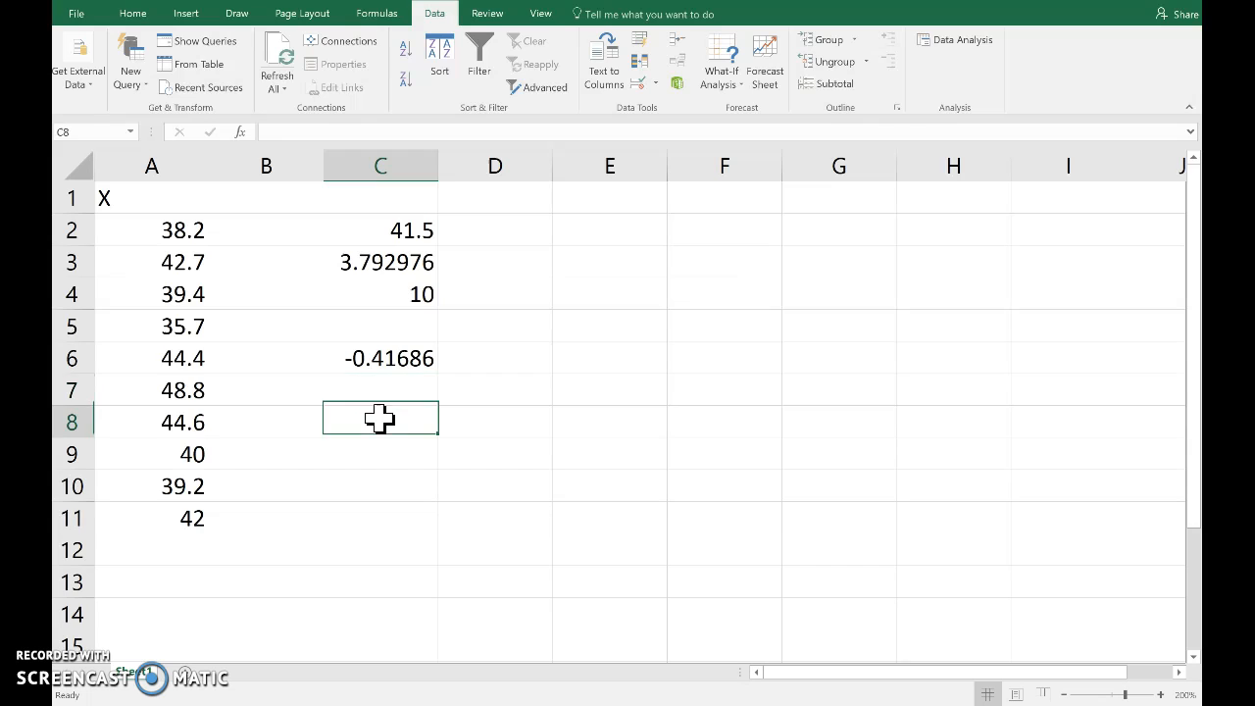
type("=")
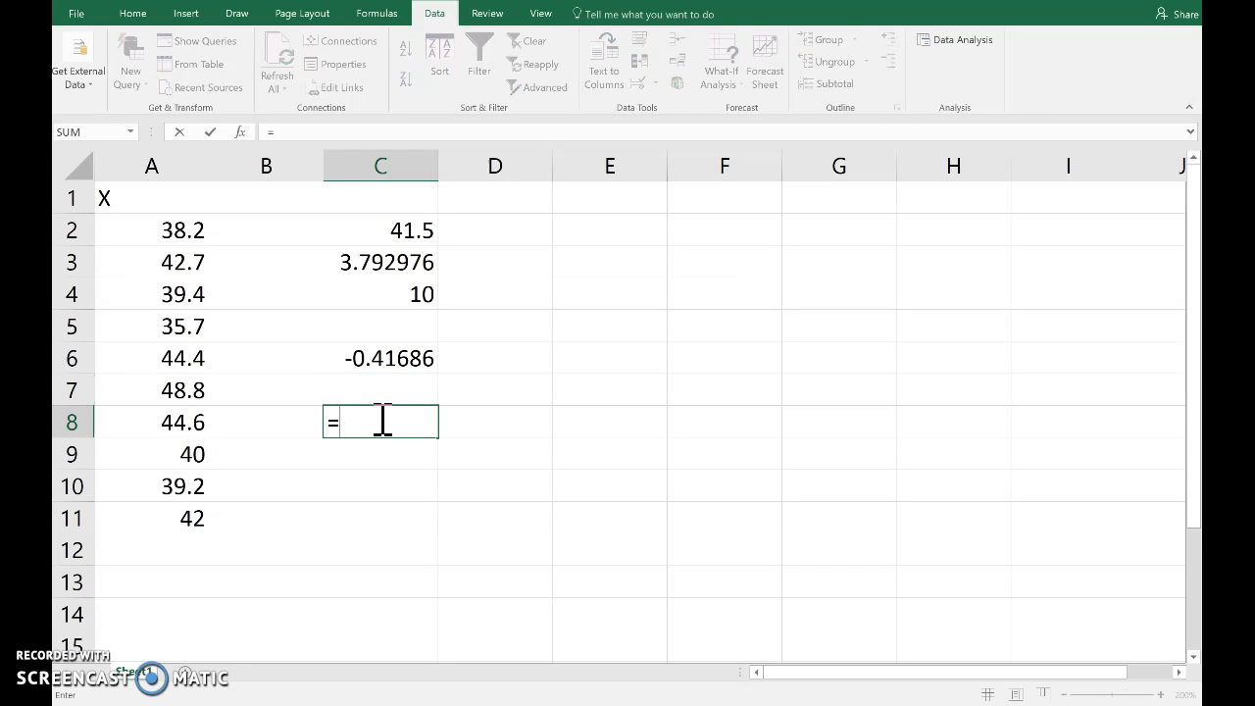
type("t.inv")
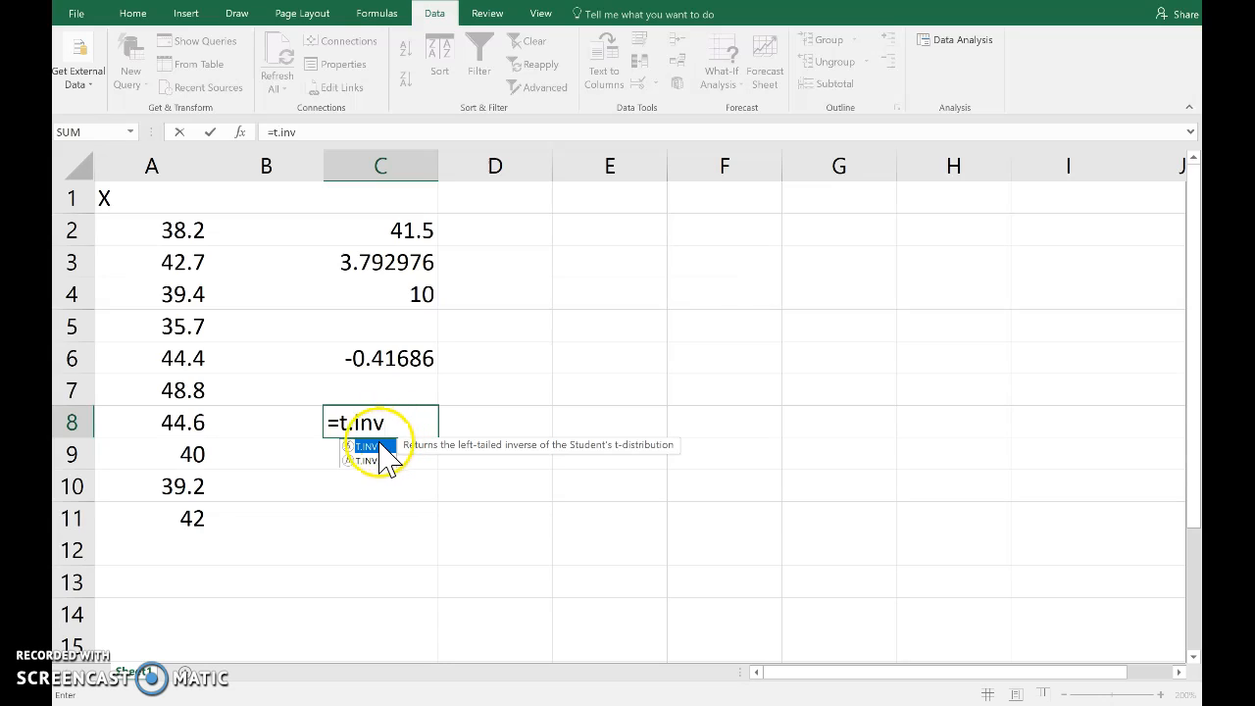
type("(")
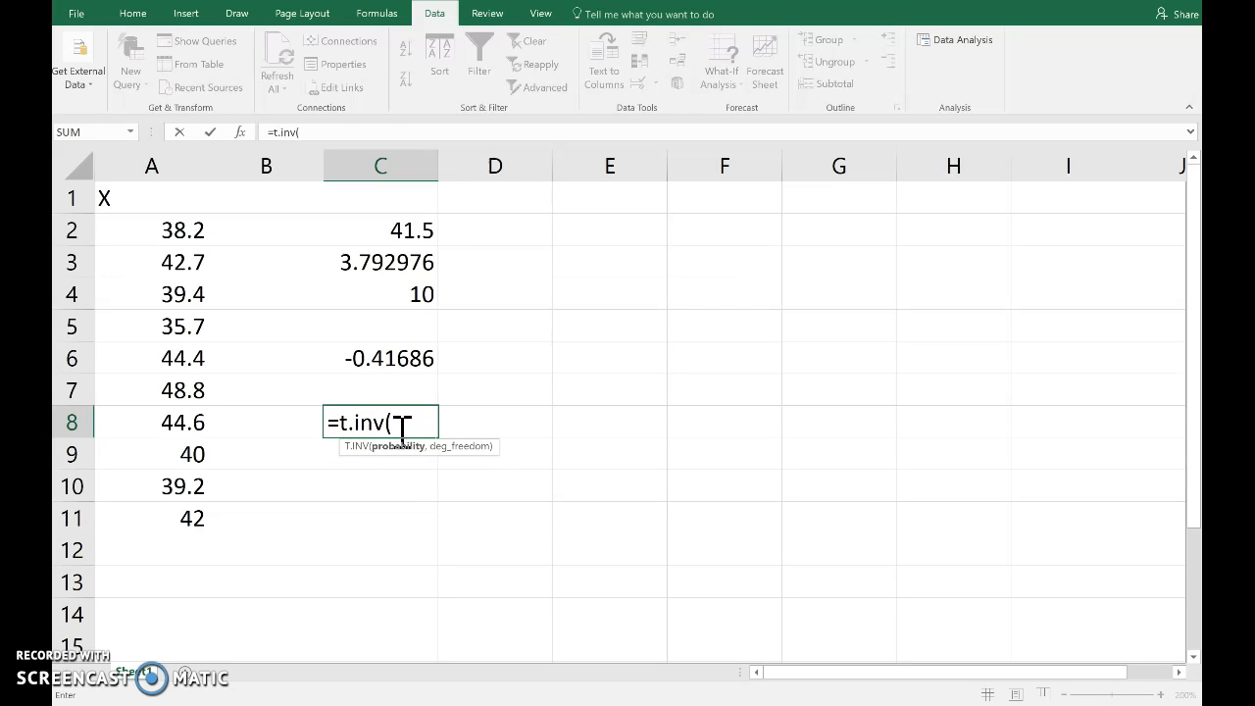
type("0.05")
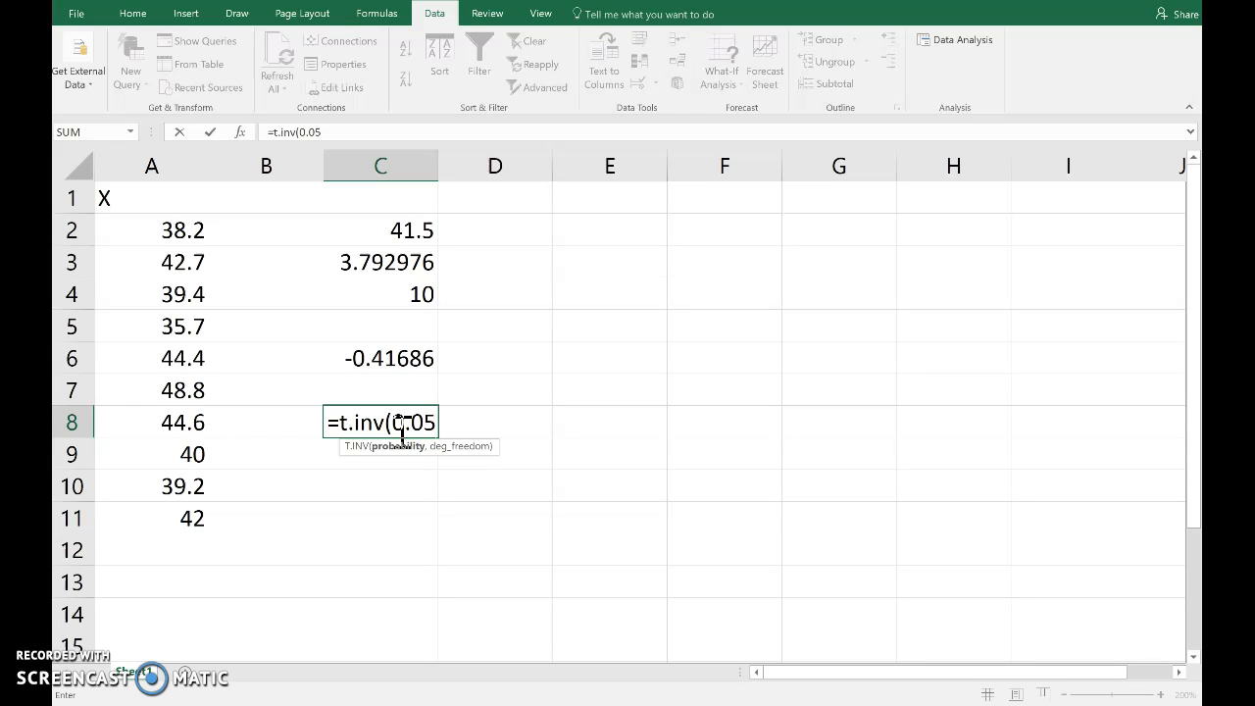
type(",")
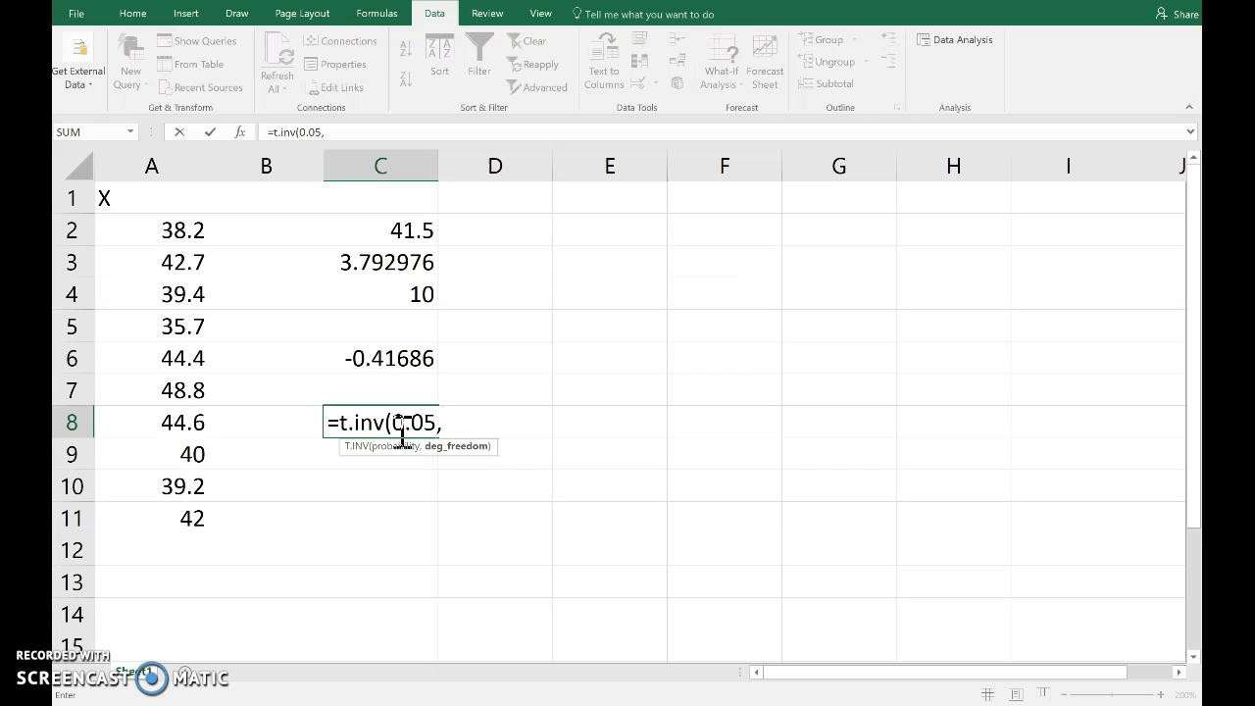
left_click(380, 294)
type("=")
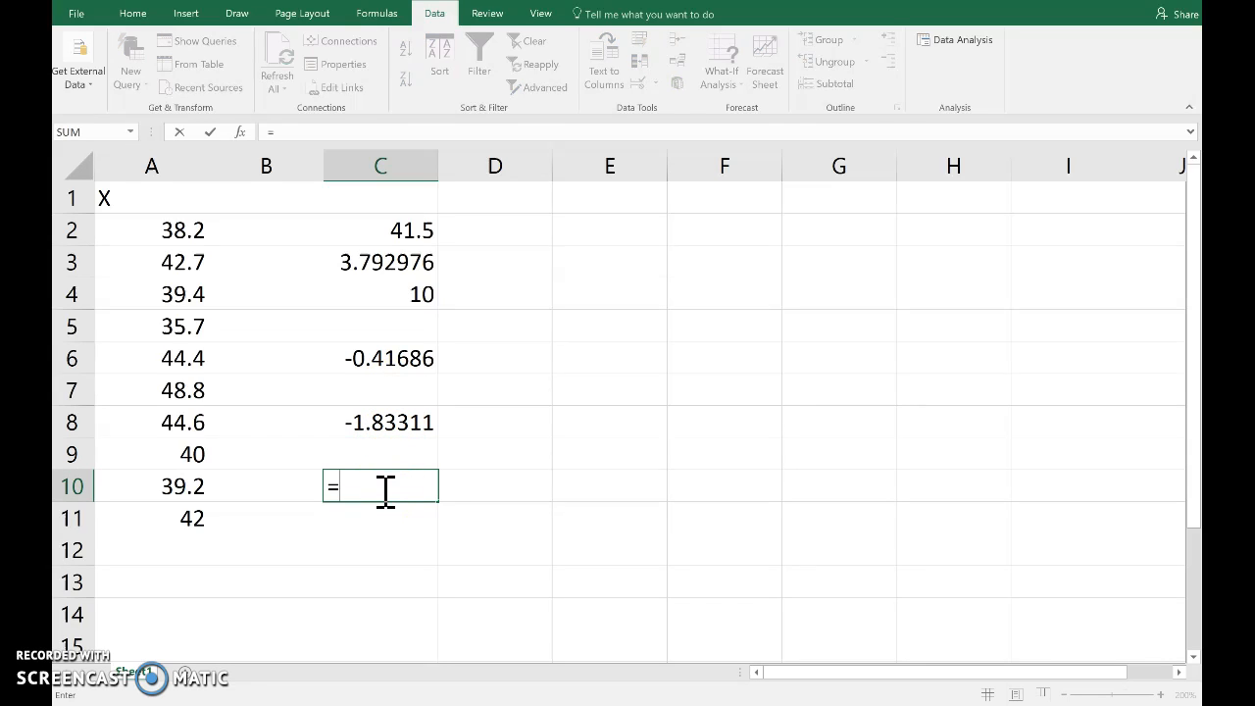
Compute the p-value =T.DIST(C6,C4-1,TRUE) in C10, giving 0.343274.
type("t")
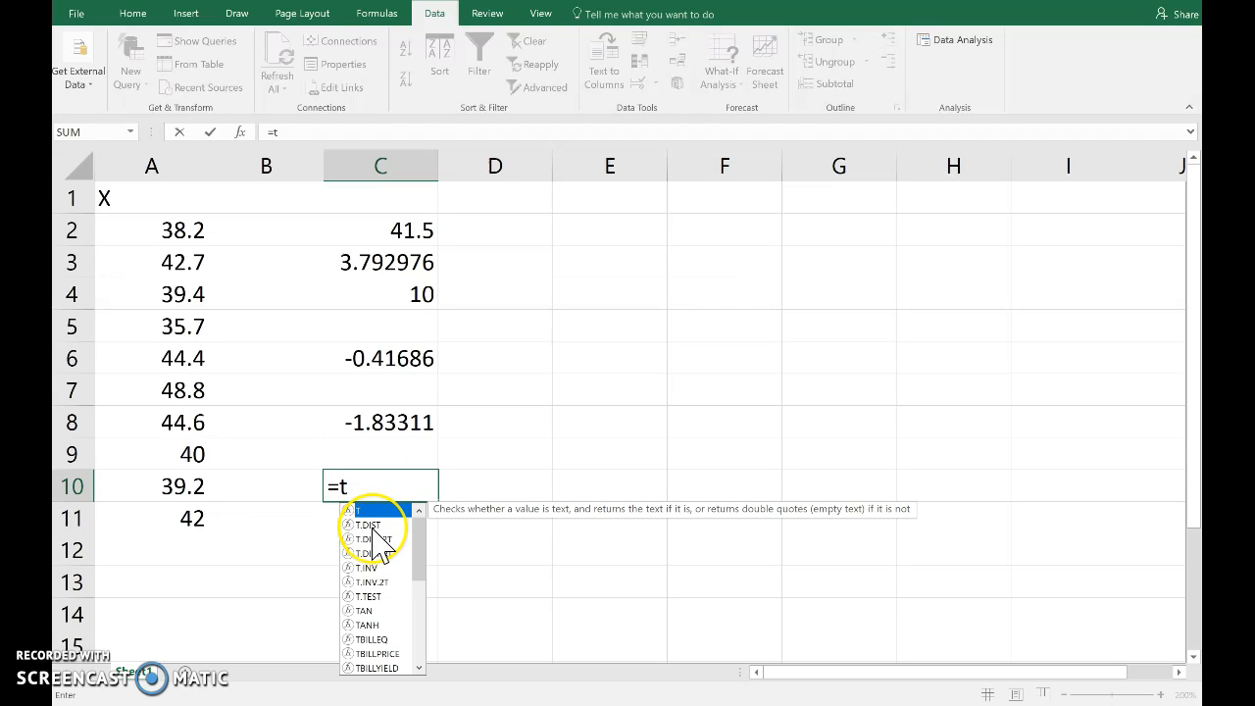
mouse_move(369, 526)
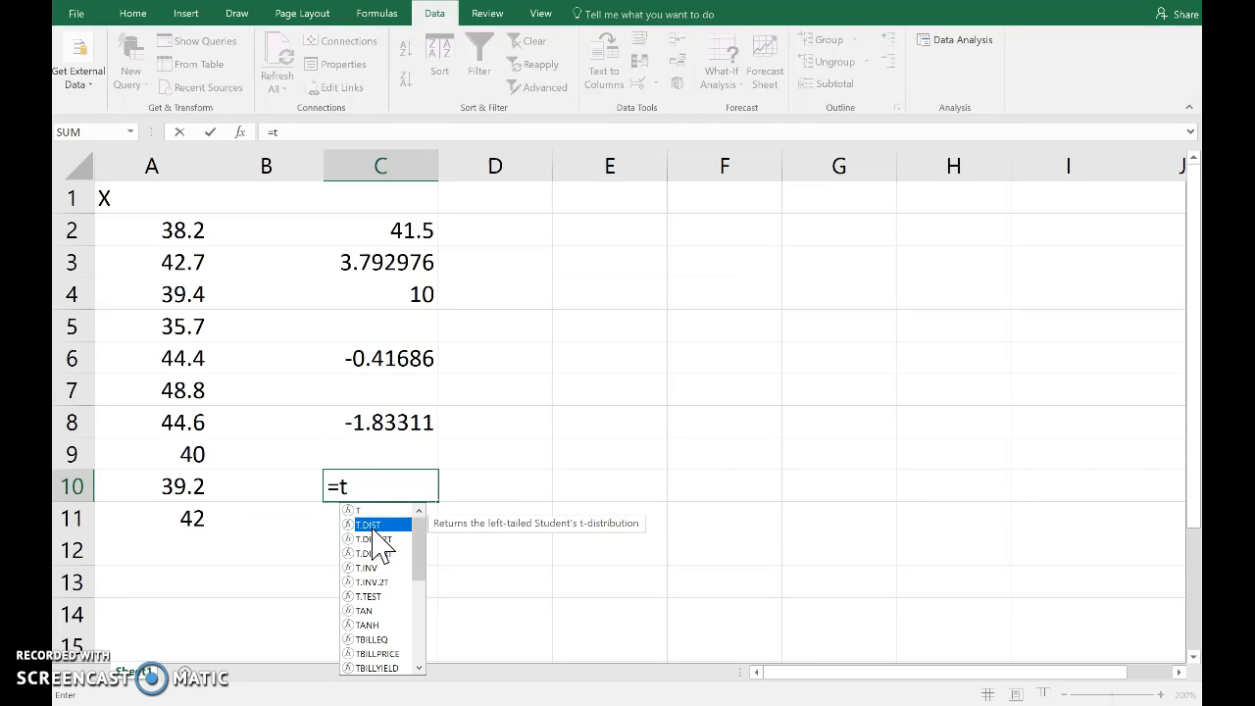
double_click(373, 524)
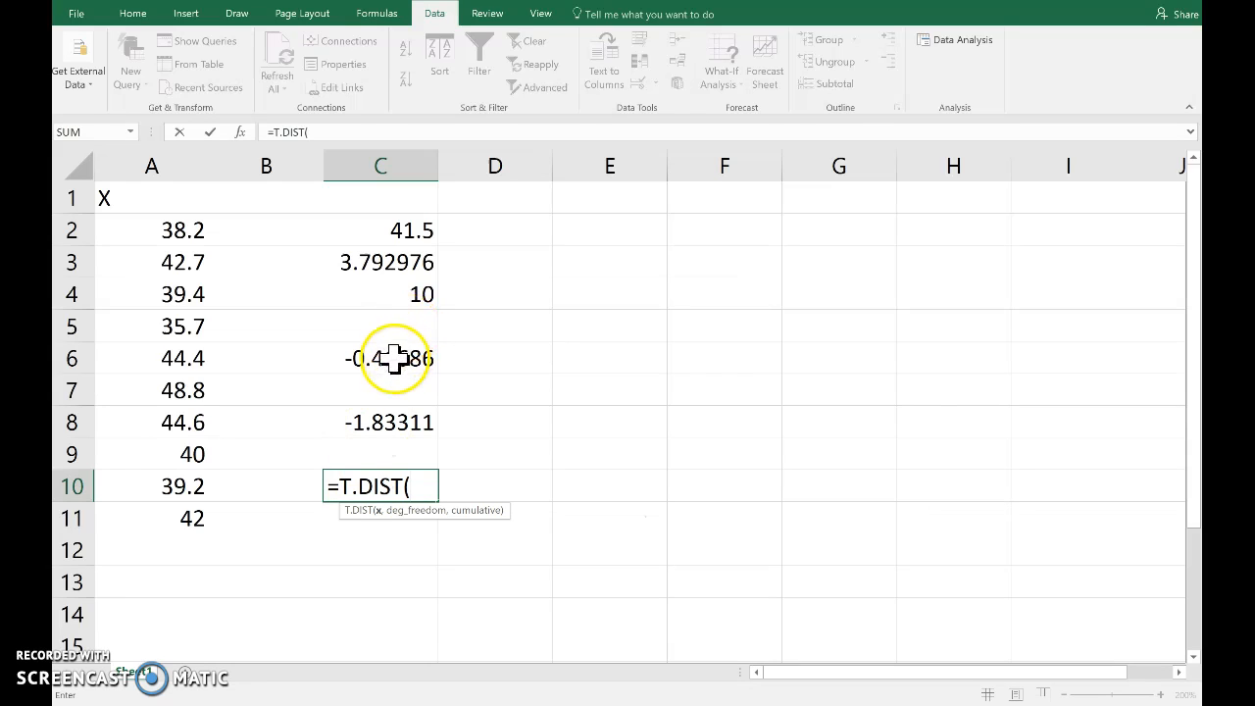
left_click(380, 357)
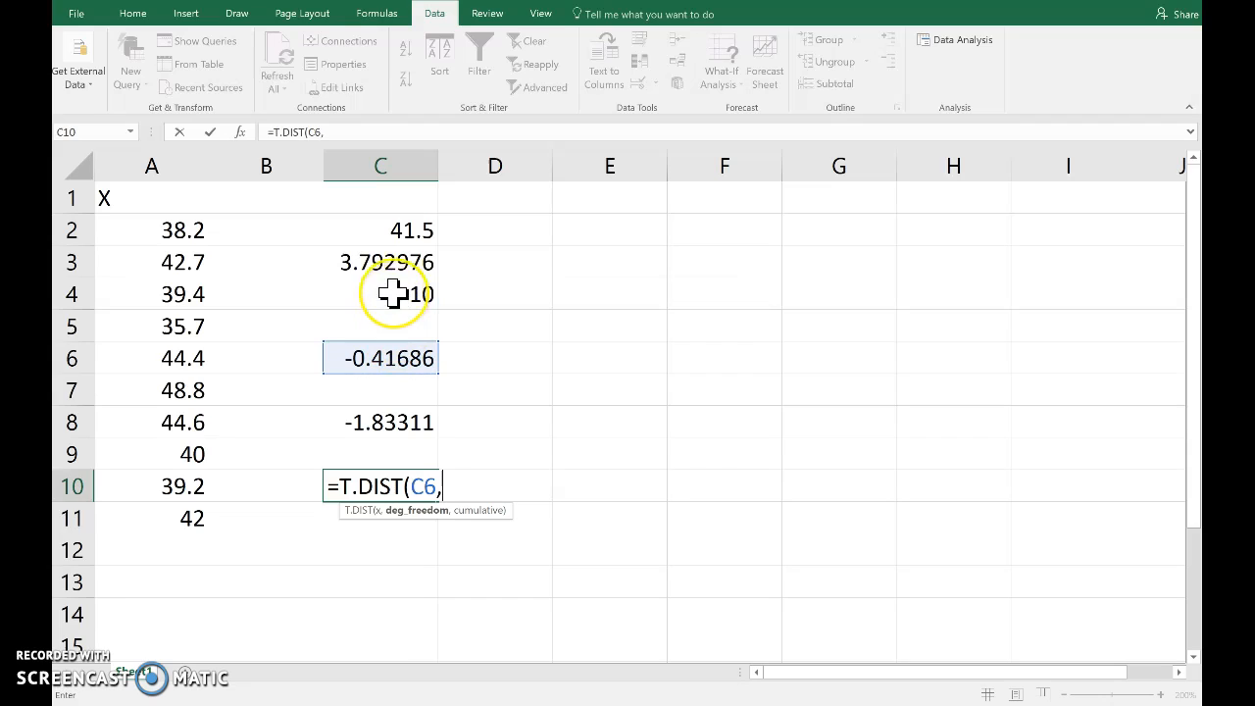
type("C4-1,")
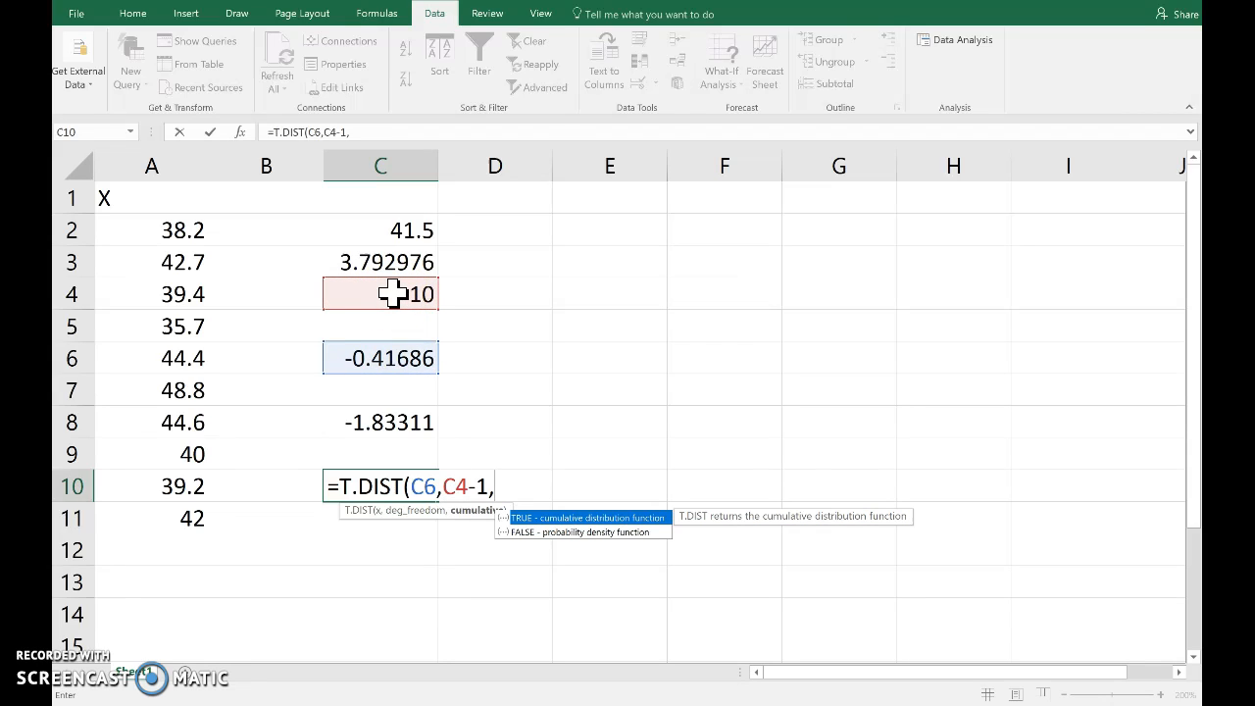
type("true)")
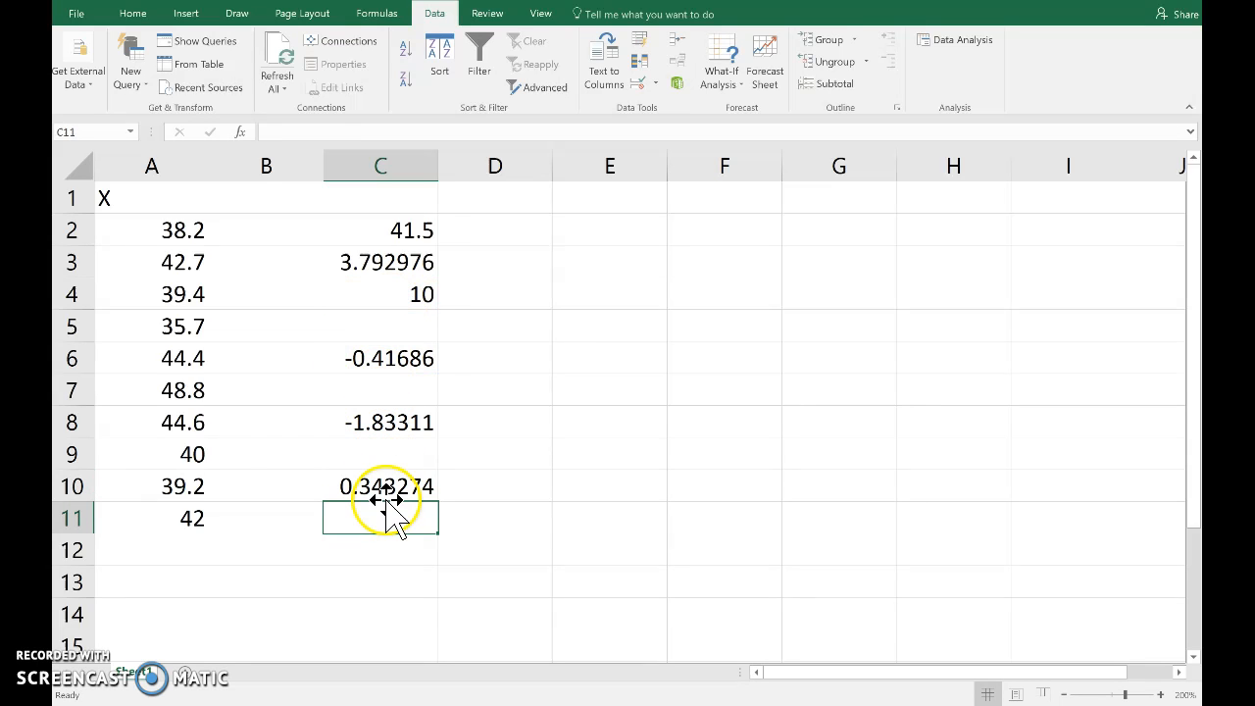
mouse_move(389, 533)
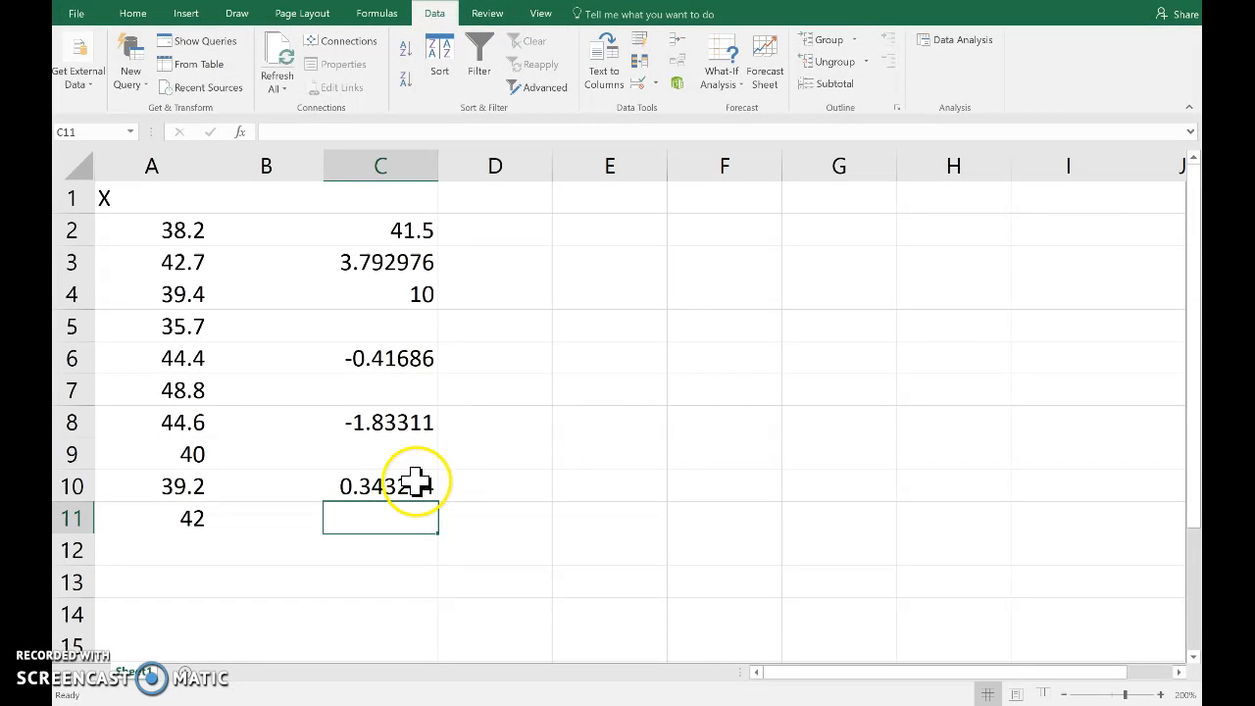
mouse_move(436, 370)
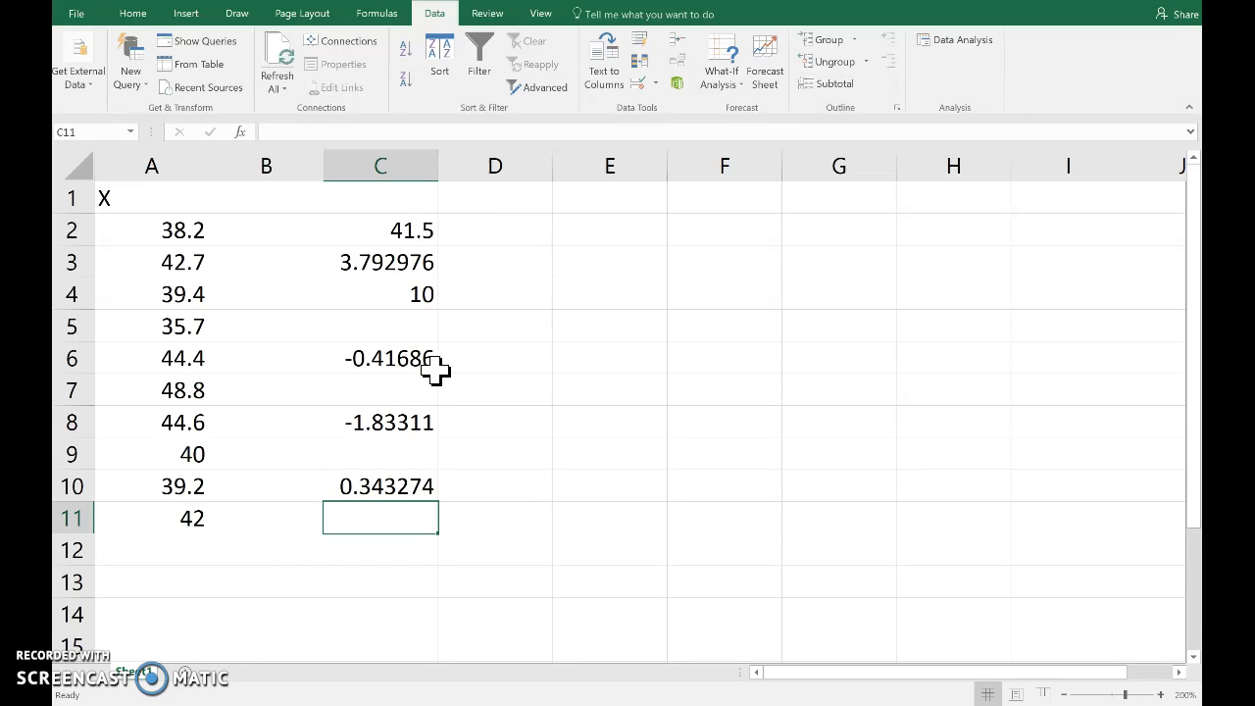
Add a column headed y with 0 in B2 and B3, and select those two zeros.
left_click(266, 198)
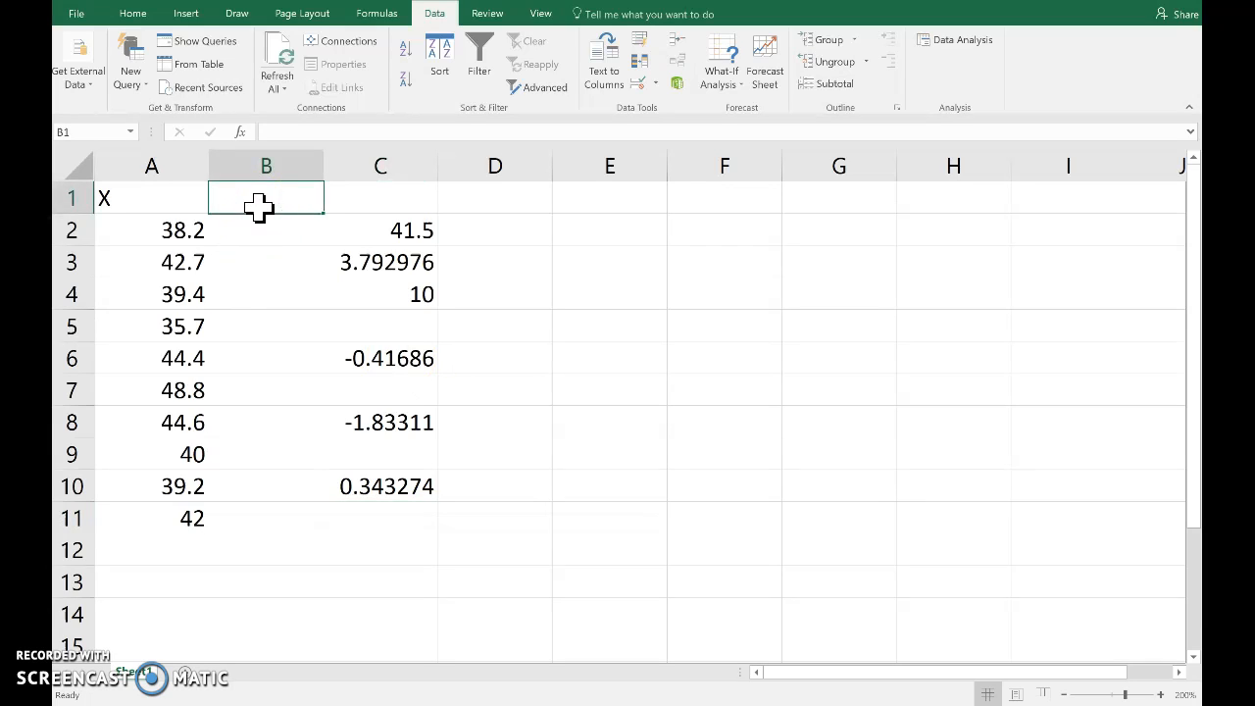
type("0")
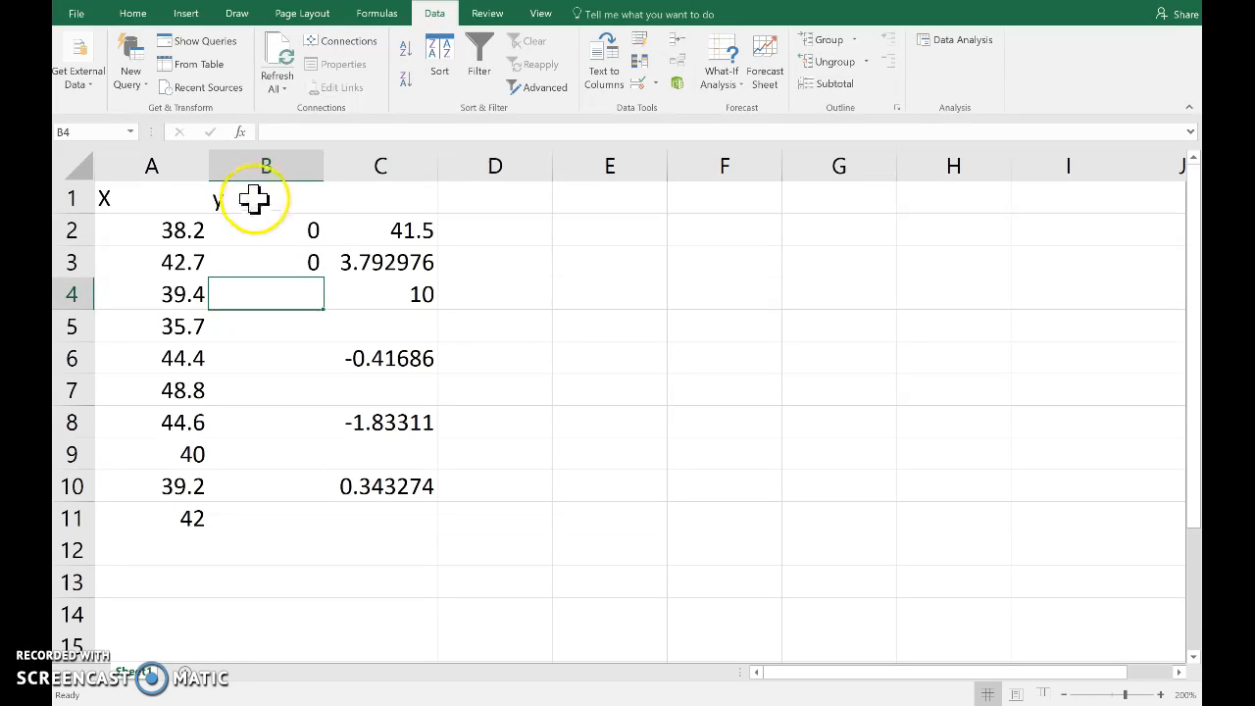
left_click_drag(267, 196, 266, 263)
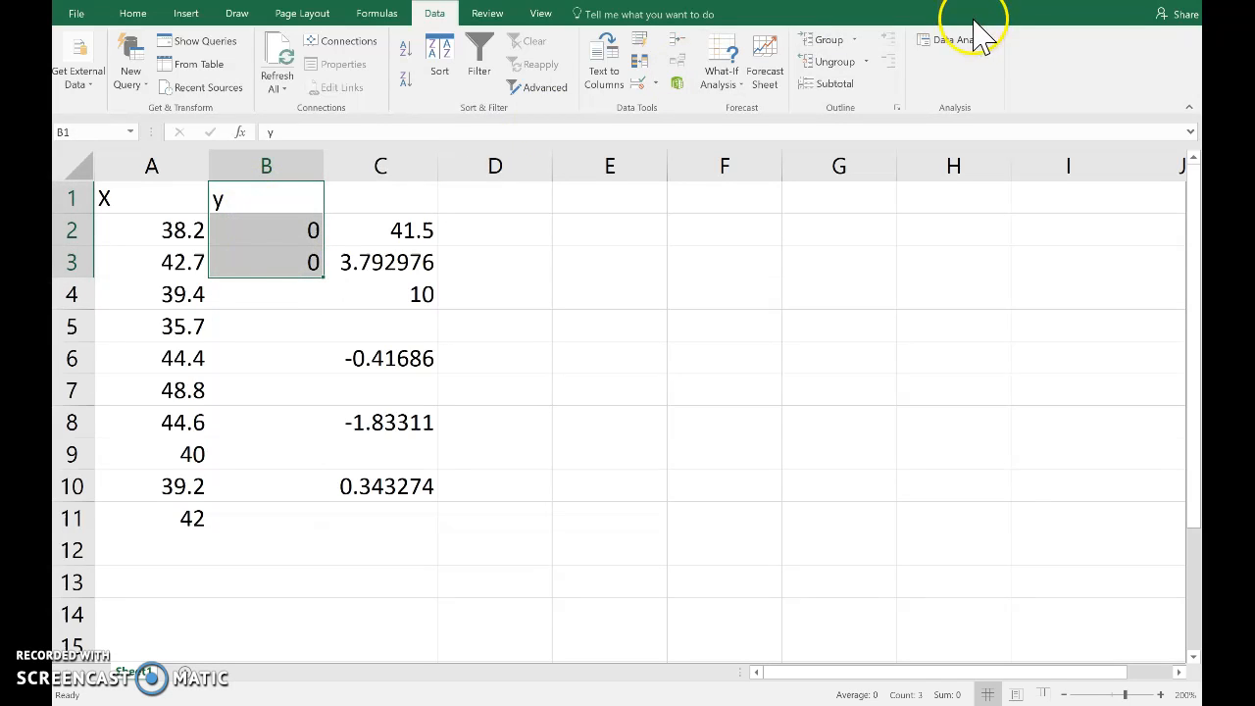
mouse_move(957, 40)
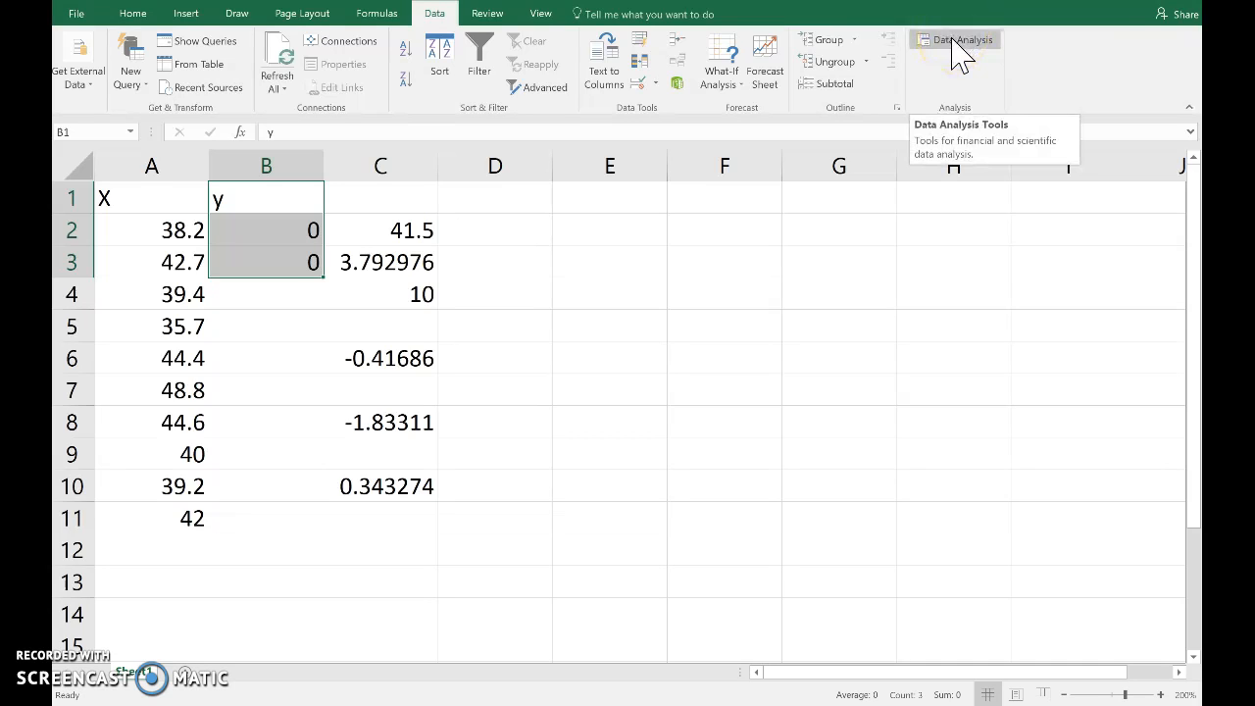
Run Data Analysis t-Test: Two-Sample Assuming Unequal Variances on A2:A11 vs B2:B3 with difference 42.
left_click(961, 39)
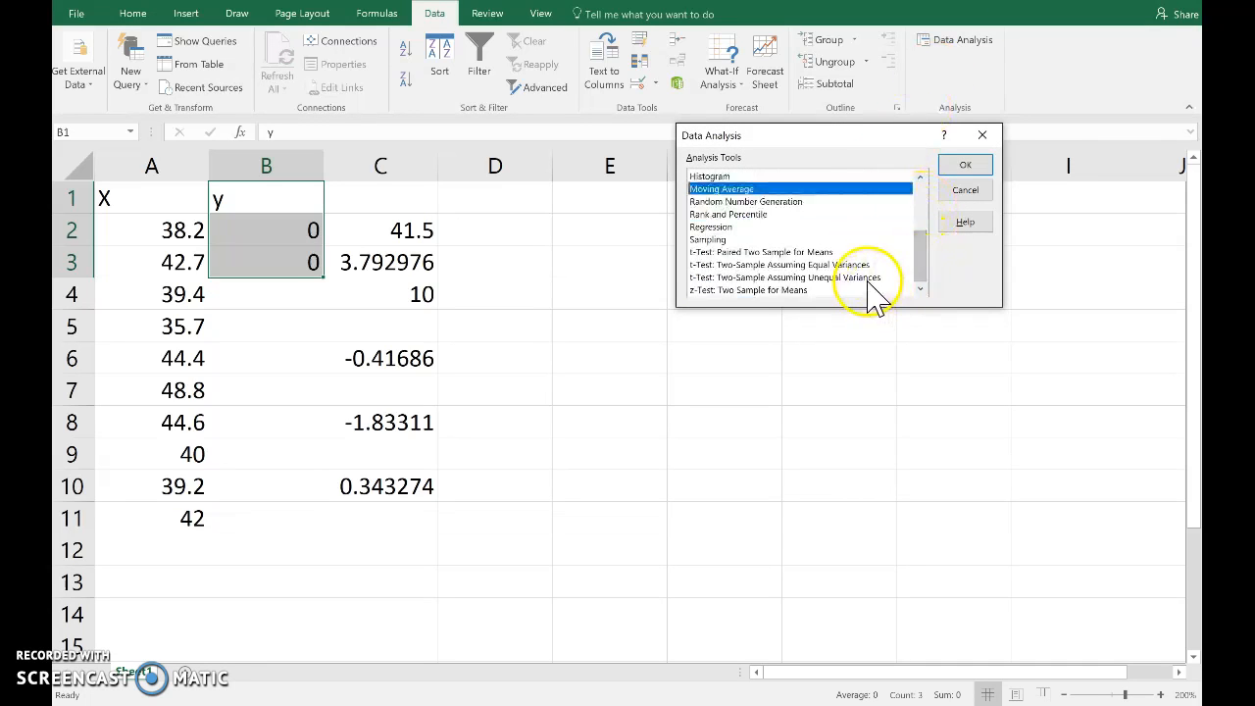
left_click(785, 278)
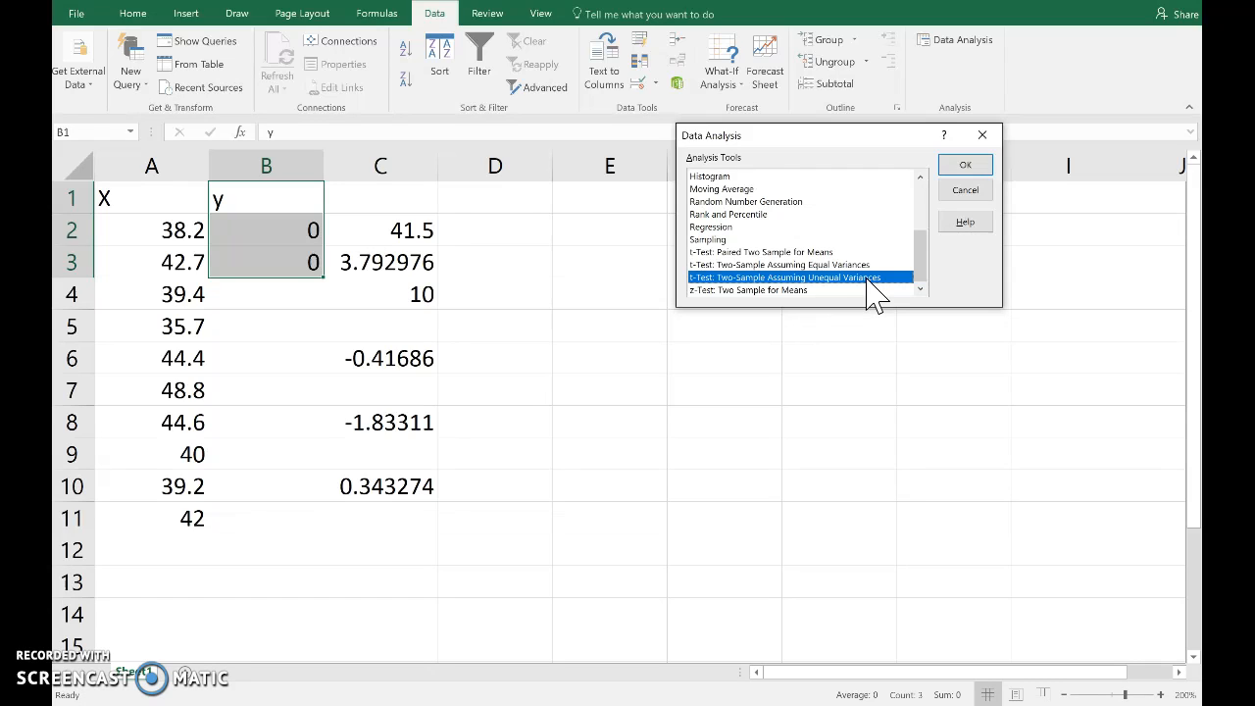
mouse_move(922, 181)
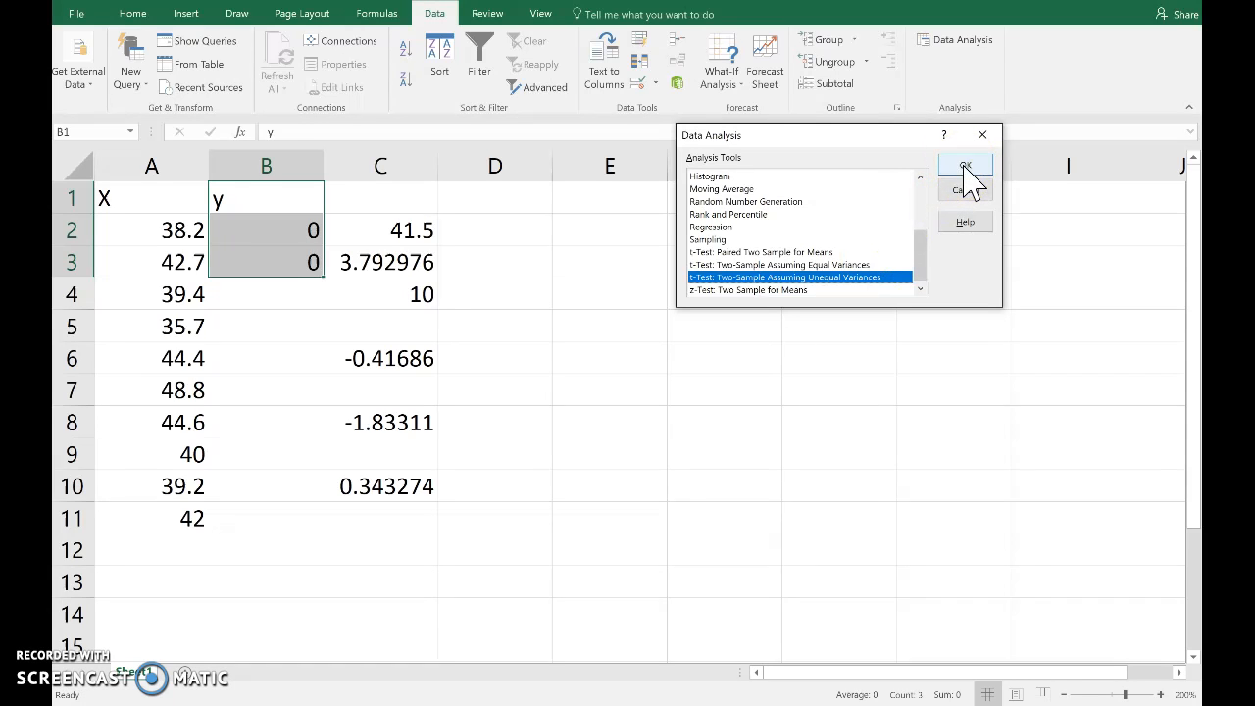
left_click(965, 164)
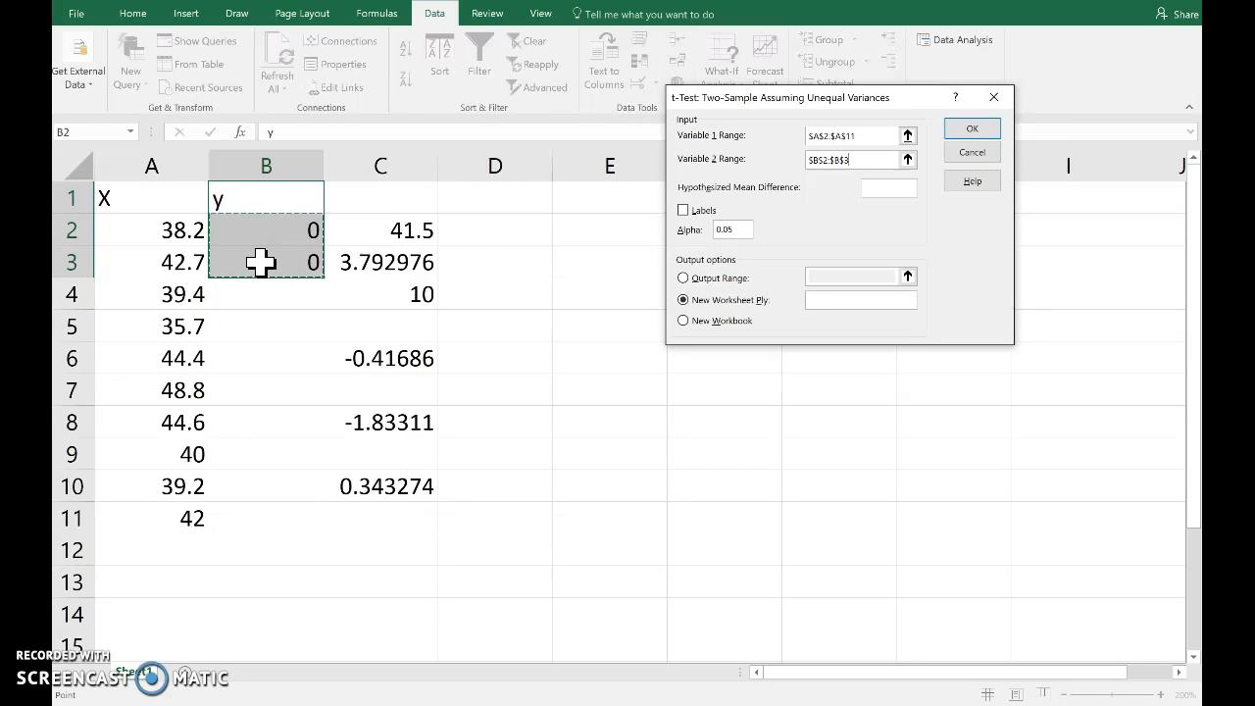
mouse_move(510, 200)
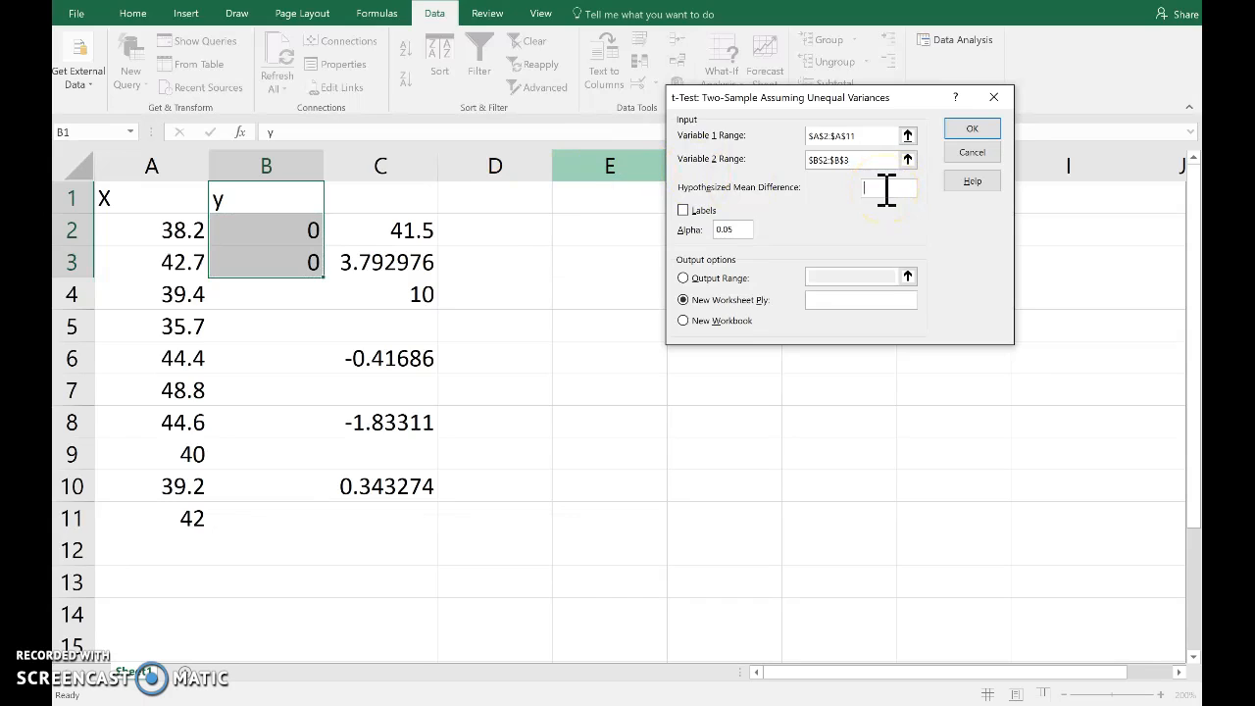
type("42")
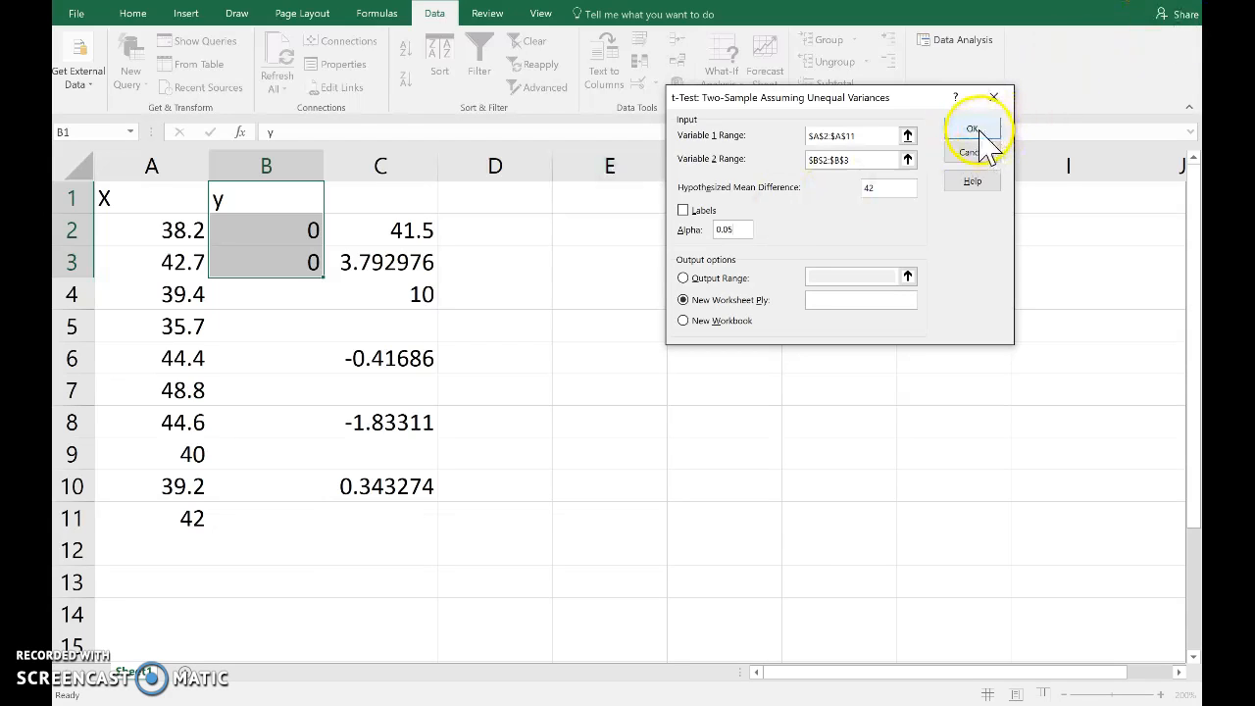
left_click(973, 130)
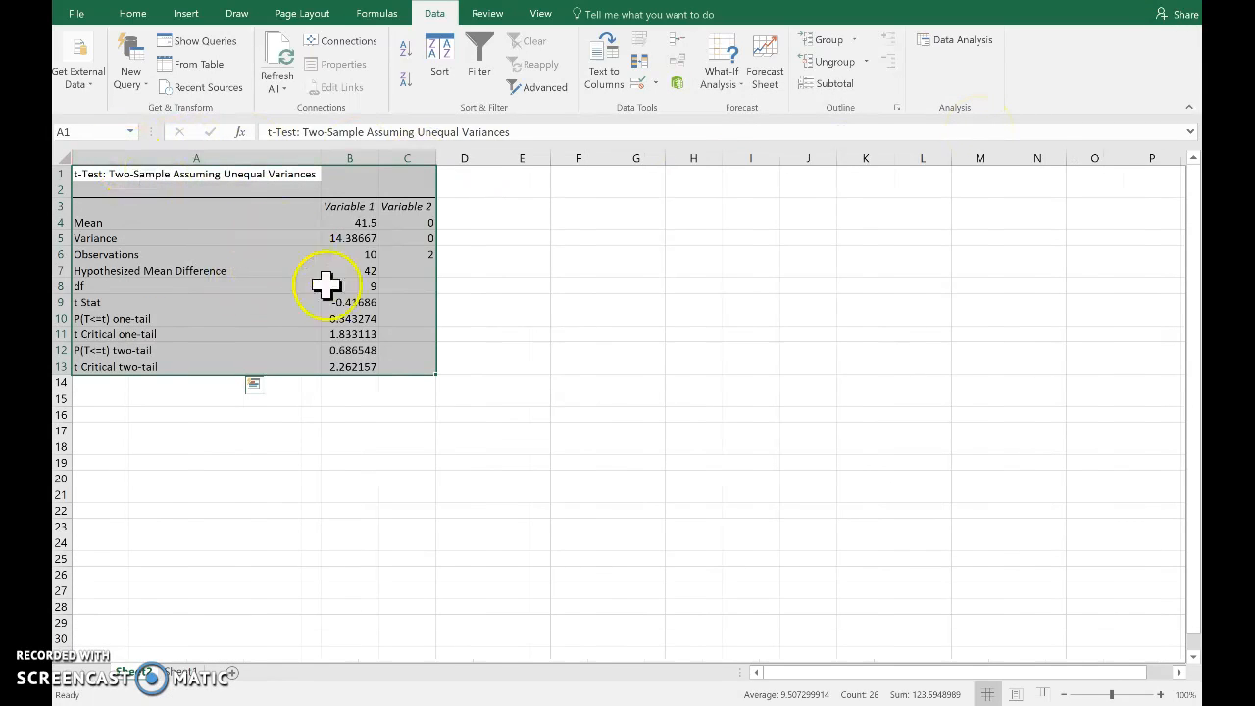
Select the t Stat result and zoom the output sheet to 200%.
left_click(349, 302)
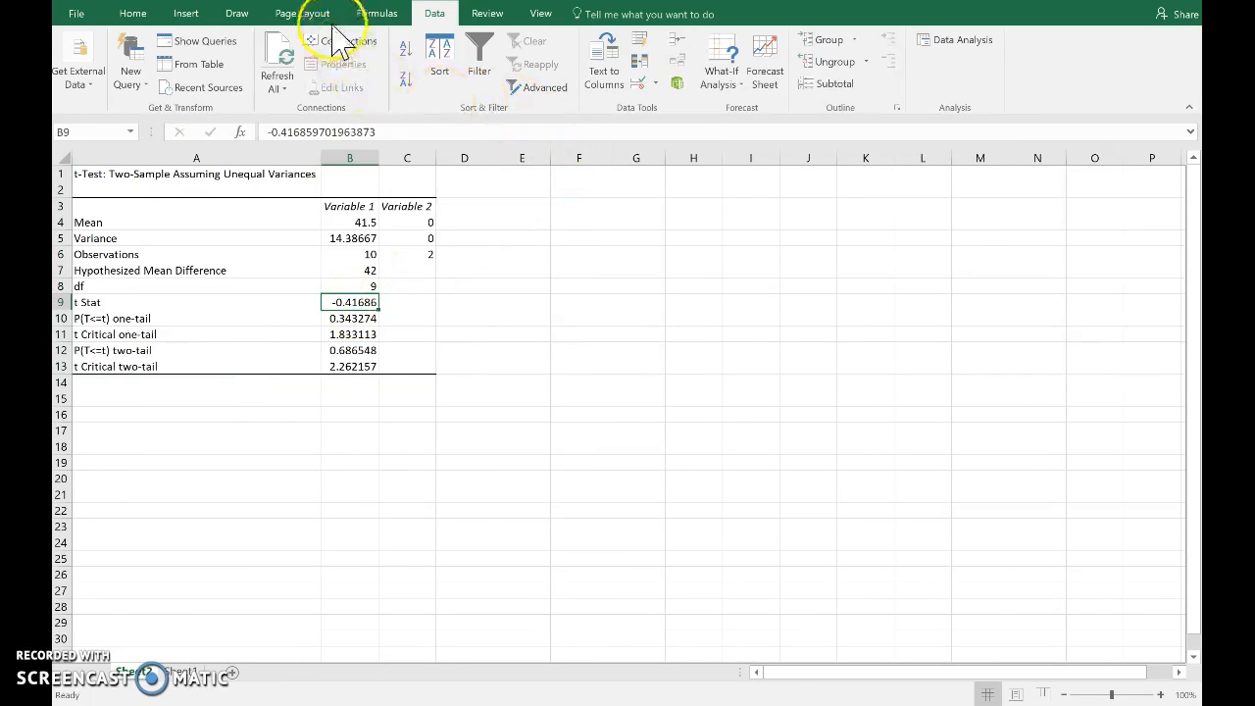
left_click(541, 13)
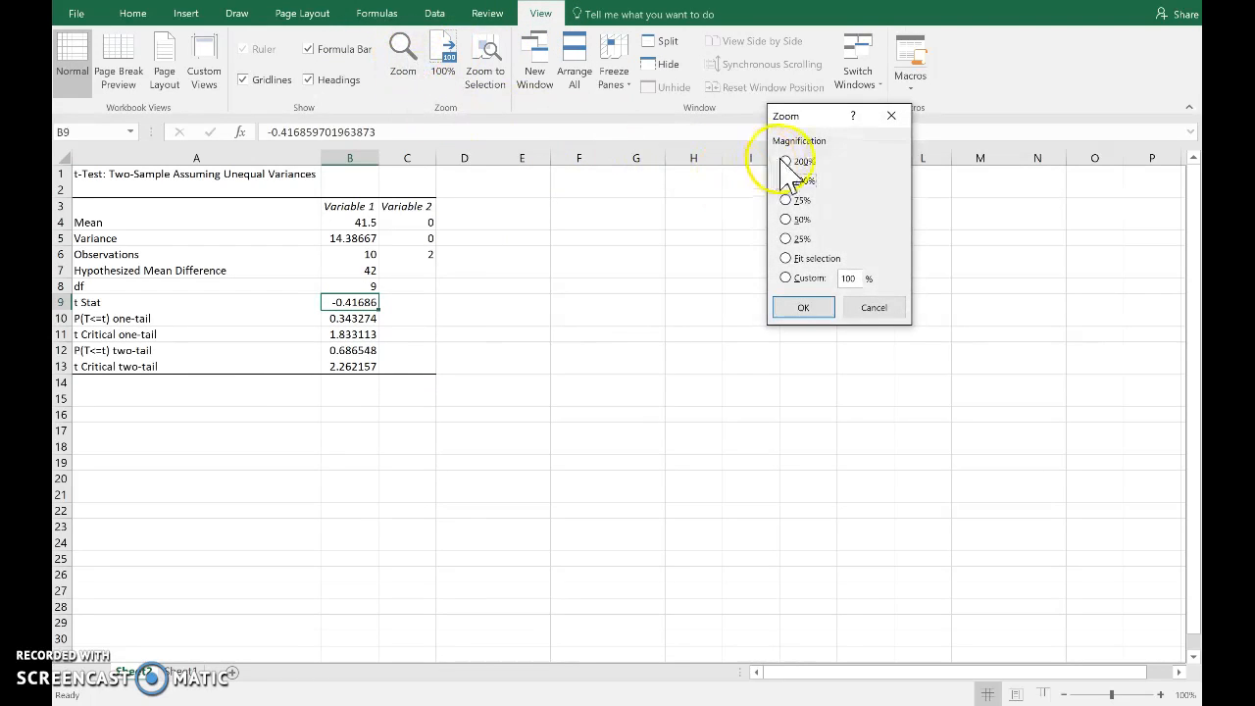
left_click(787, 161)
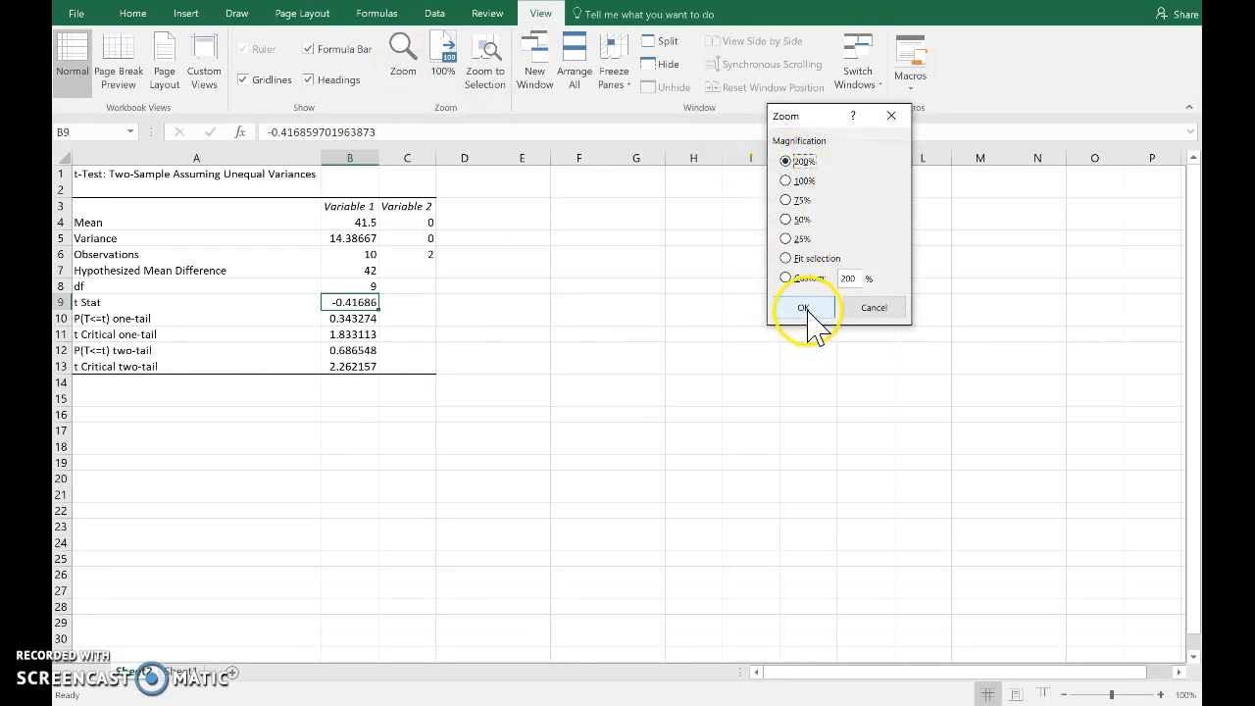
left_click(804, 306)
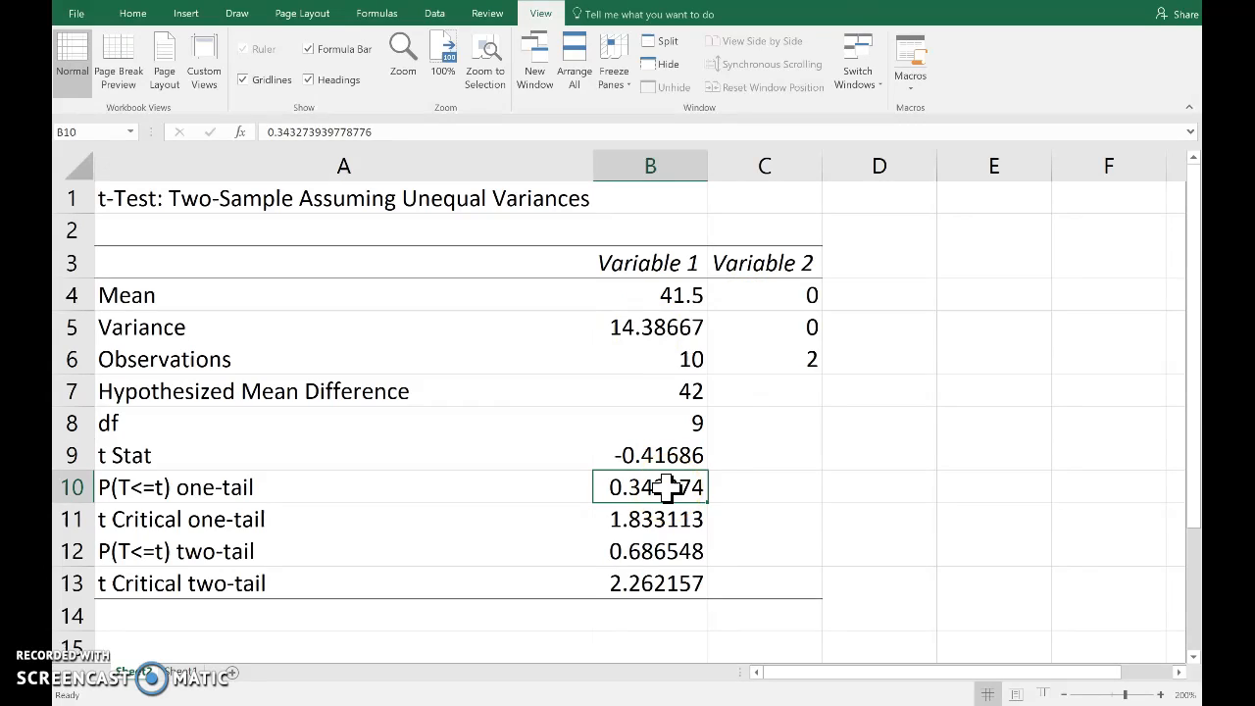
mouse_move(733, 486)
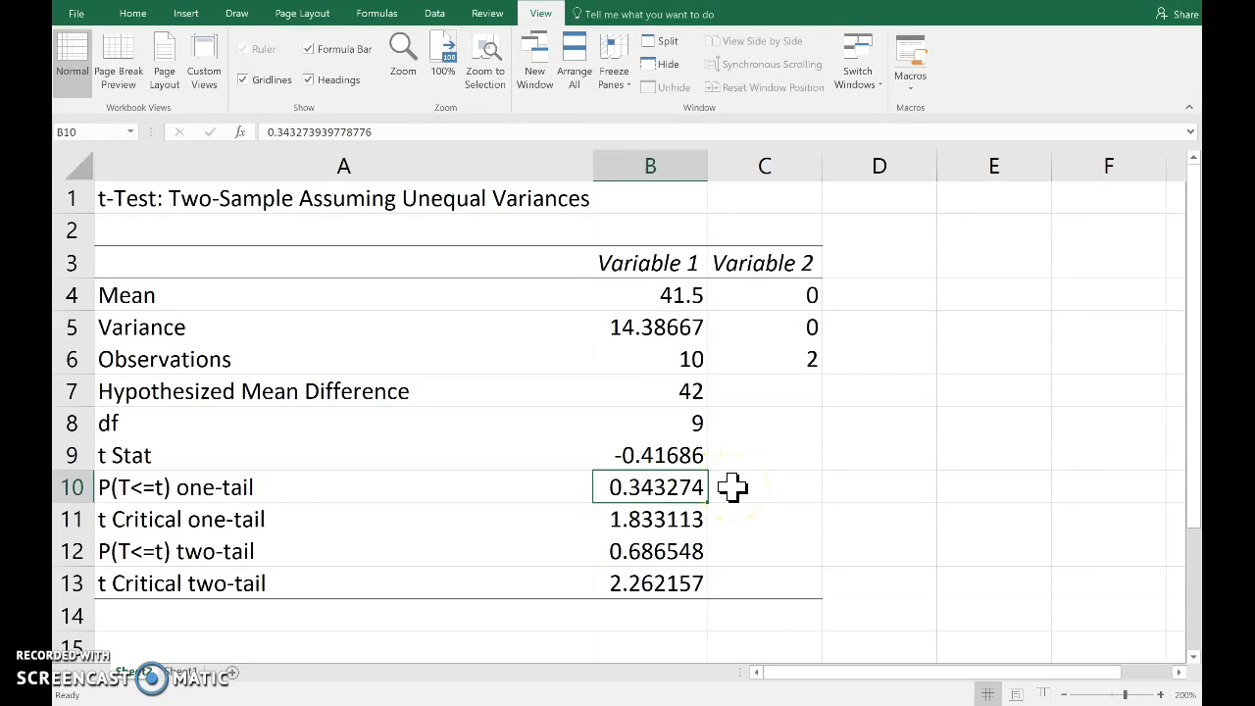